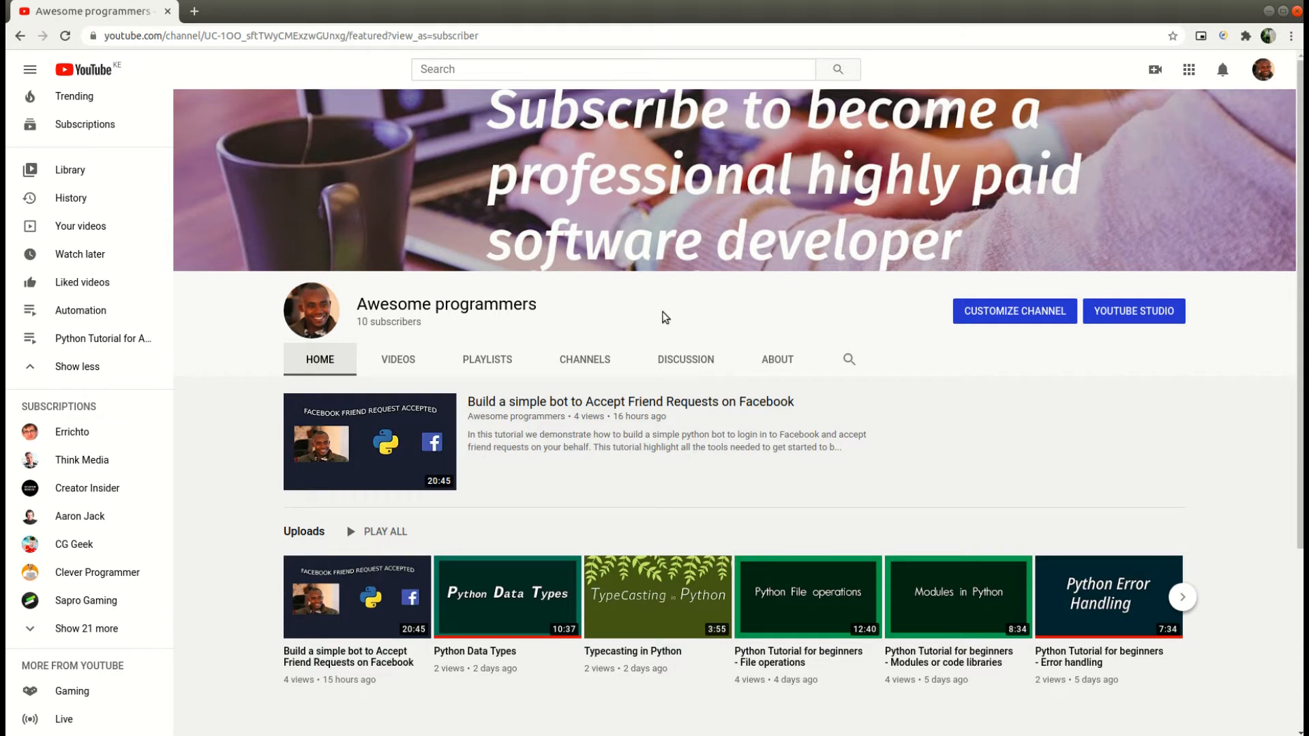
mouse_move(626, 285)
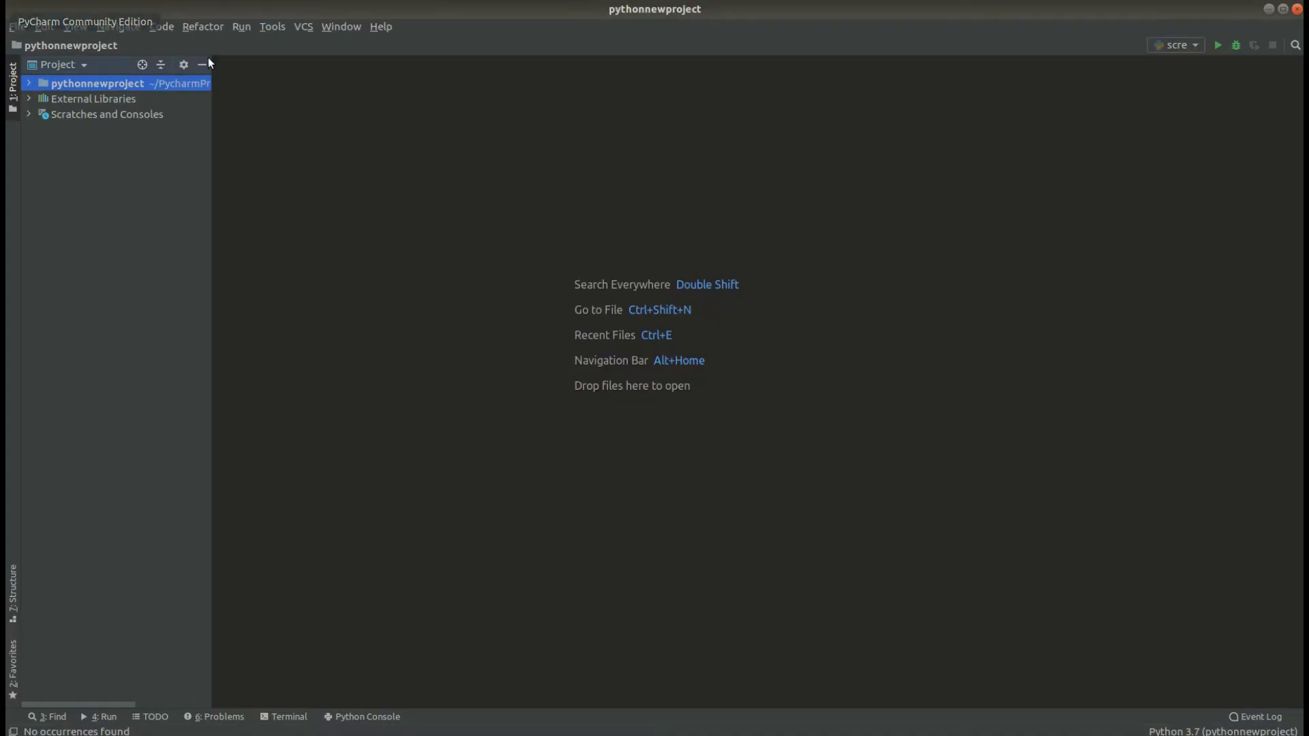
mouse_move(404, 144)
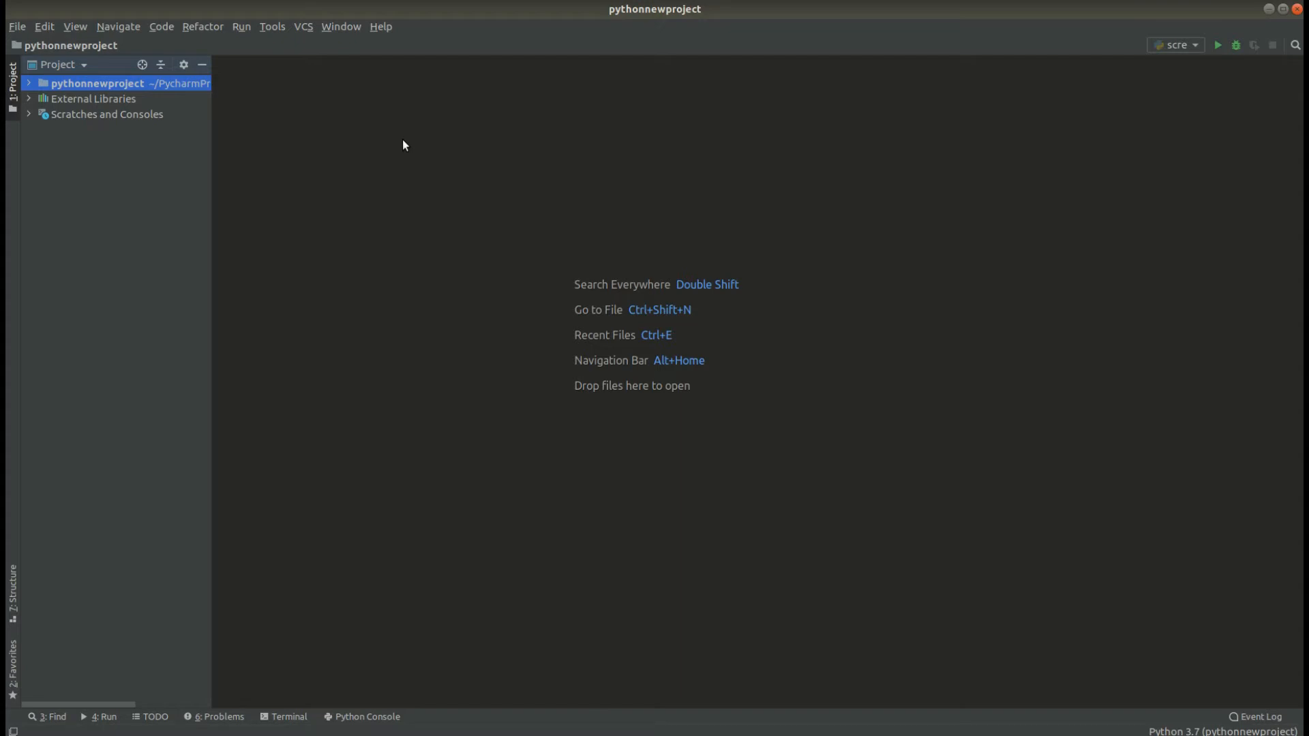
mouse_move(10, 22)
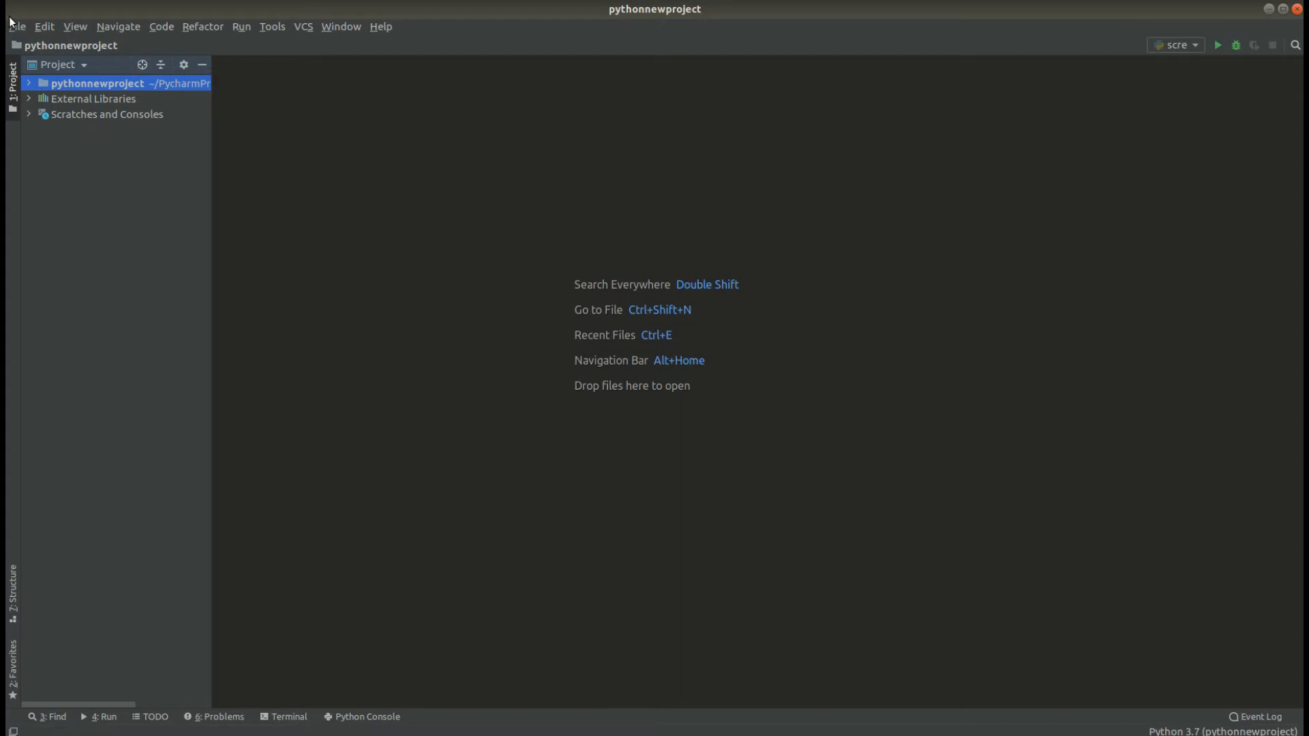
Expand the pythonnewproject folder to reveal otherfiles, venv and chromedriver.
left_click(14, 25)
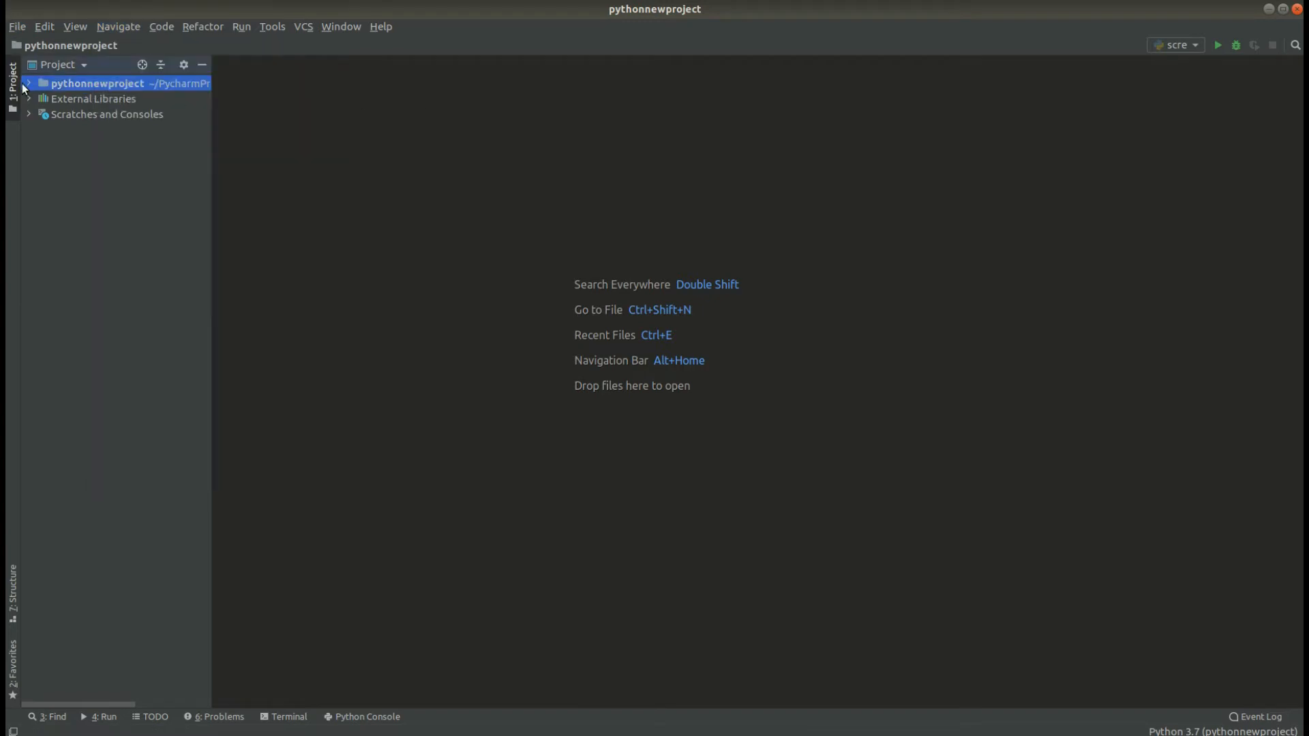
left_click(41, 83)
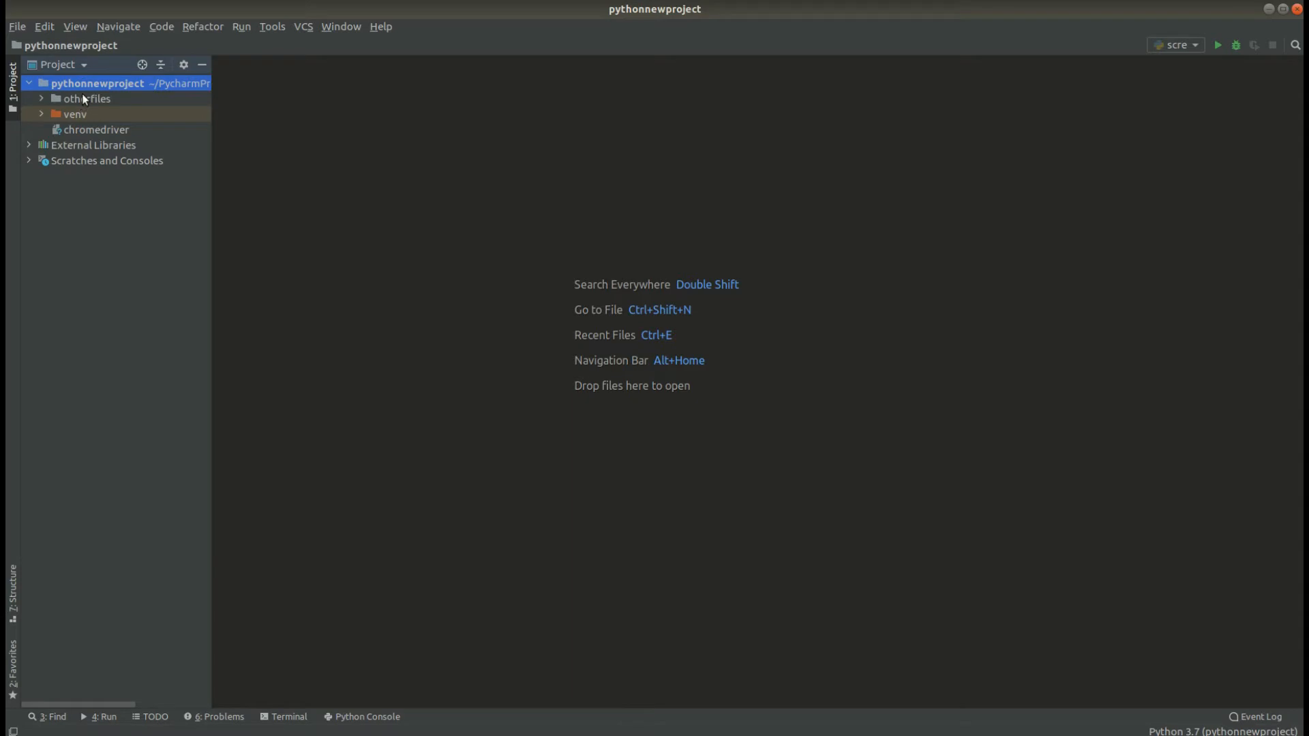
mouse_move(87, 136)
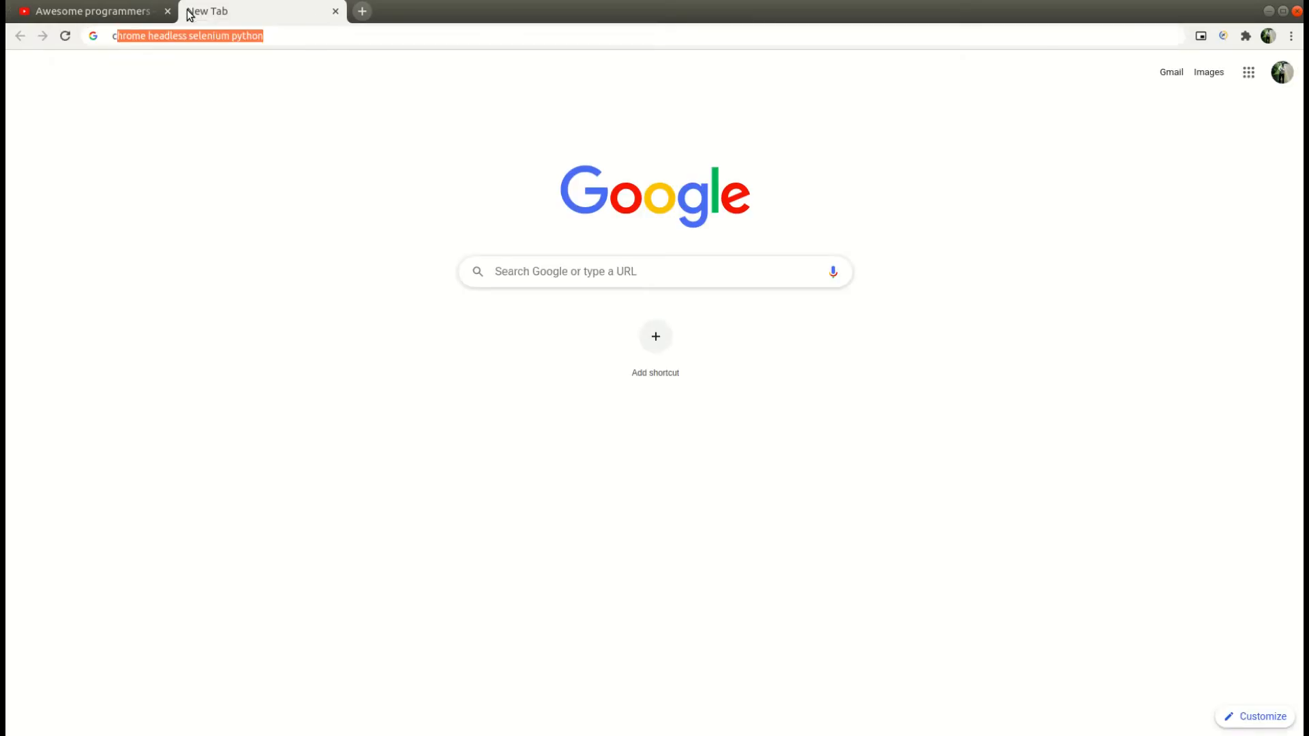
Search 'chrome driver' in Chrome's address bar and go to the chromedriver 83.0.4103.39 listing.
type("chrome driver")
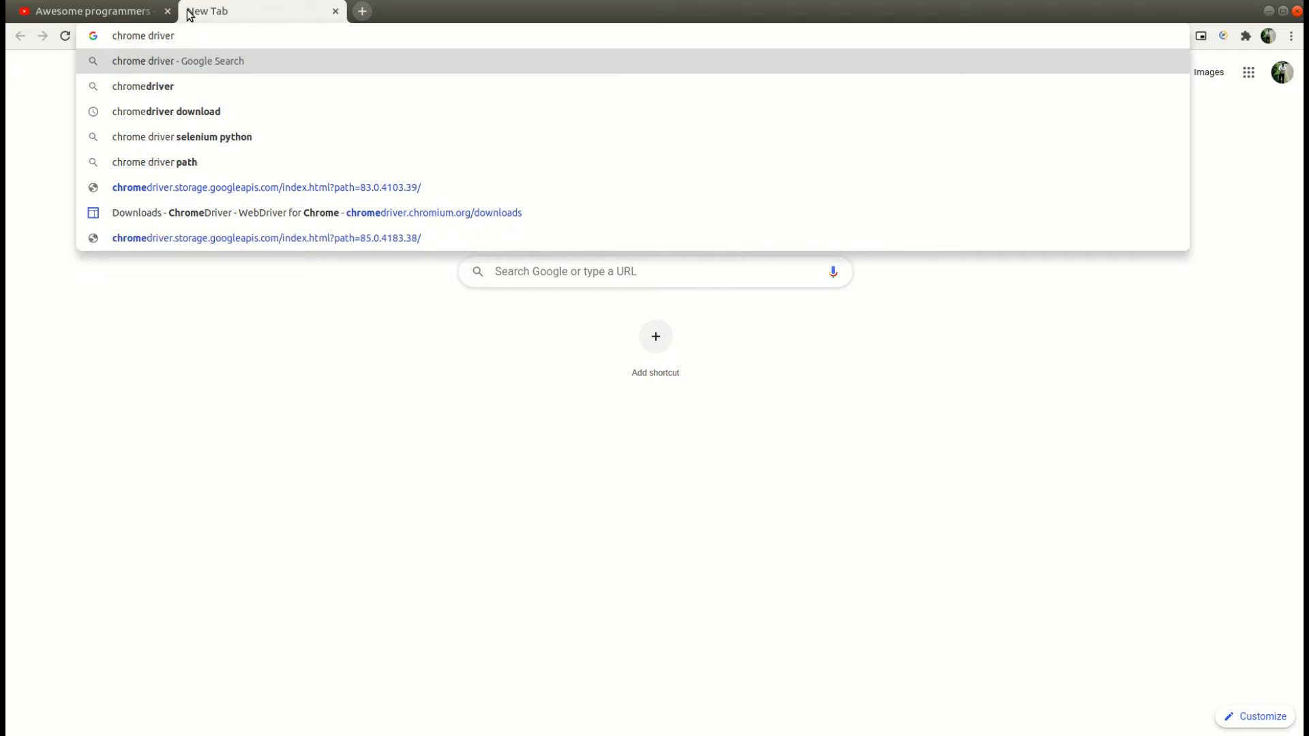
left_click(262, 186)
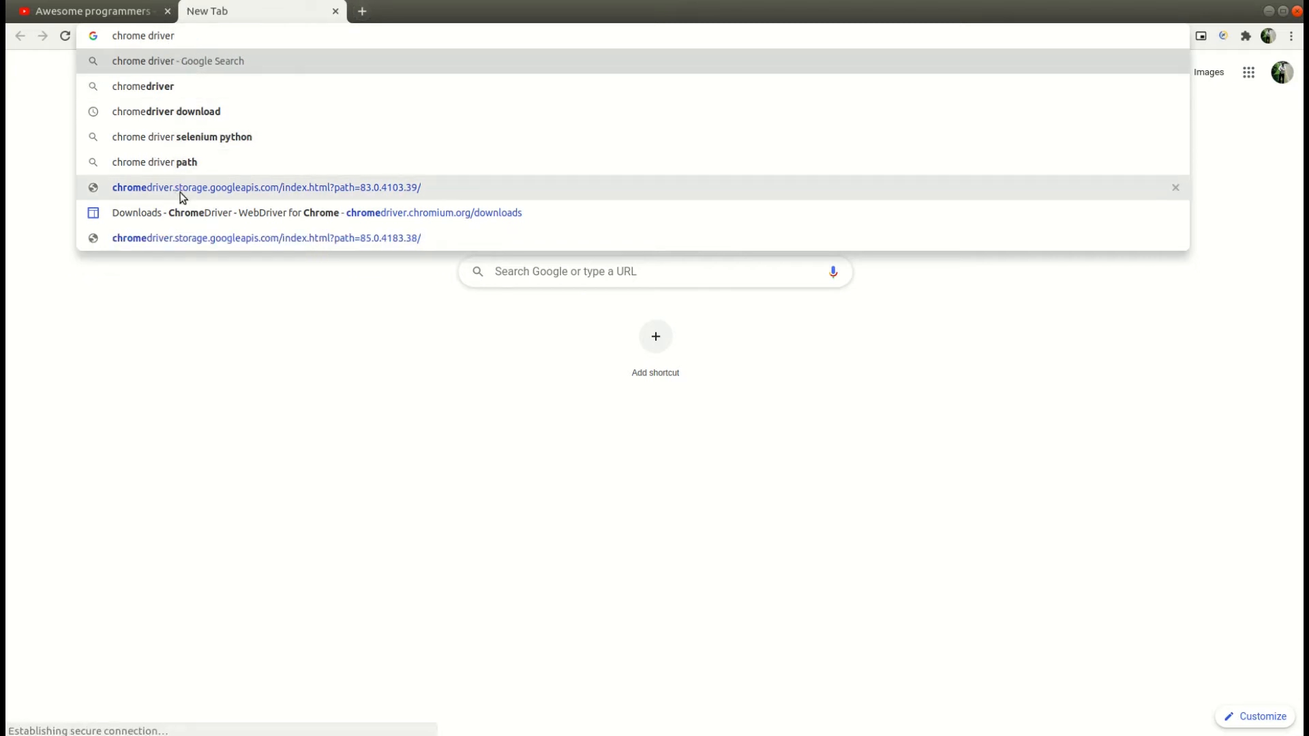
left_click(82, 14)
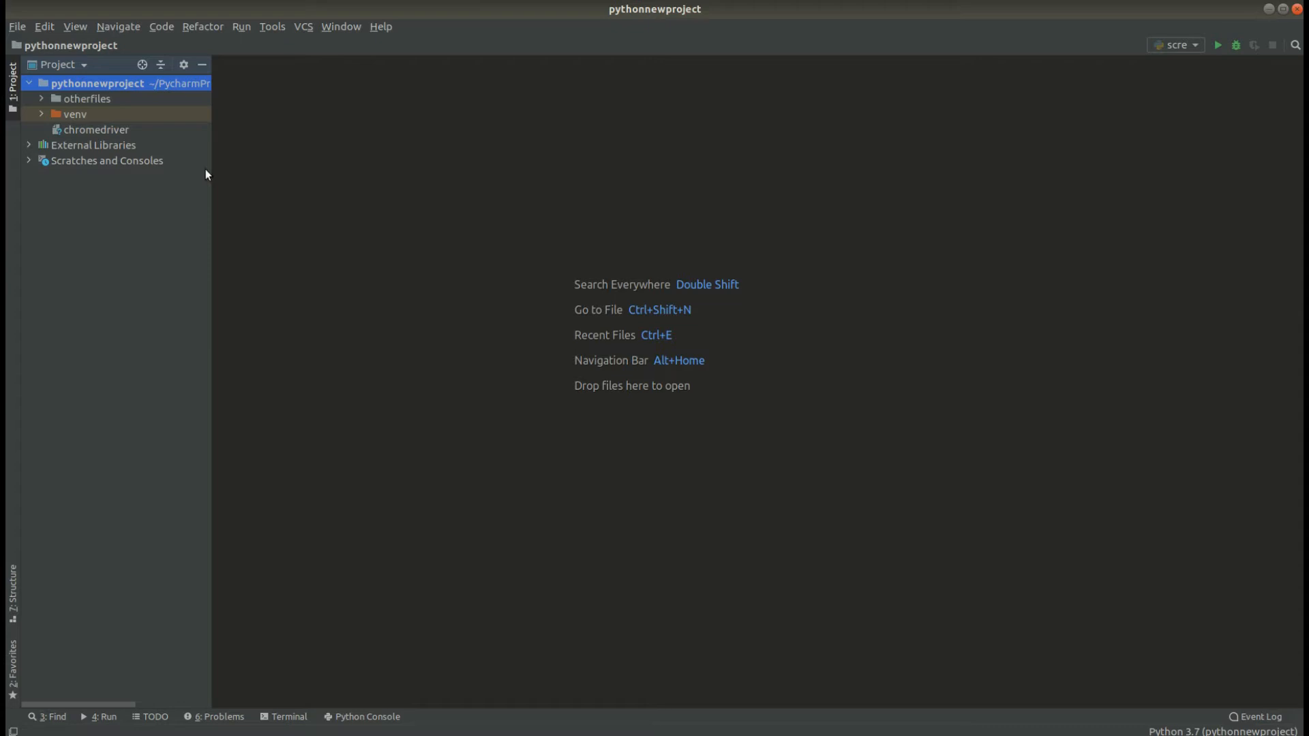
mouse_move(114, 101)
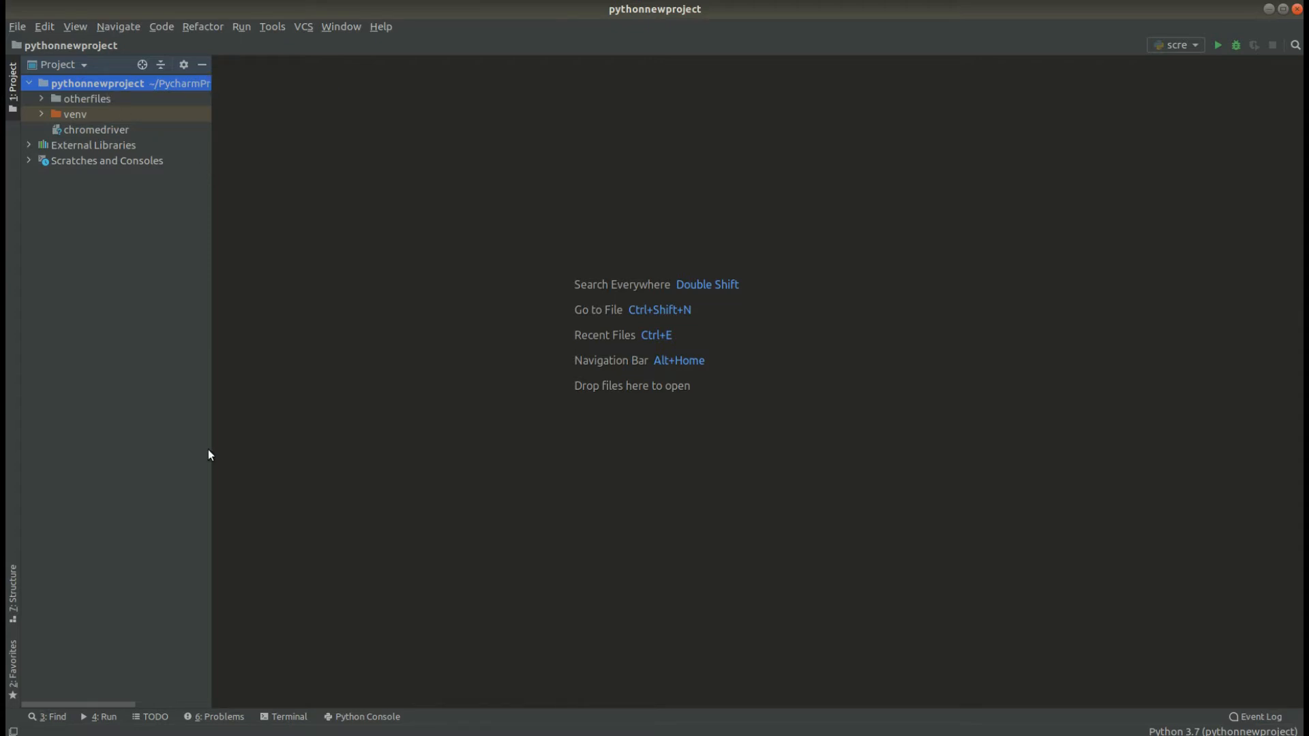
Enter 'pip install selenium' in a new project terminal.
left_click(289, 735)
type("p")
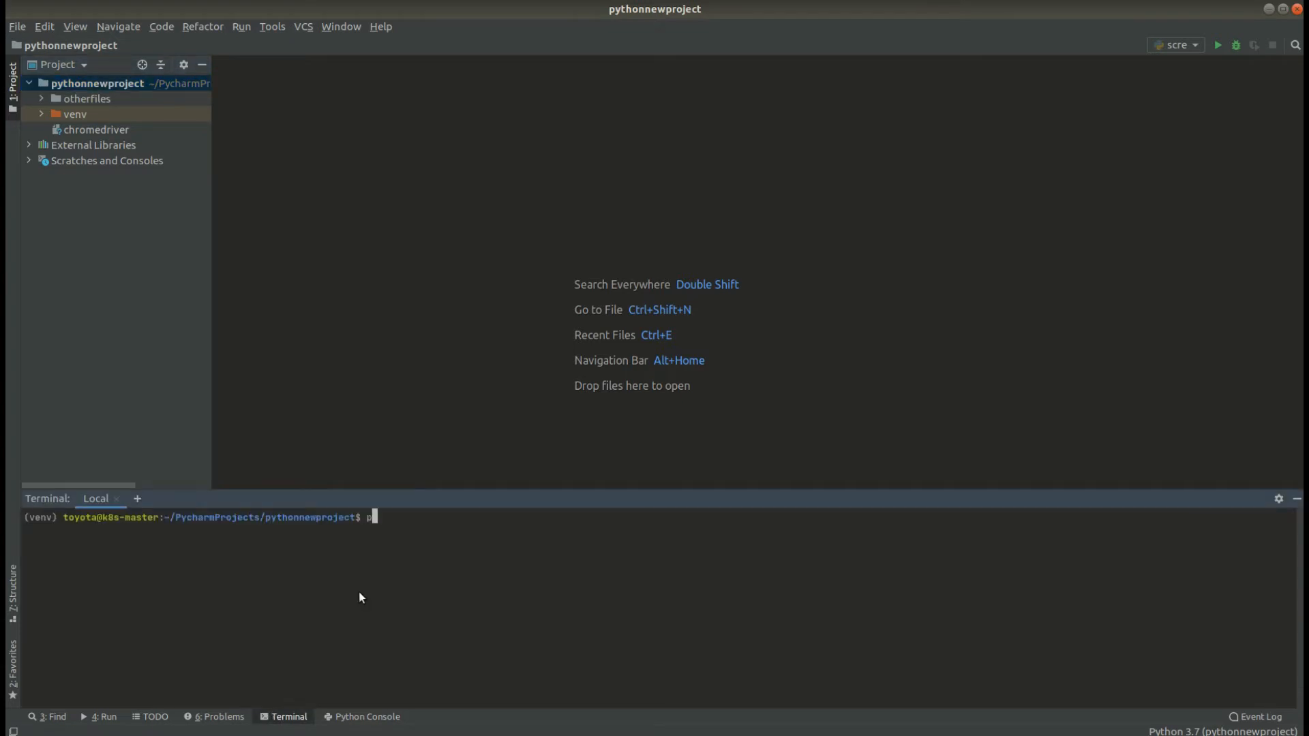
type("ip inst")
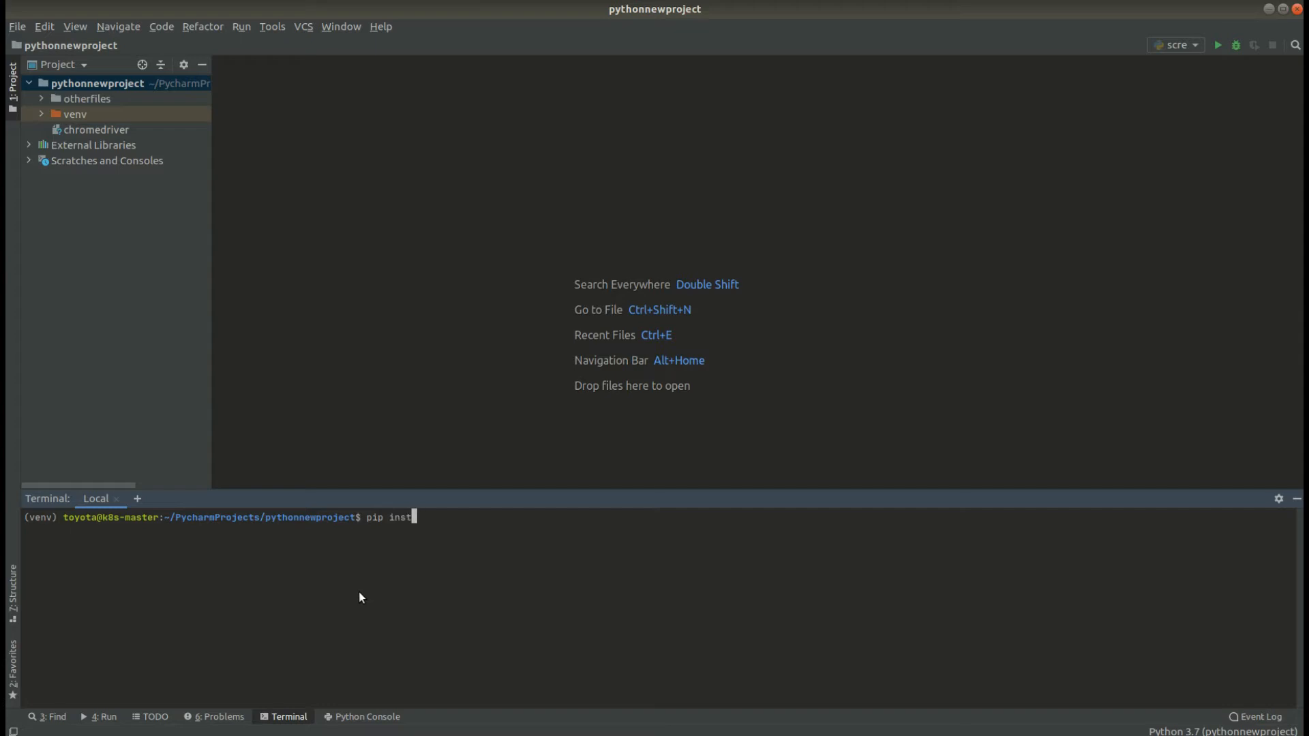
type("all sele")
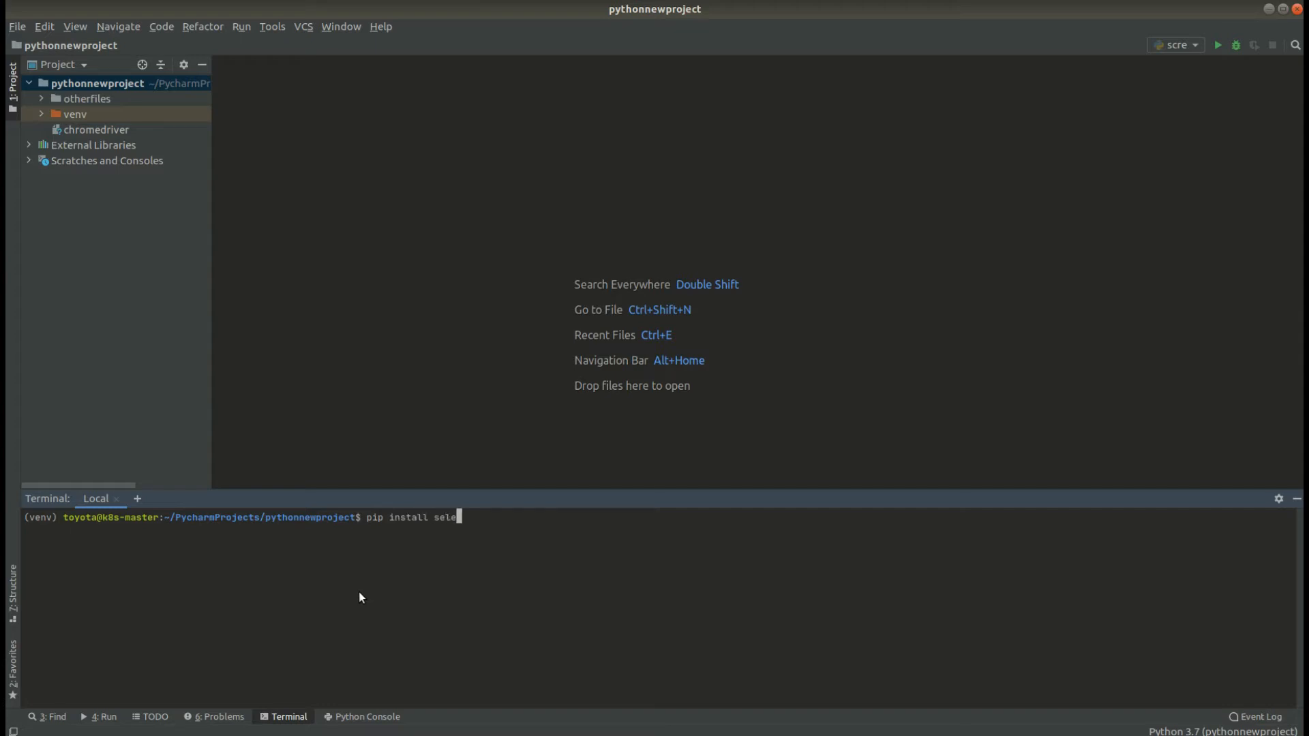
type("nium")
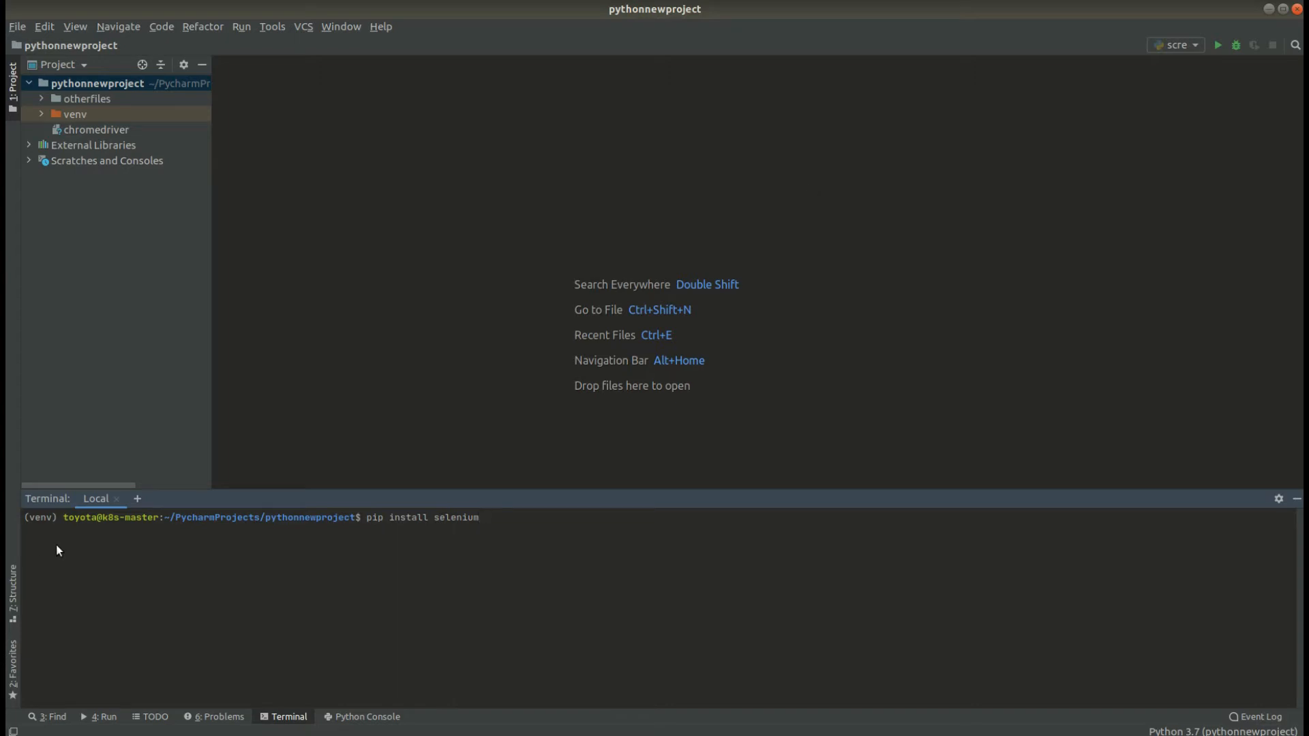
mouse_move(45, 524)
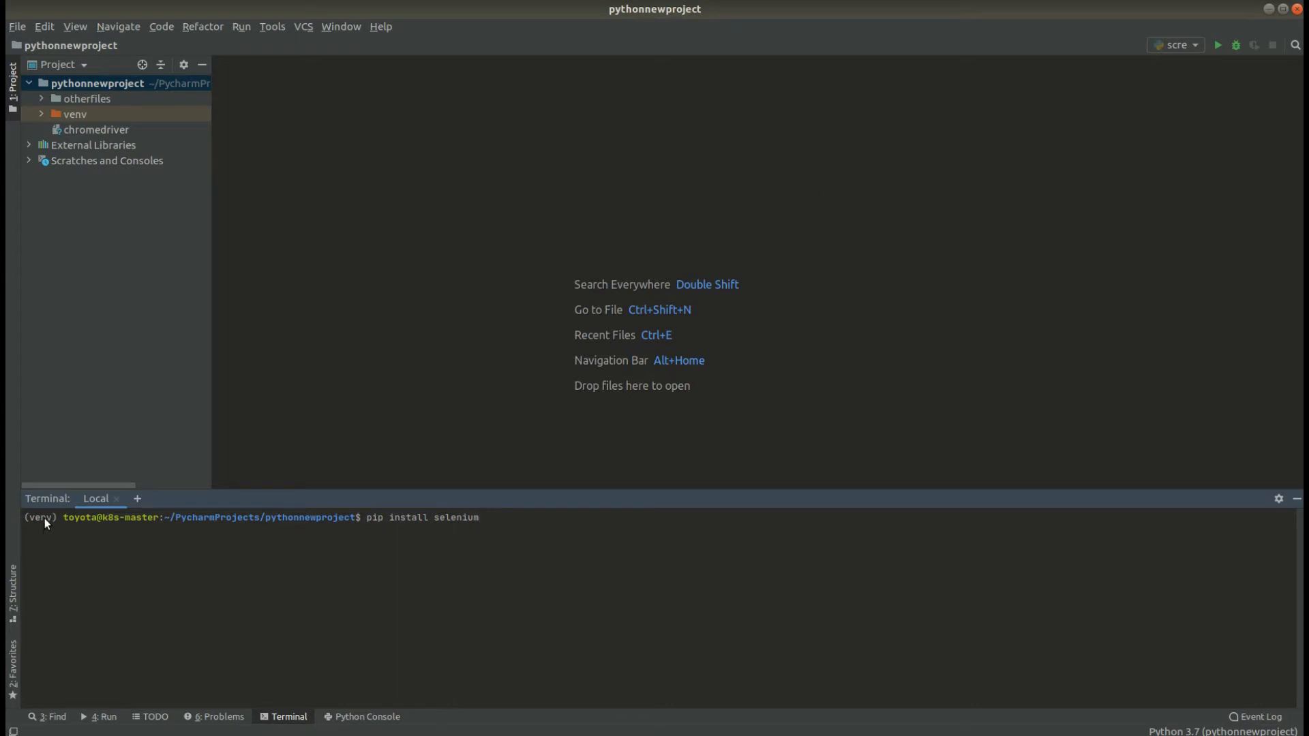
Peek inside the venv folder in the Project tree, then collapse it.
left_click(41, 114)
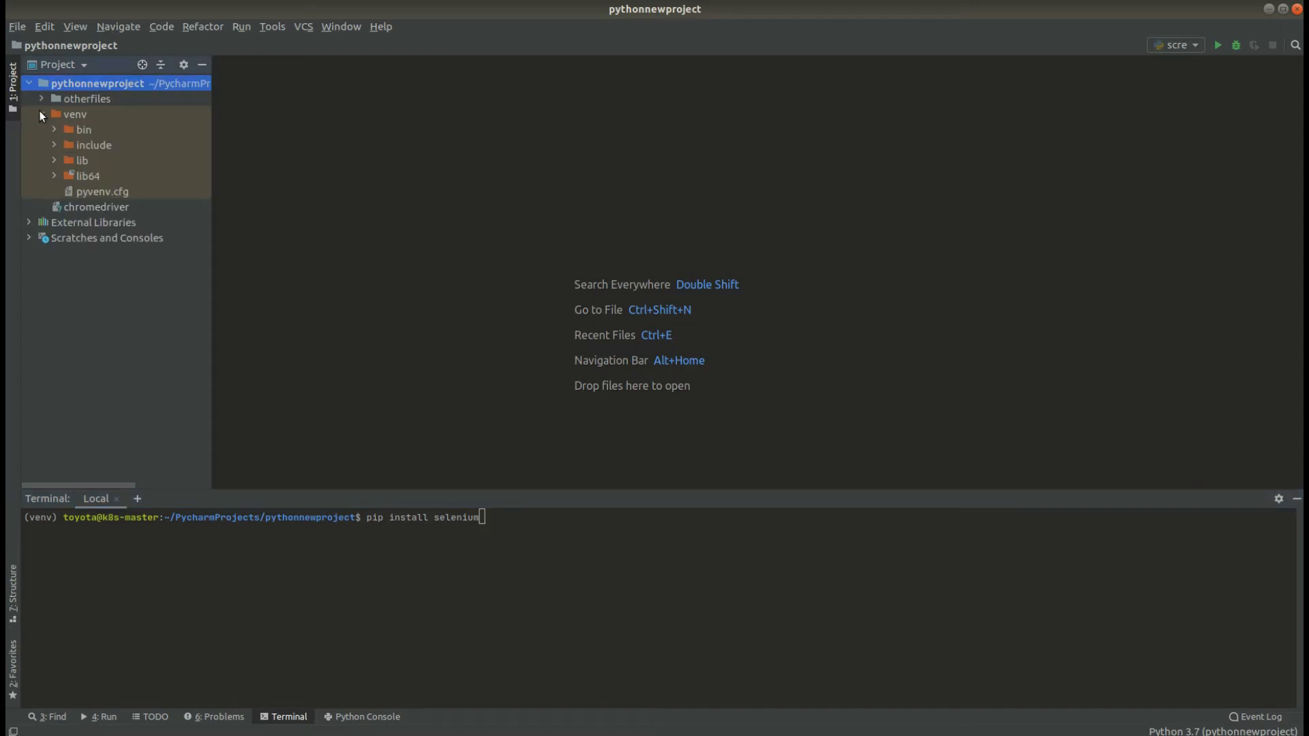
left_click(41, 114)
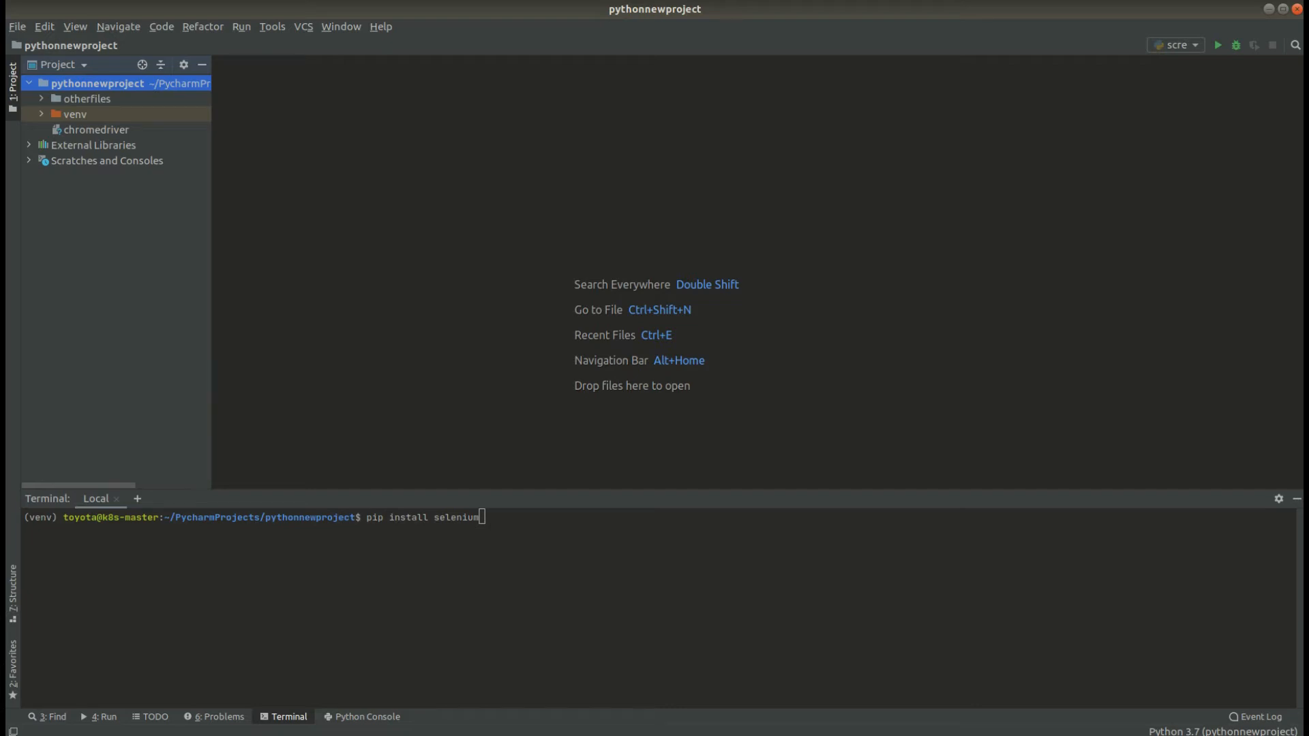
Create a new Python file getscreenshot.py in the pythonnewproject folder.
right_click(89, 84)
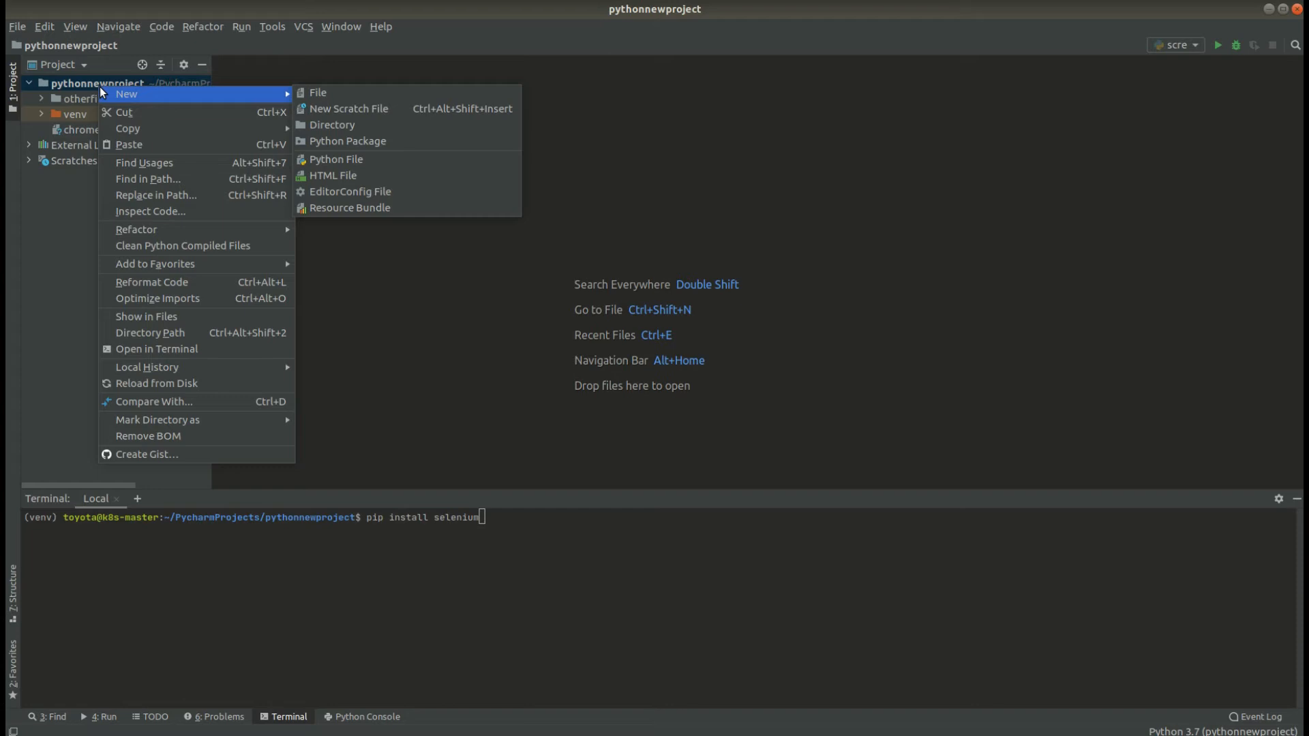
mouse_move(283, 94)
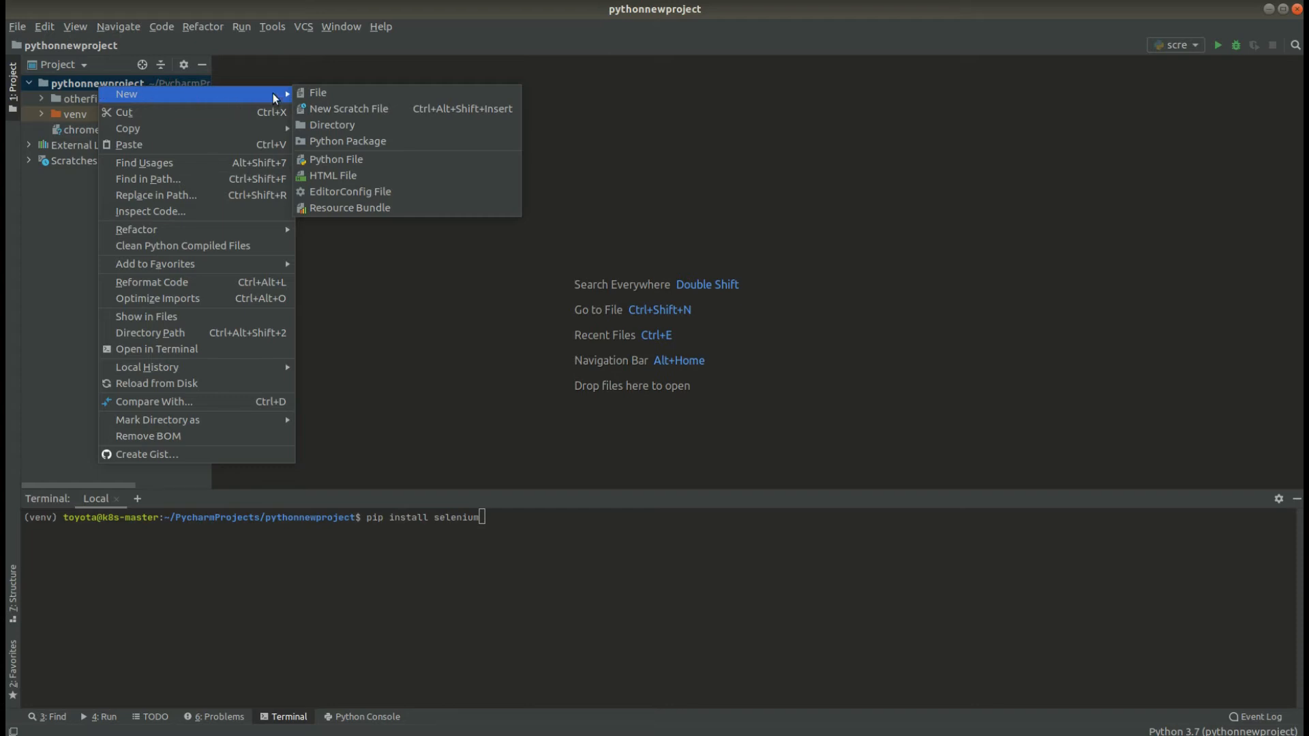
left_click(336, 158)
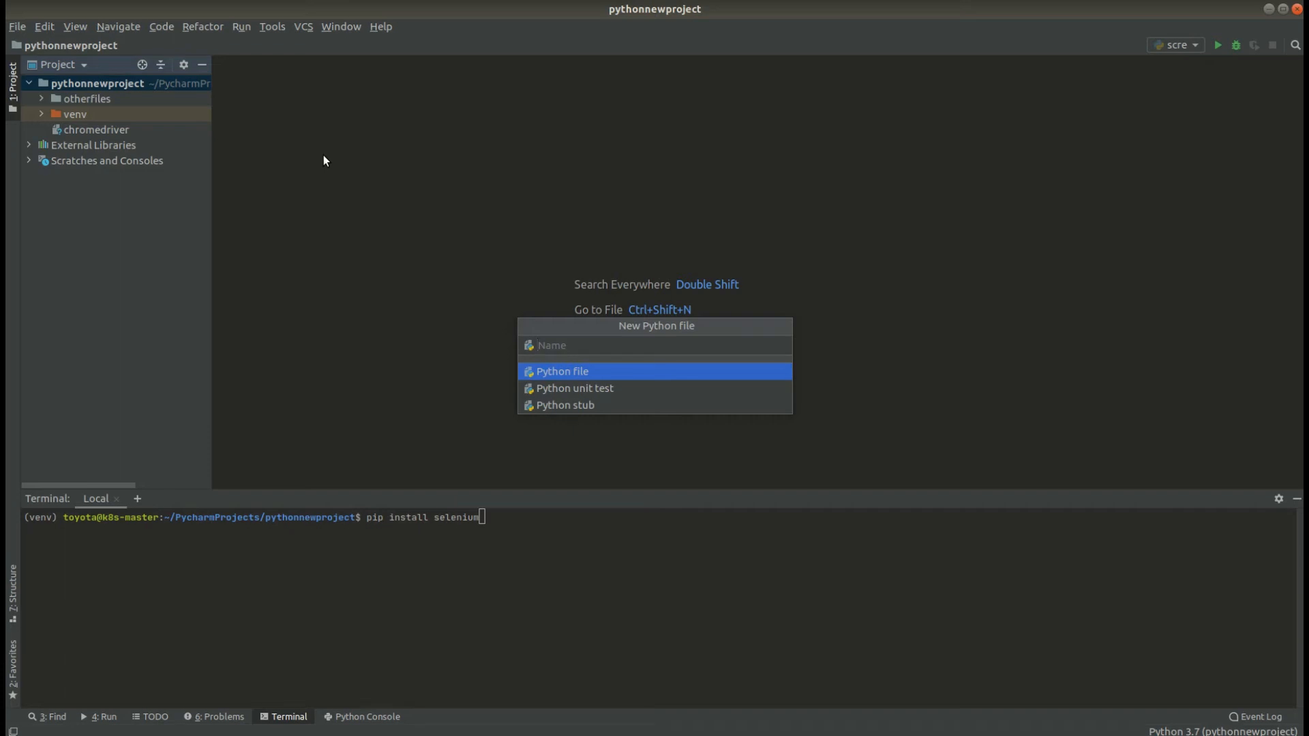
type("getscre")
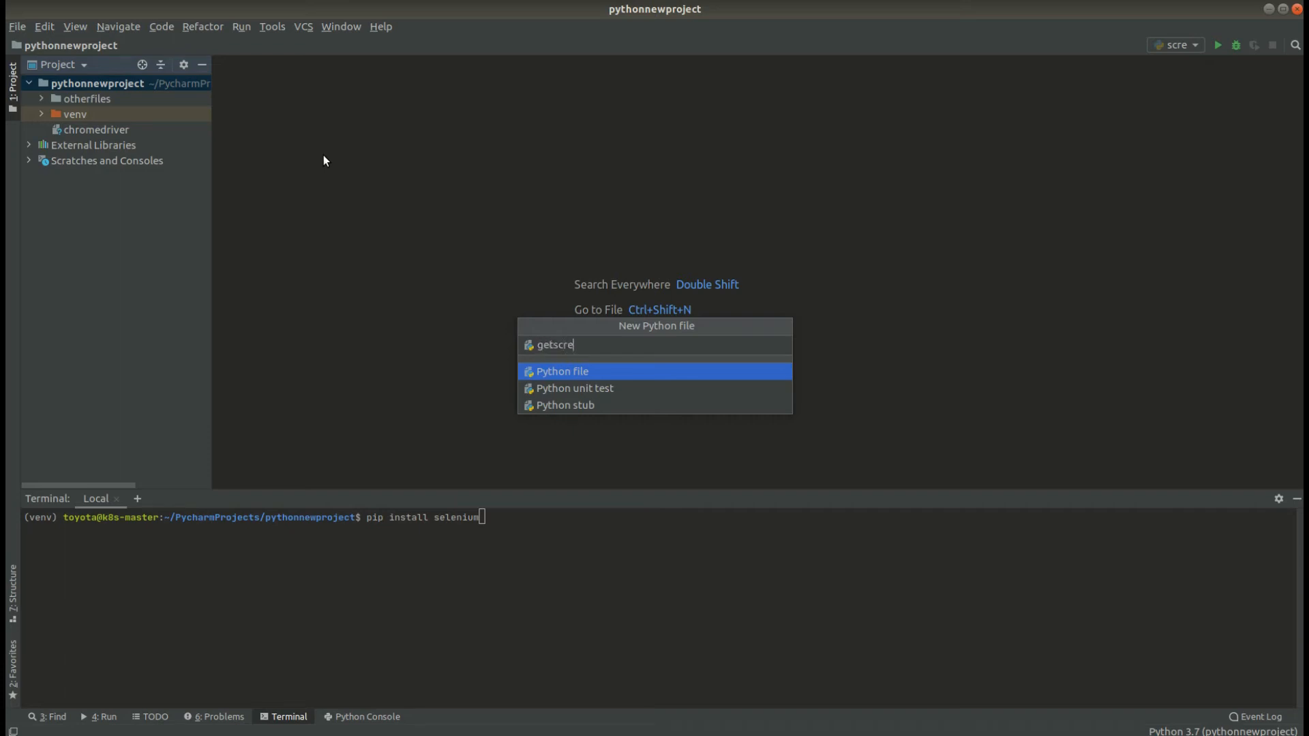
type("enshop")
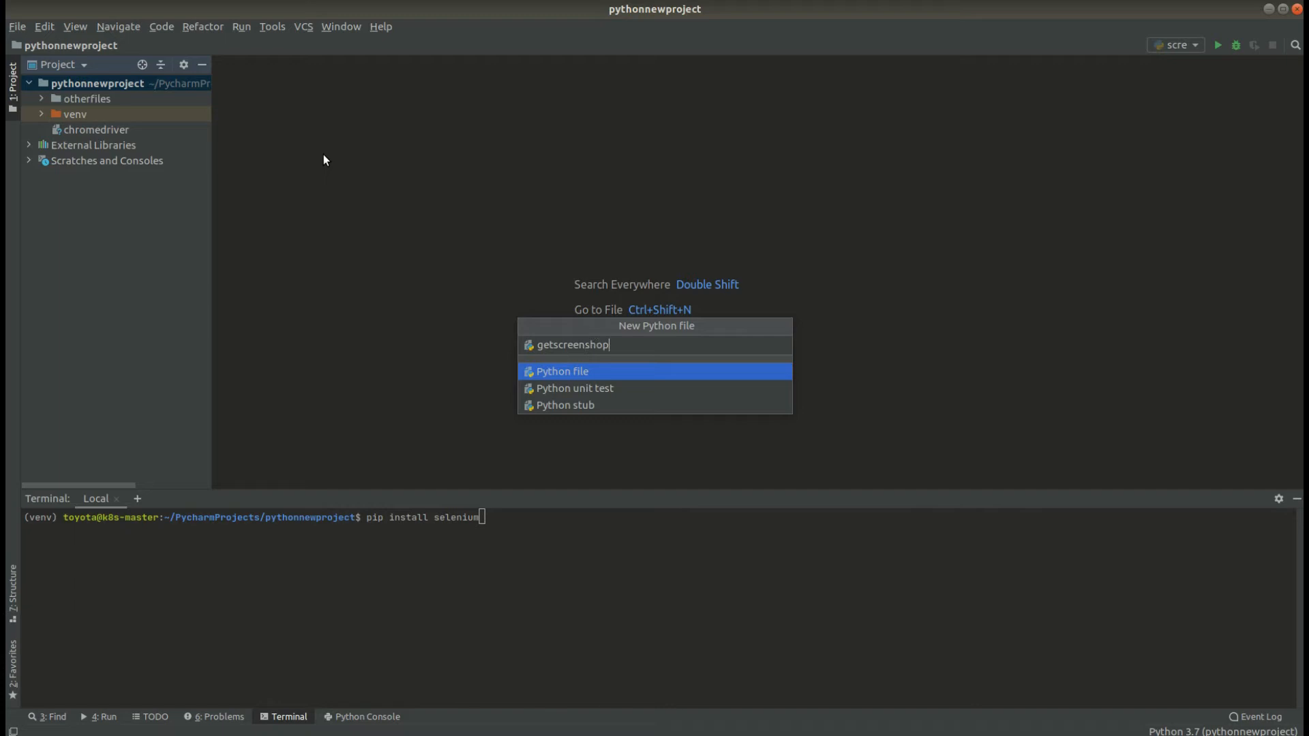
type("t.py")
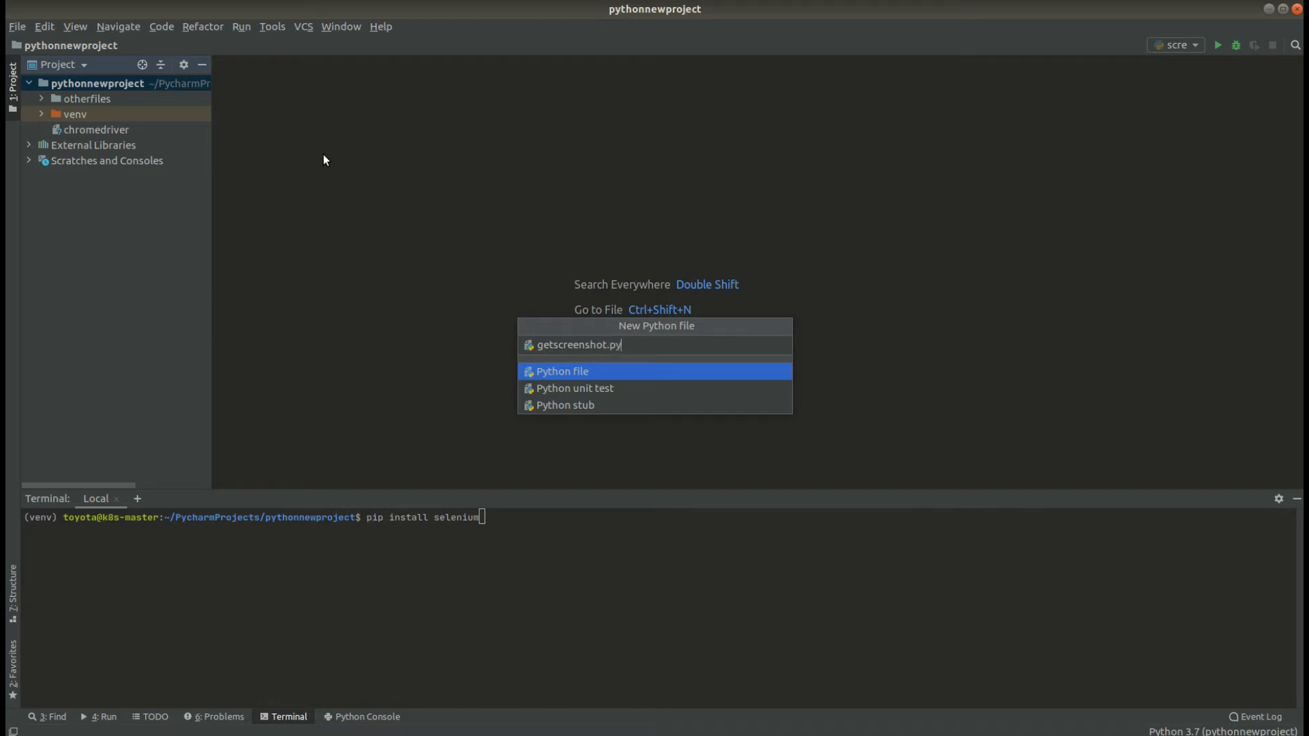
key("BackSpace")
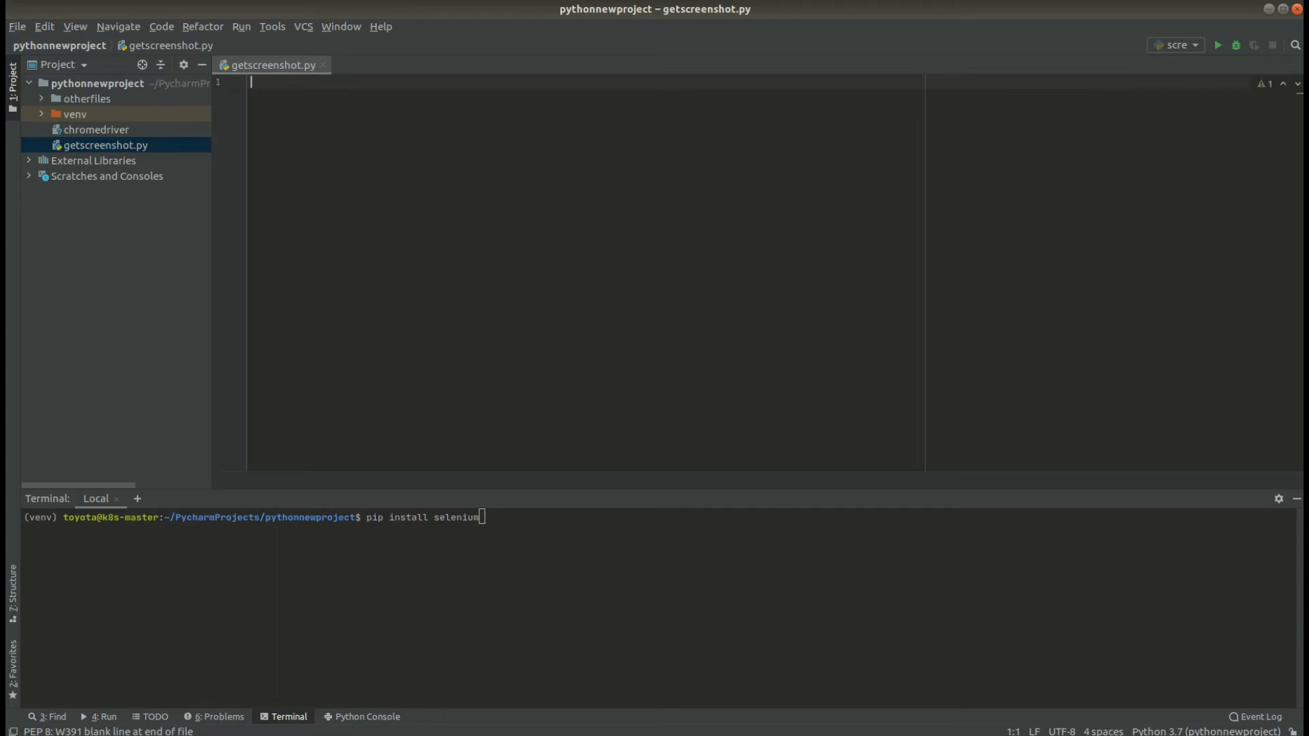
Write 'from selenium import webdriver' at the top of getscreenshot.py.
type("from sel")
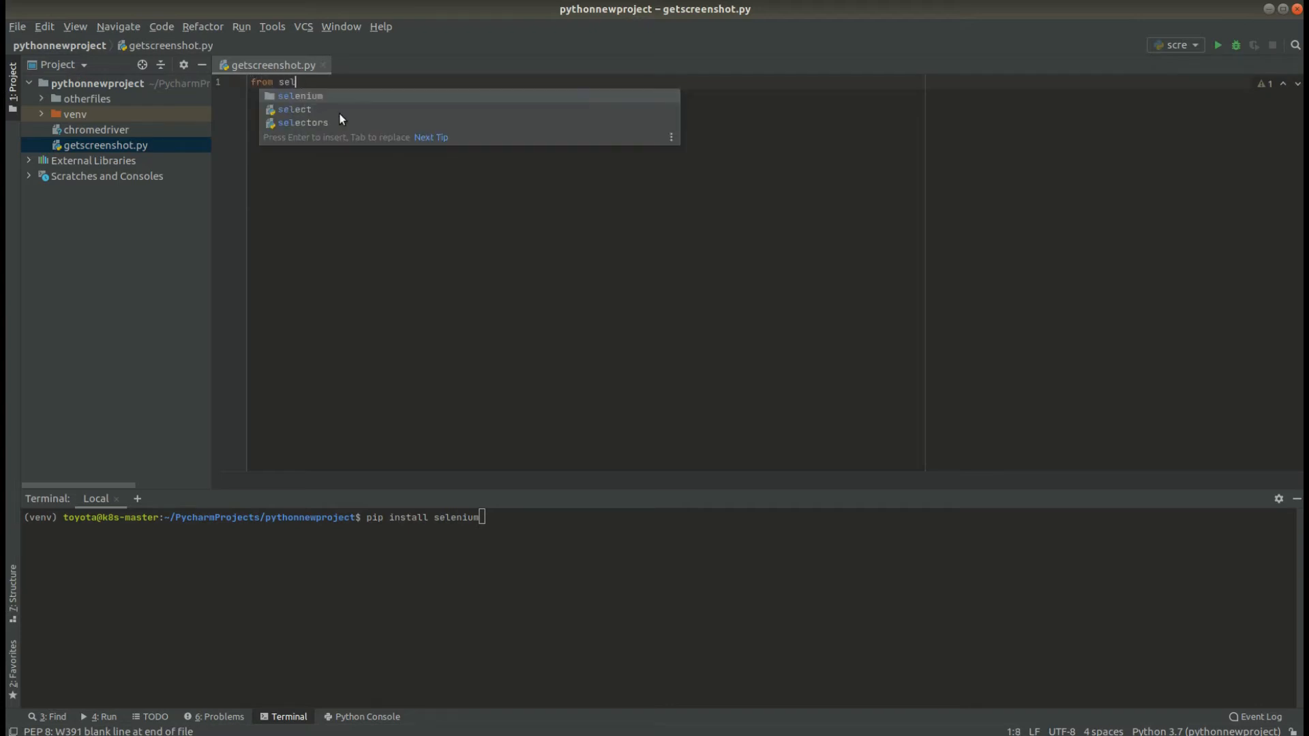
type("enium import")
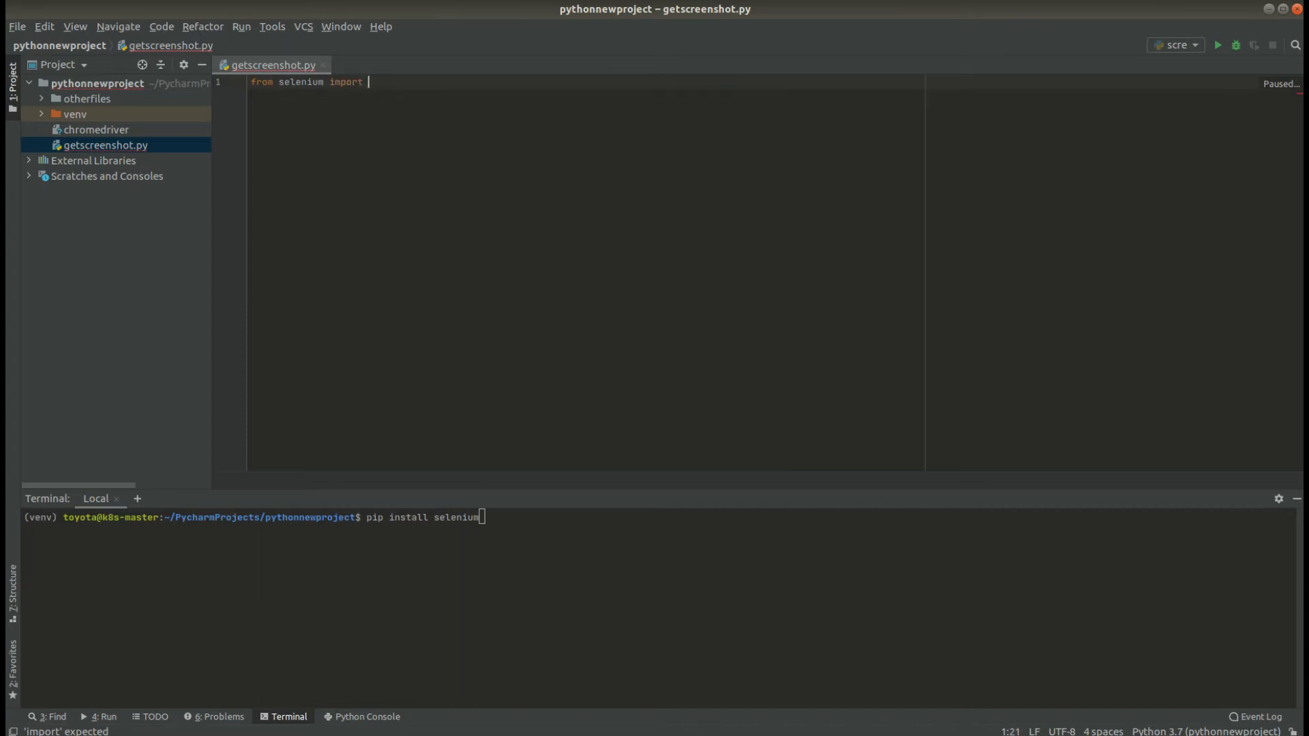
type("webdriver")
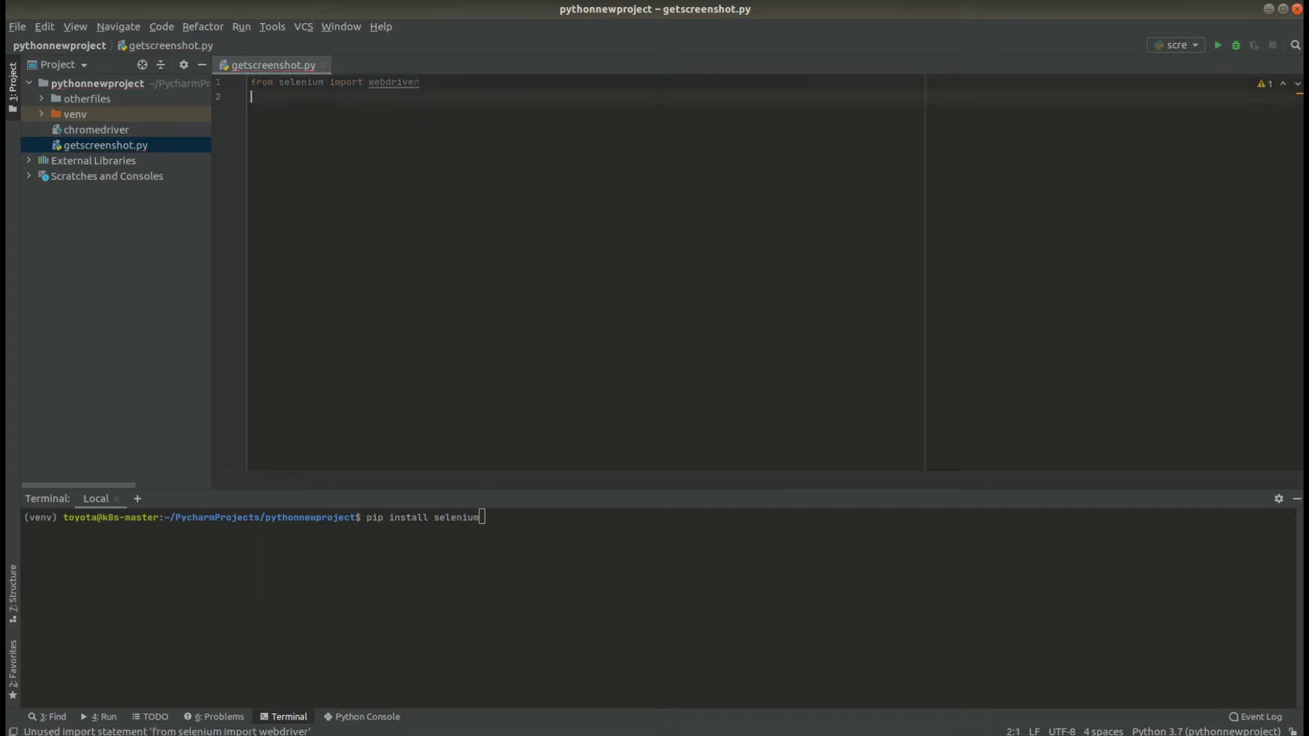
Add 'from selenium.webdriver.chrome.options import Options' and 'import time'.
type("from s")
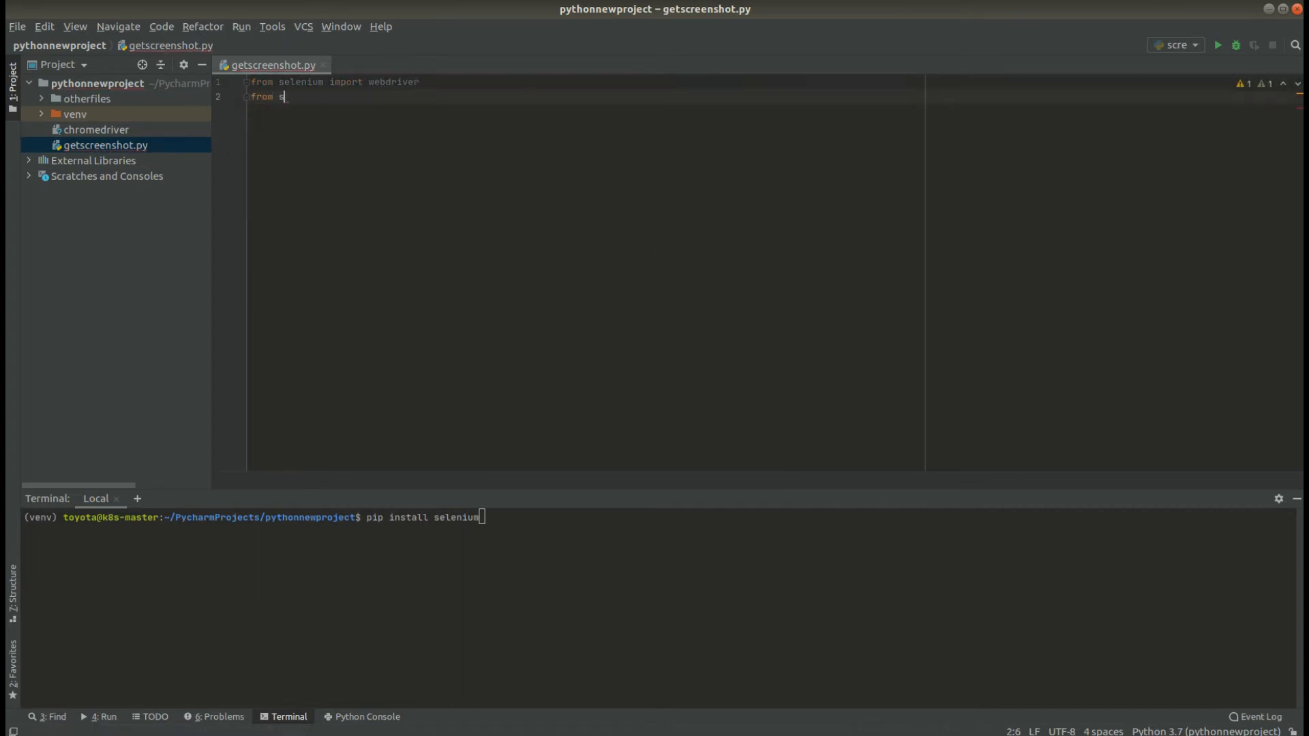
type("elenium import")
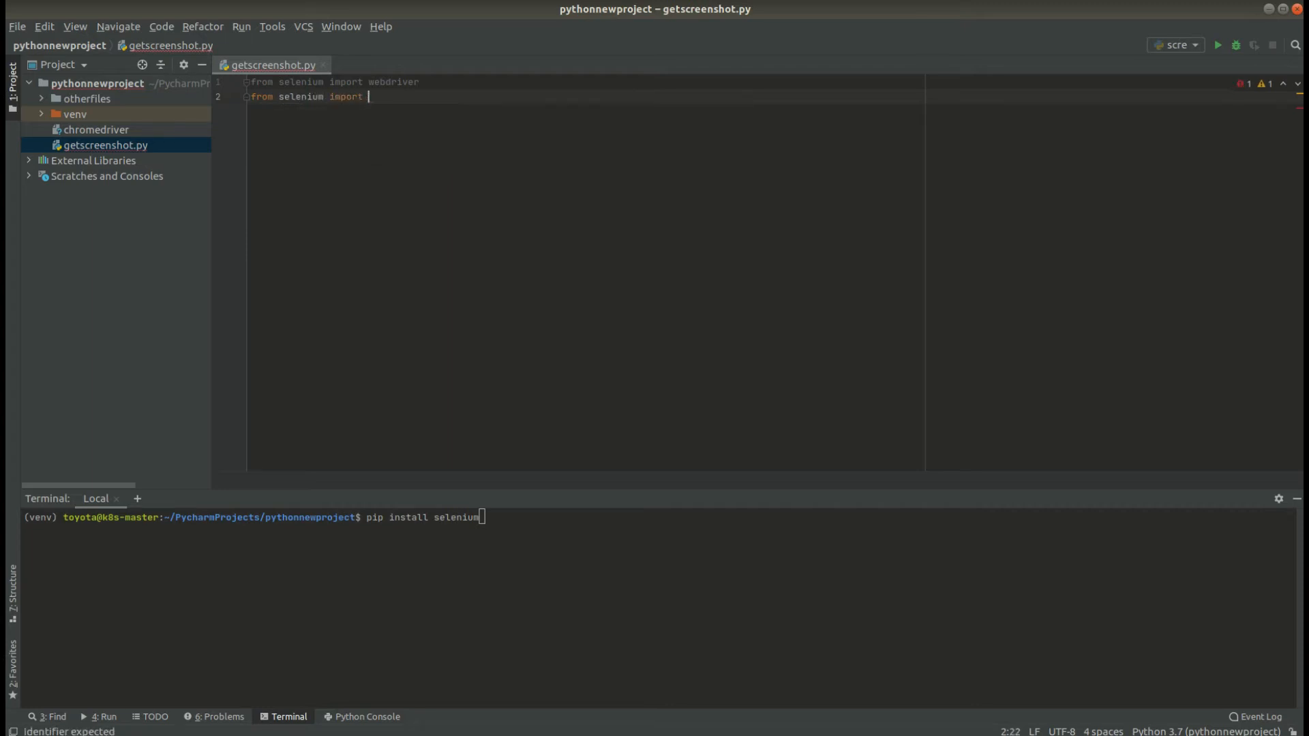
key("BackSpace")
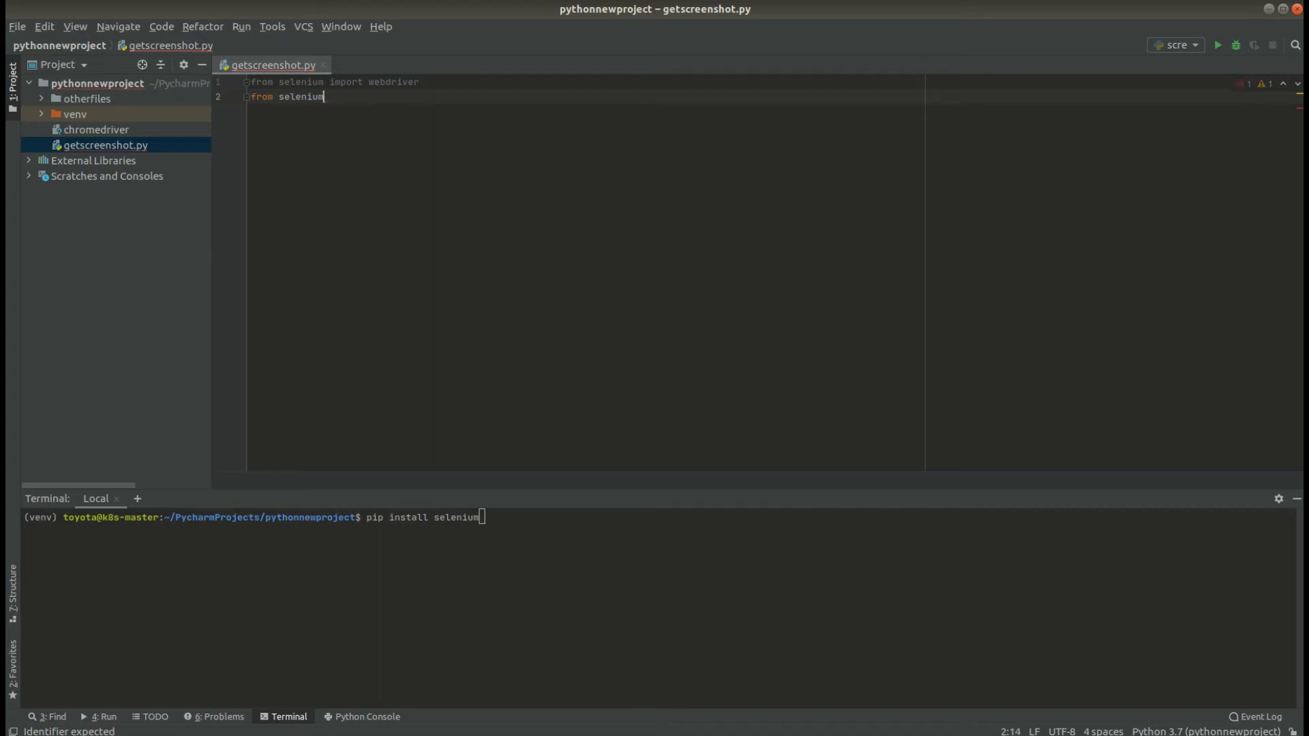
type(".webdriver")
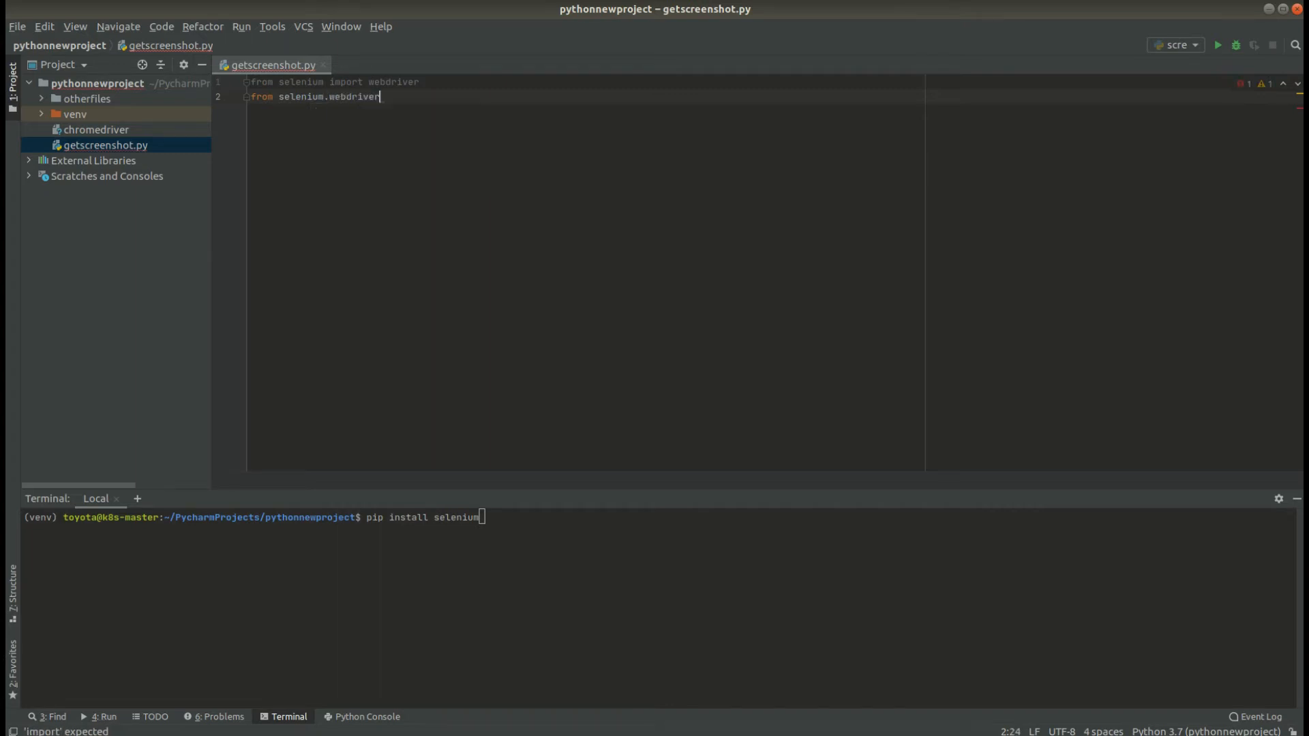
type(".chrome")
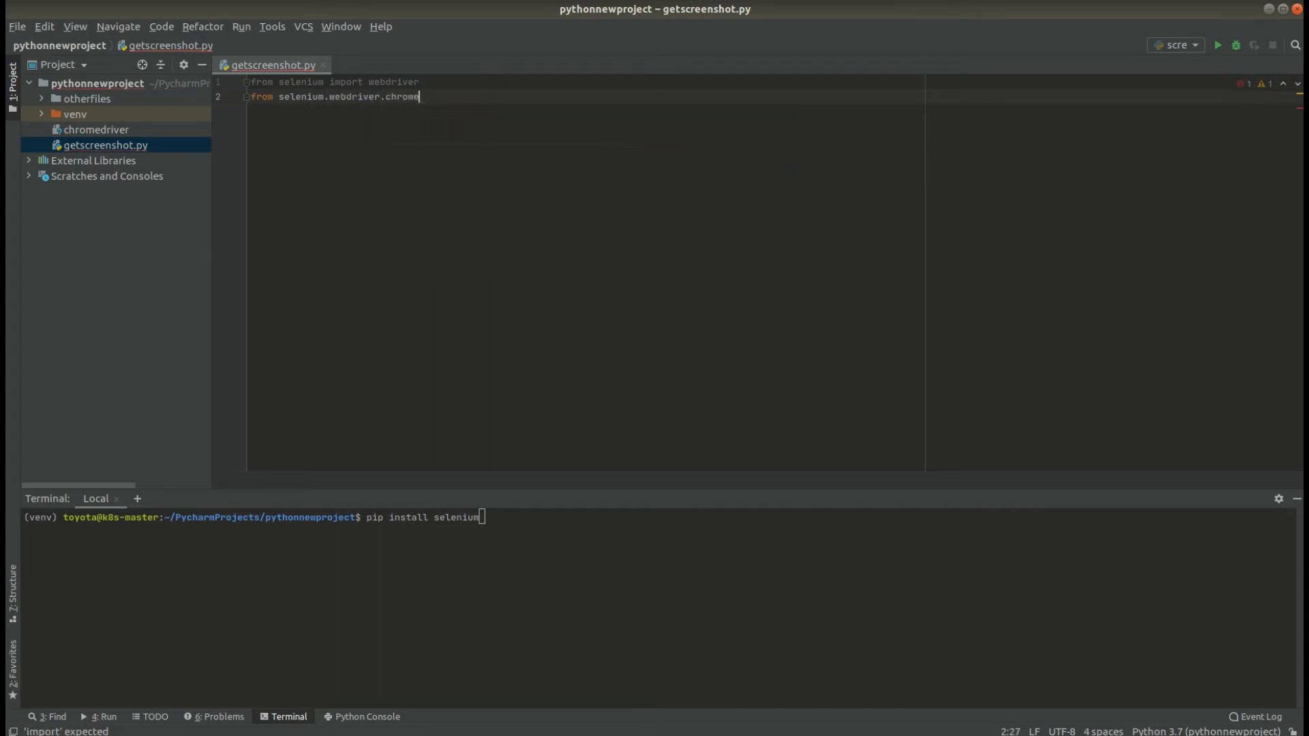
type(".options import")
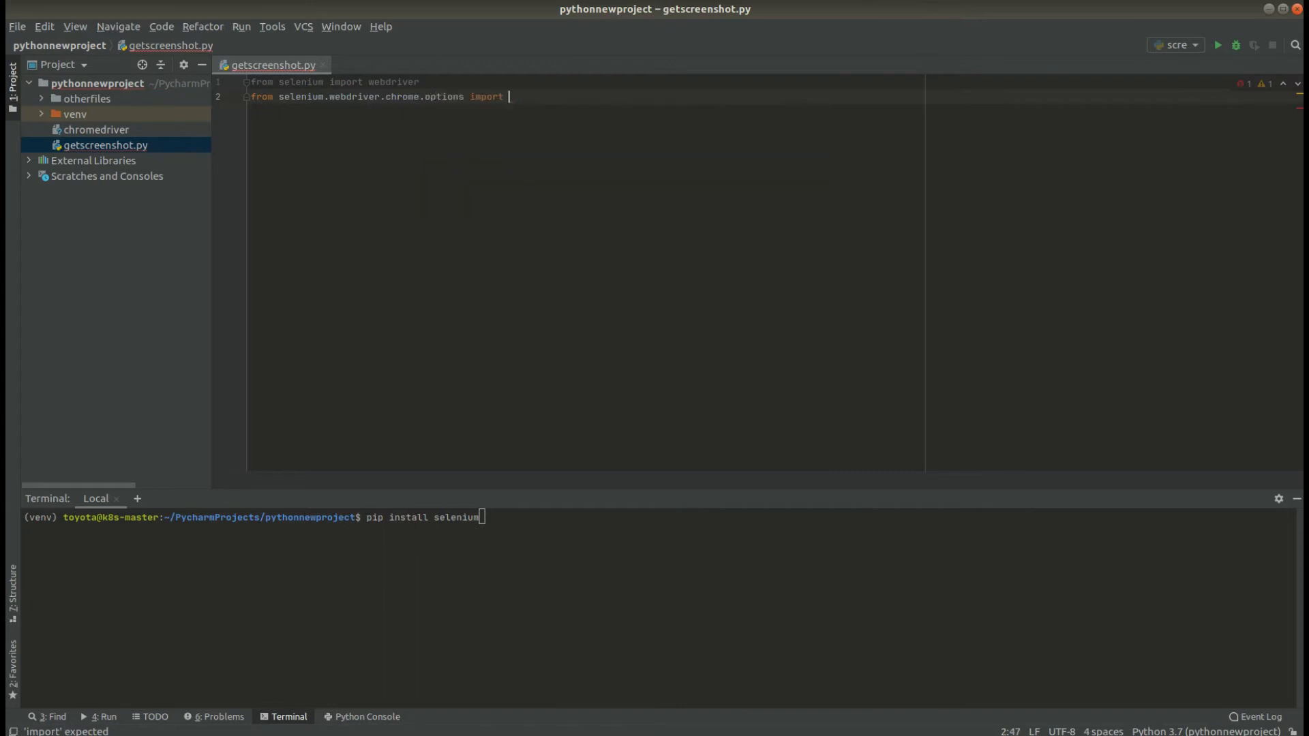
type("Options")
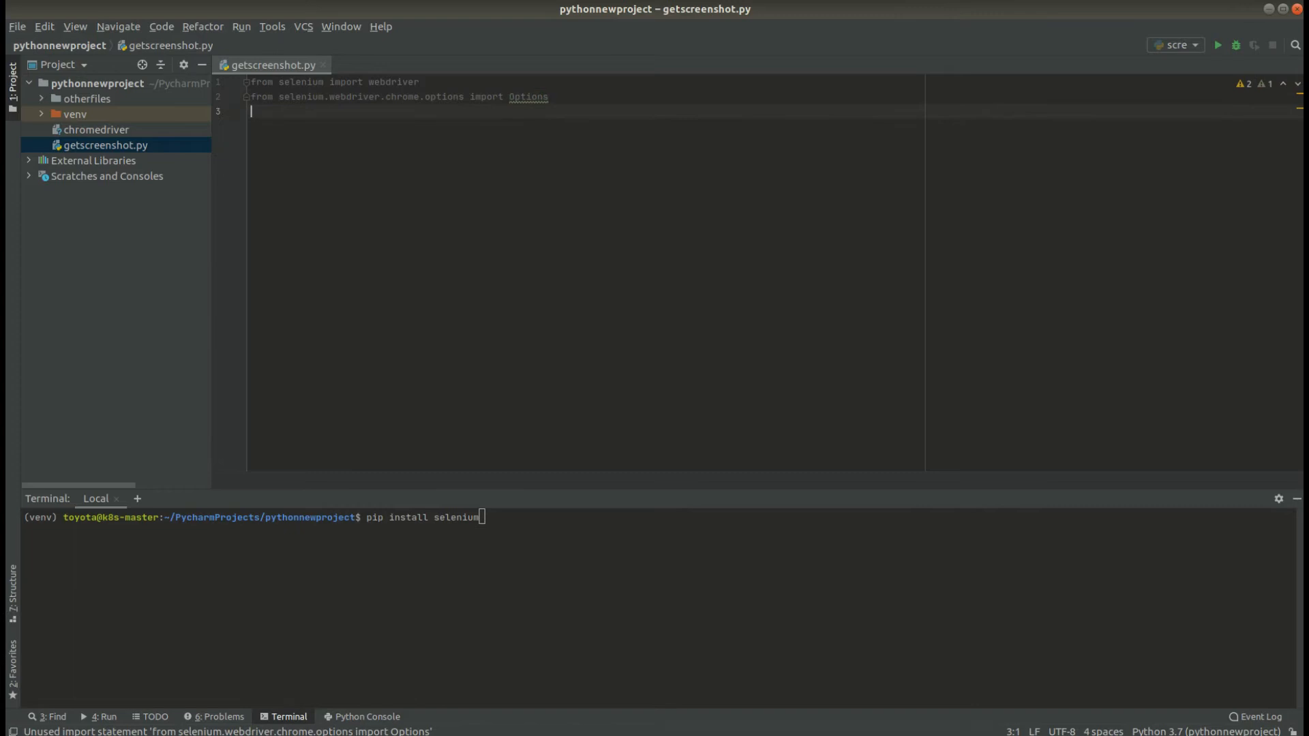
type("import s")
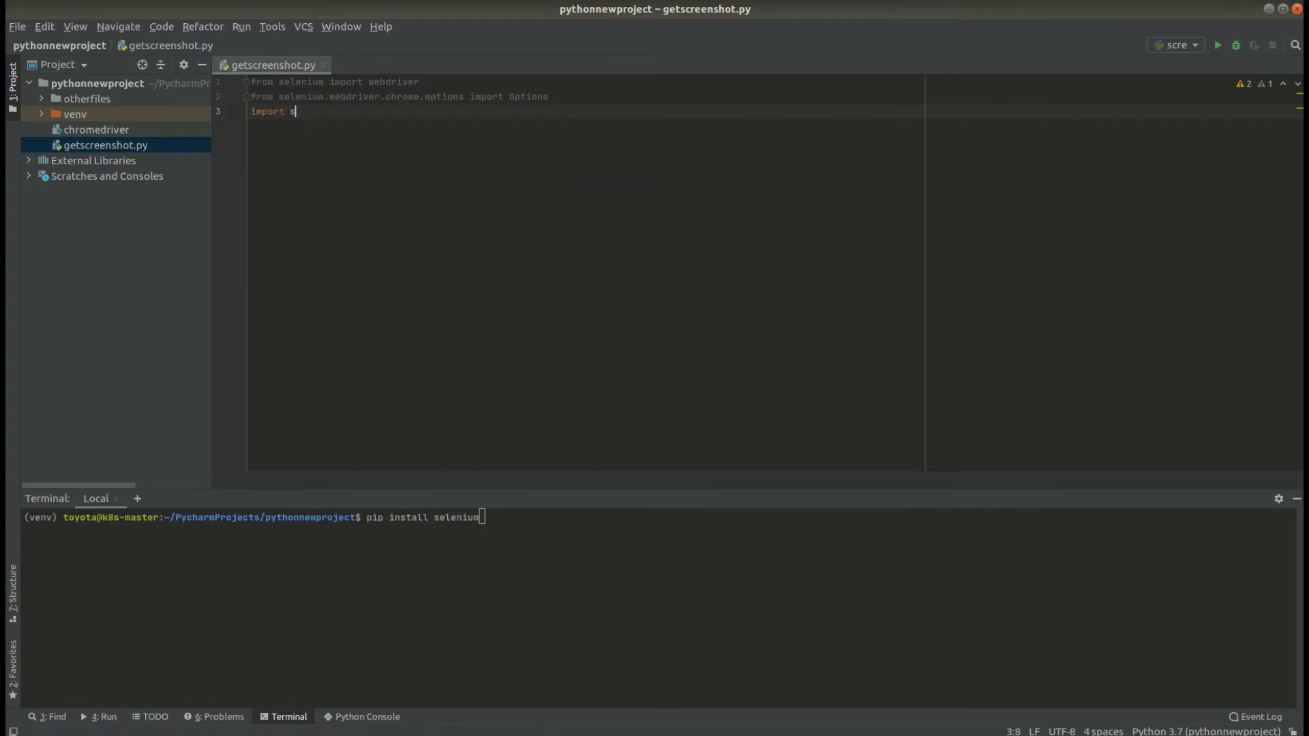
type("ime")
type("def")
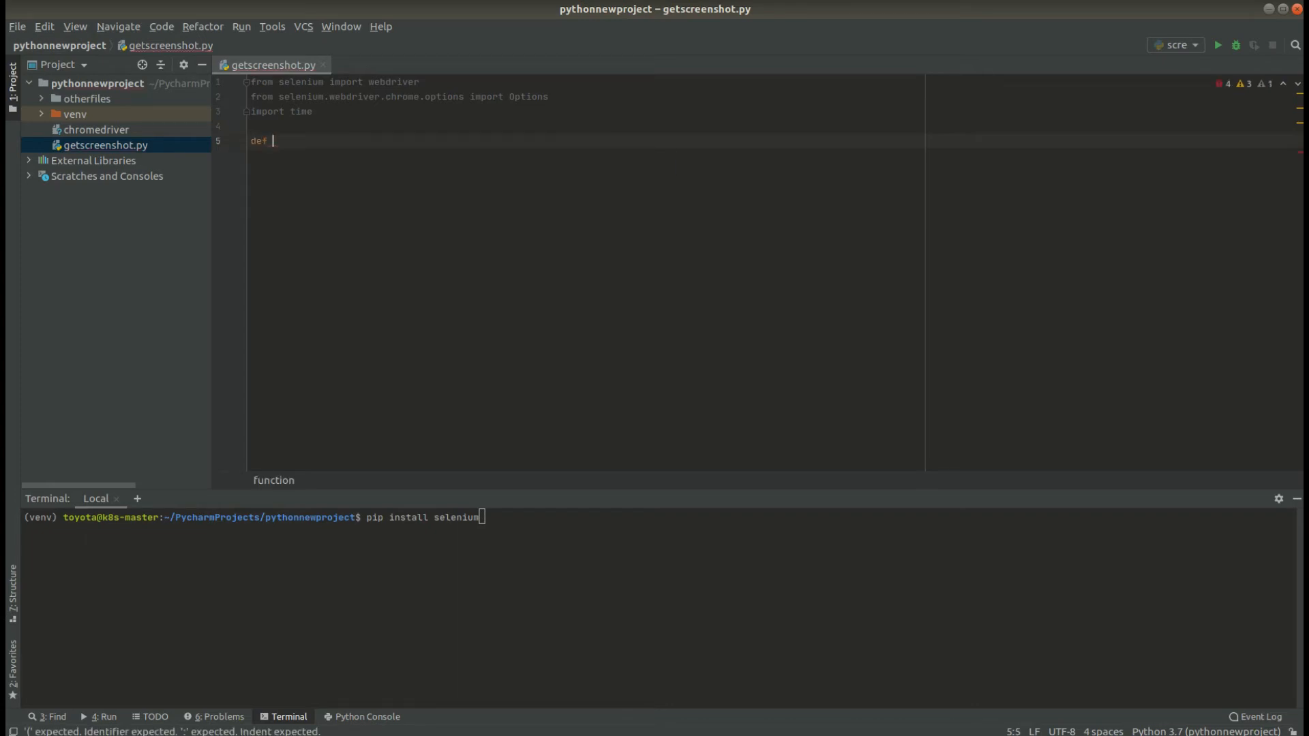
Write the signature 'def getscreenshotofurl(url):' with an empty body started.
type("get")
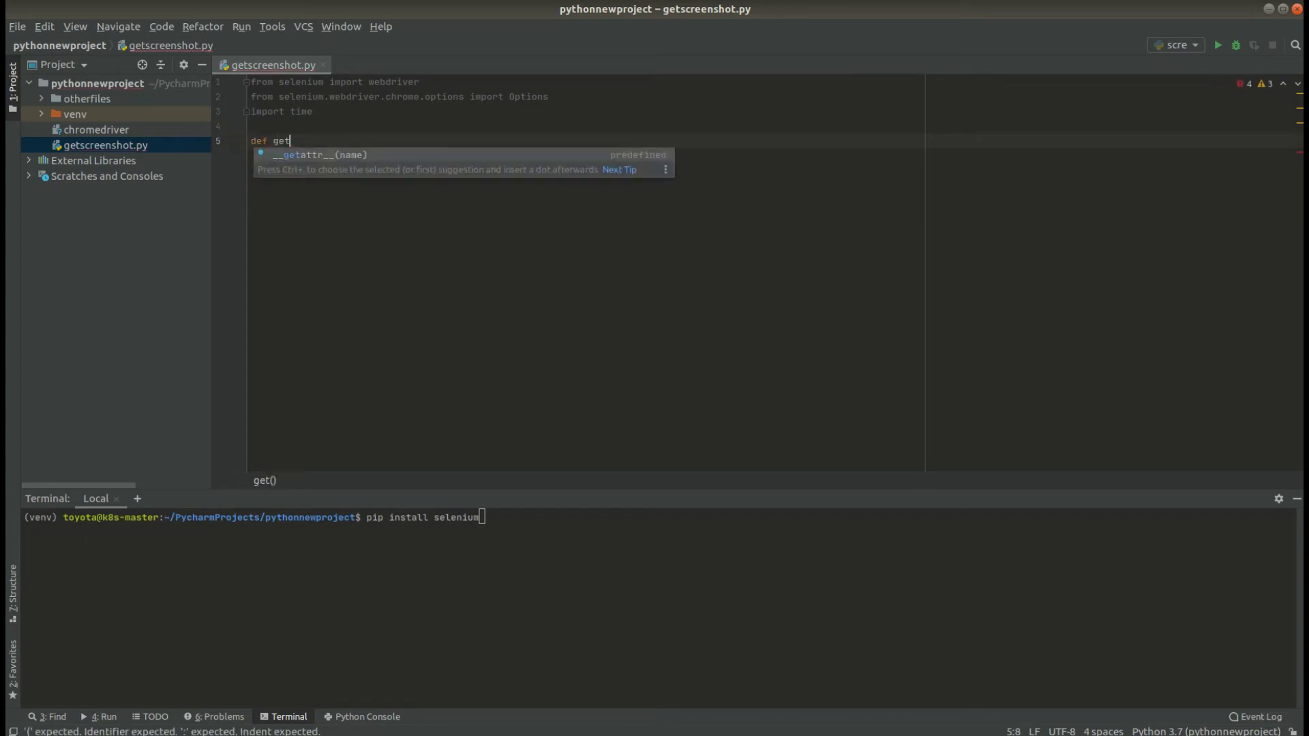
type("scr")
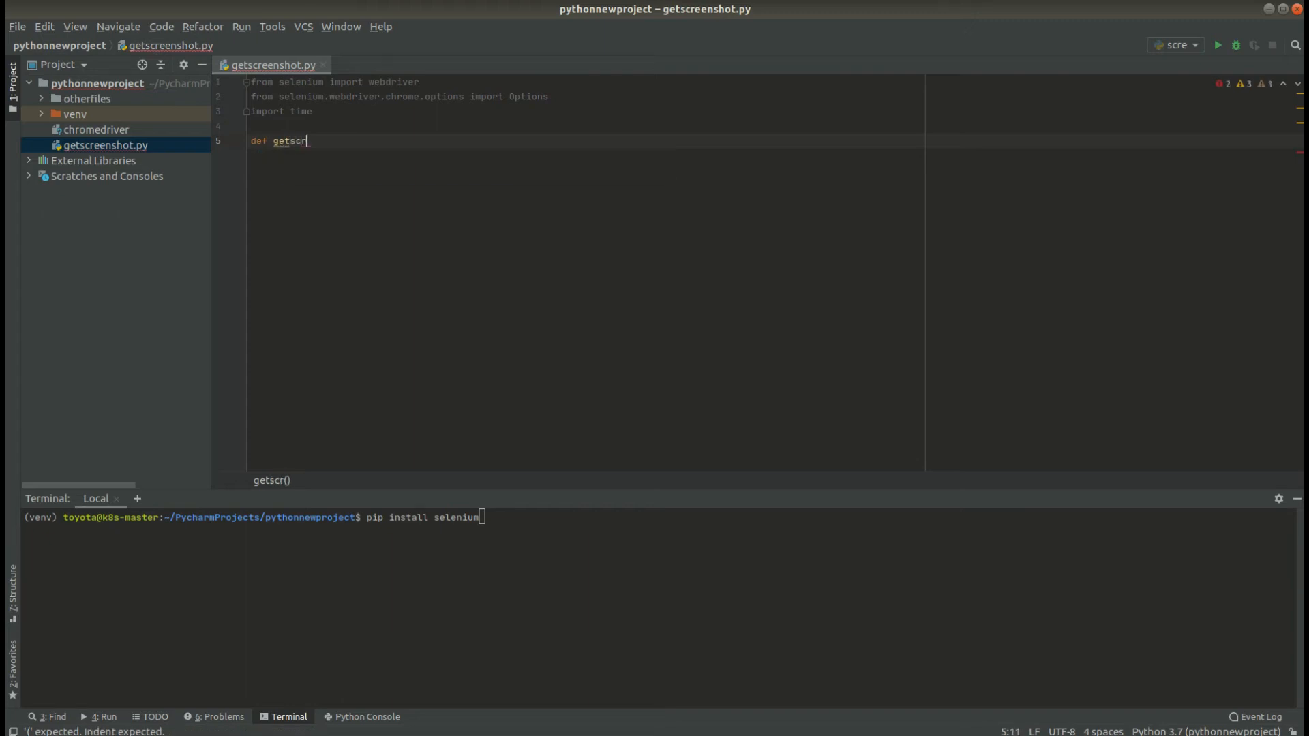
type("eensho")
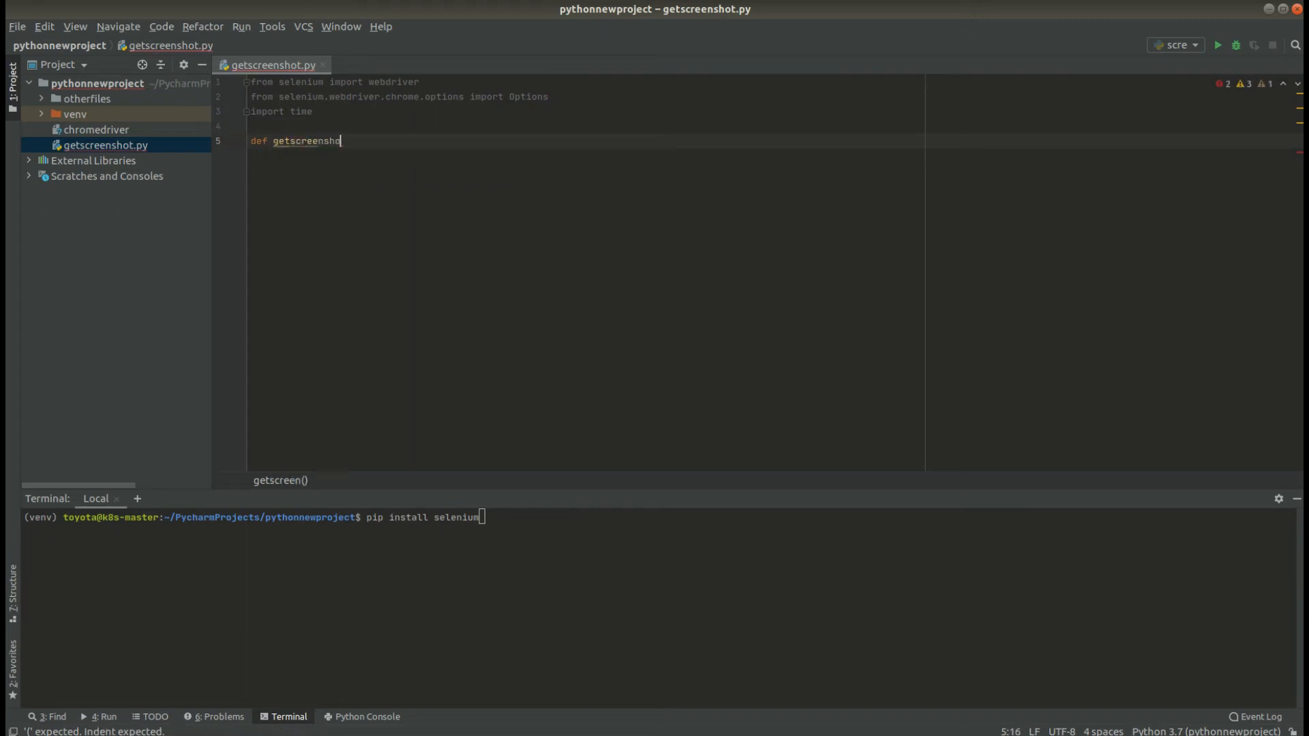
type("tof")
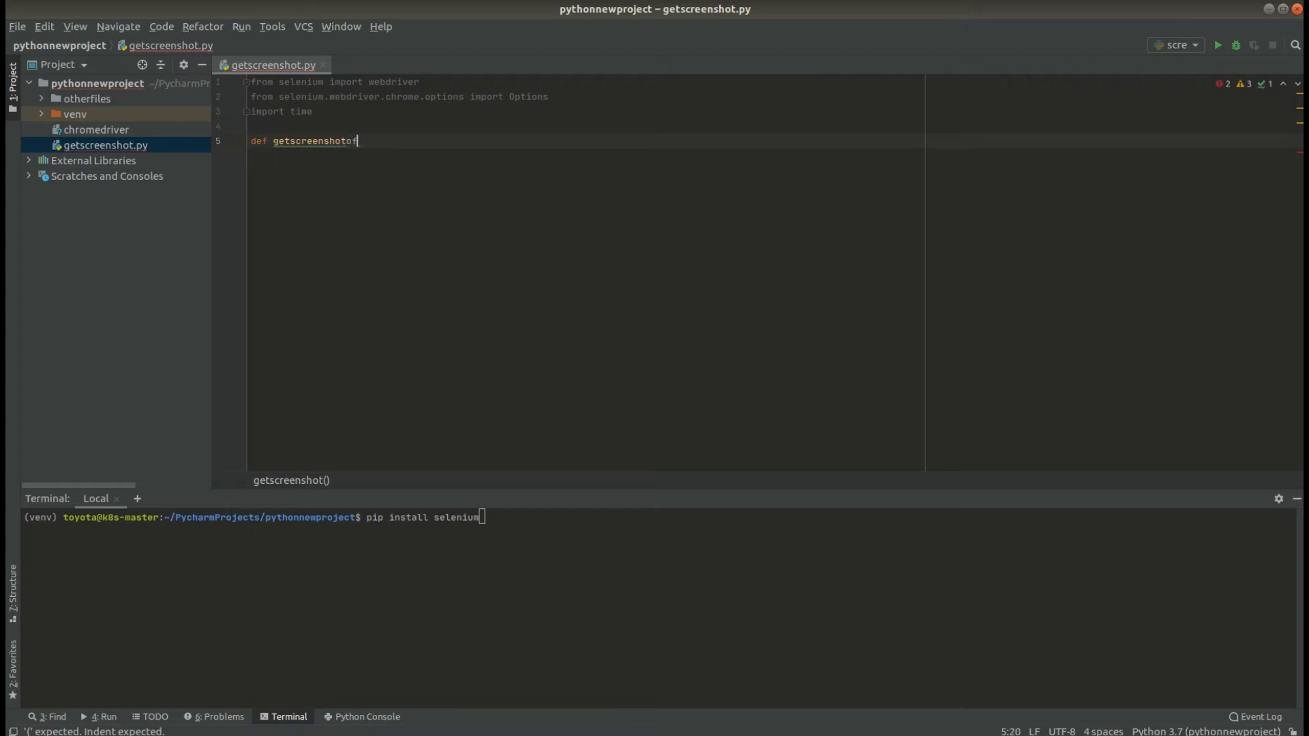
type("ofpage")
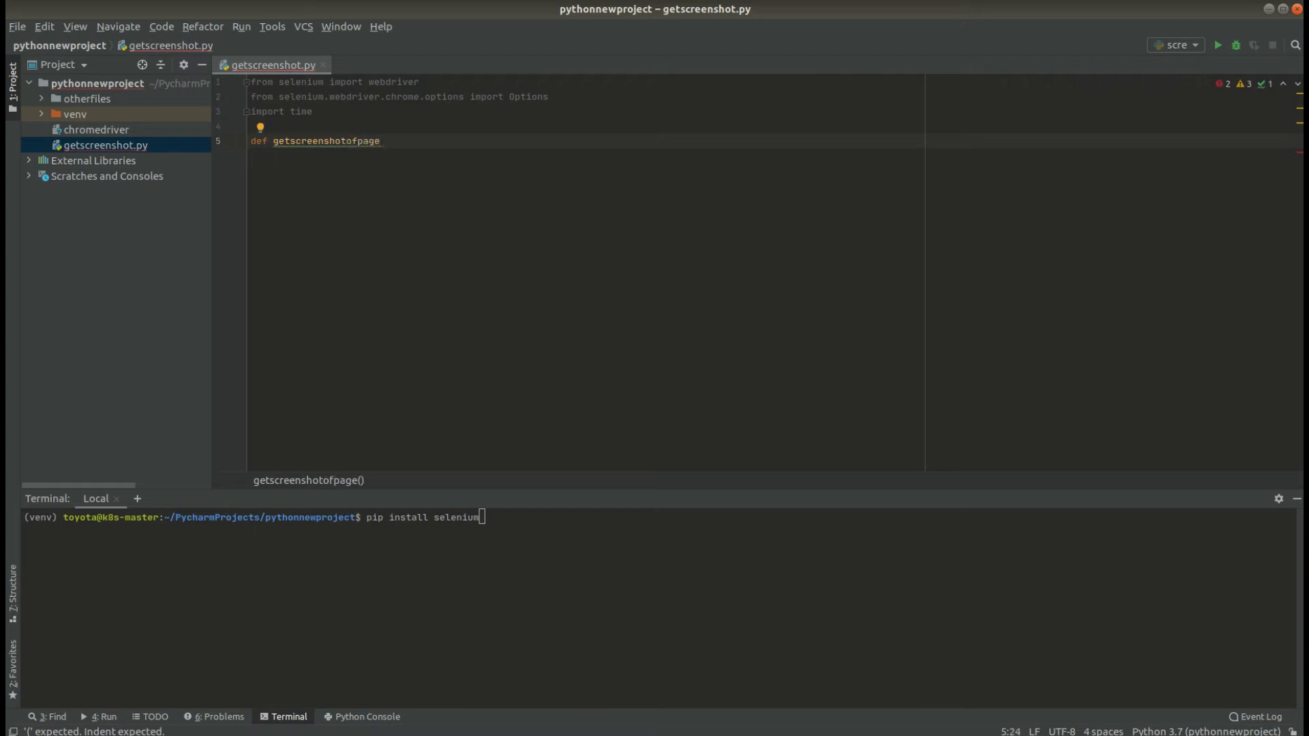
type("url")
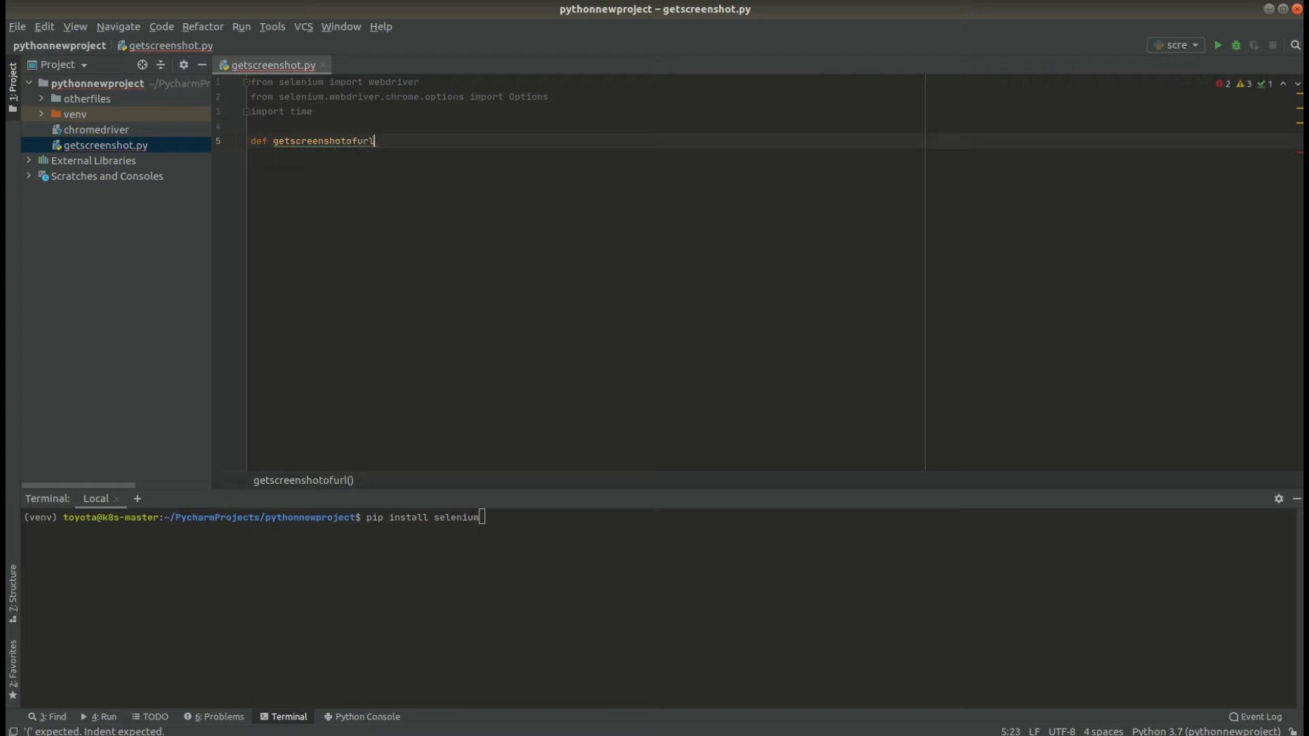
type("(url):")
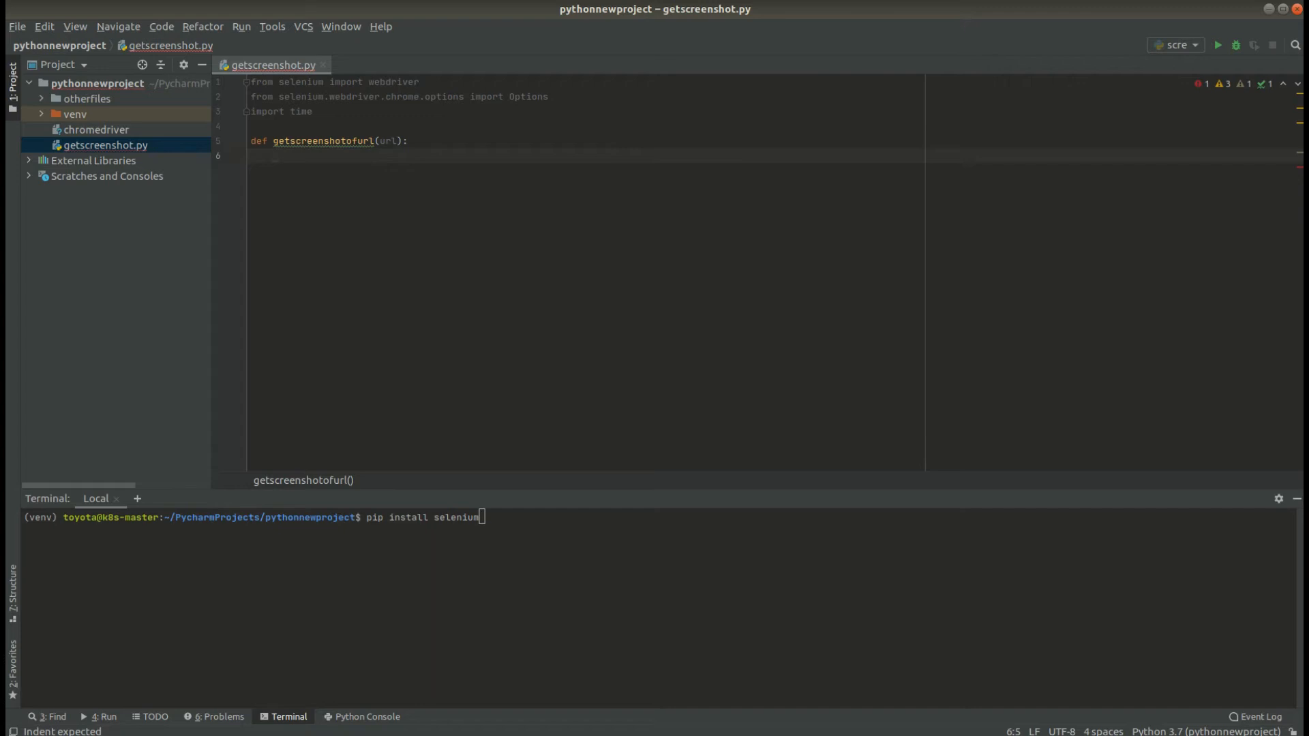
Create chrome_options = Options() and add the '--headless' argument.
type("chrome_")
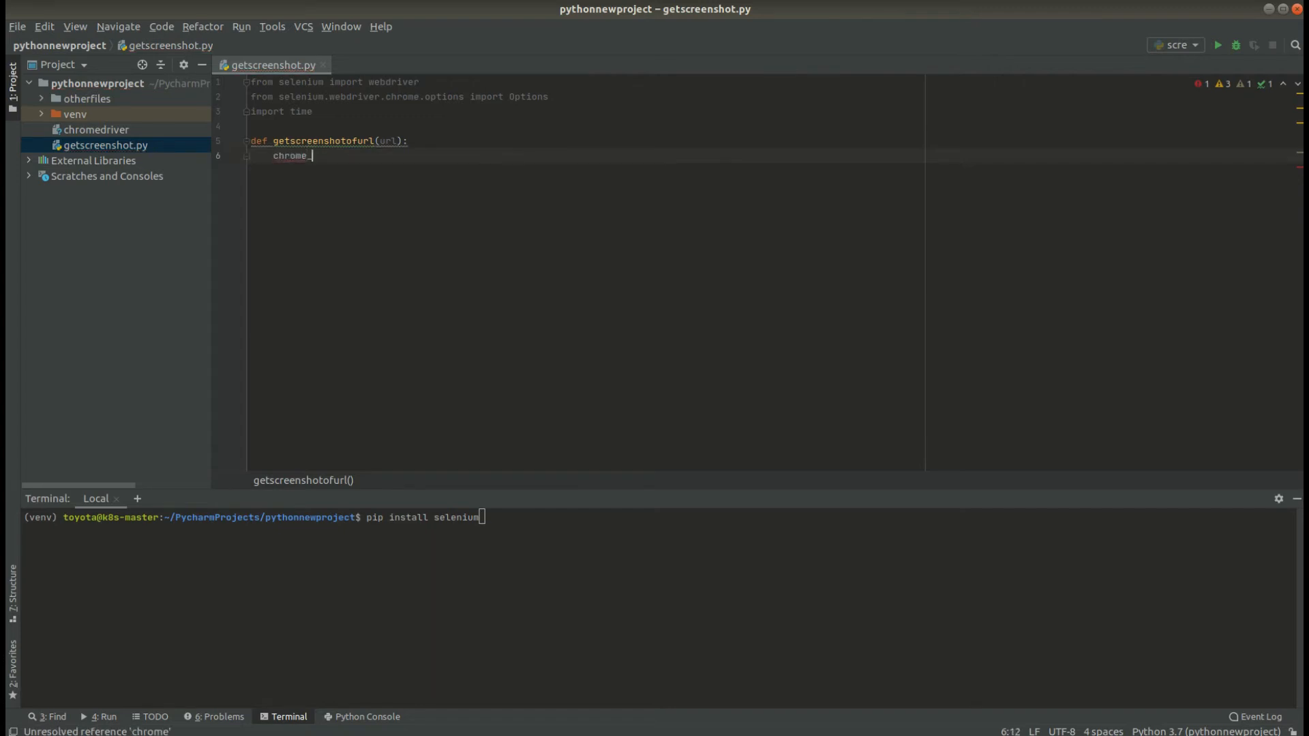
type("_options =")
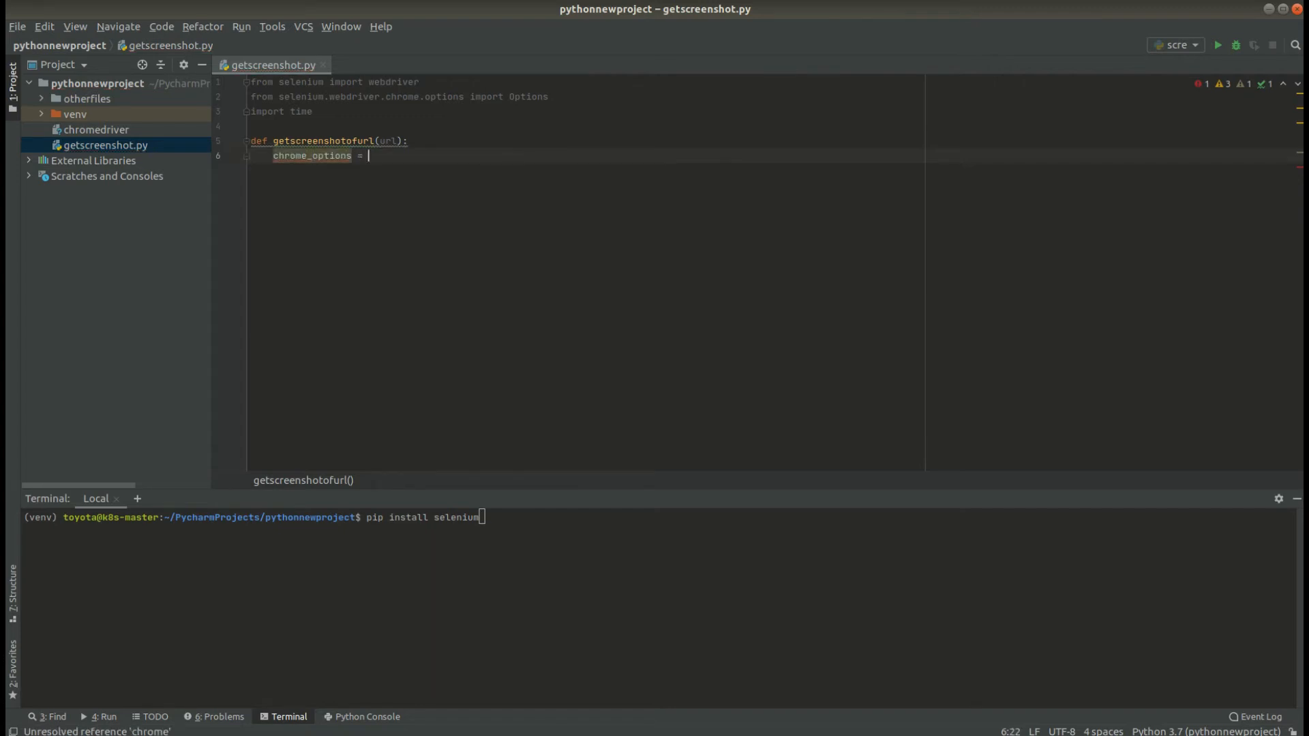
type("Options()")
type("chrome_options")
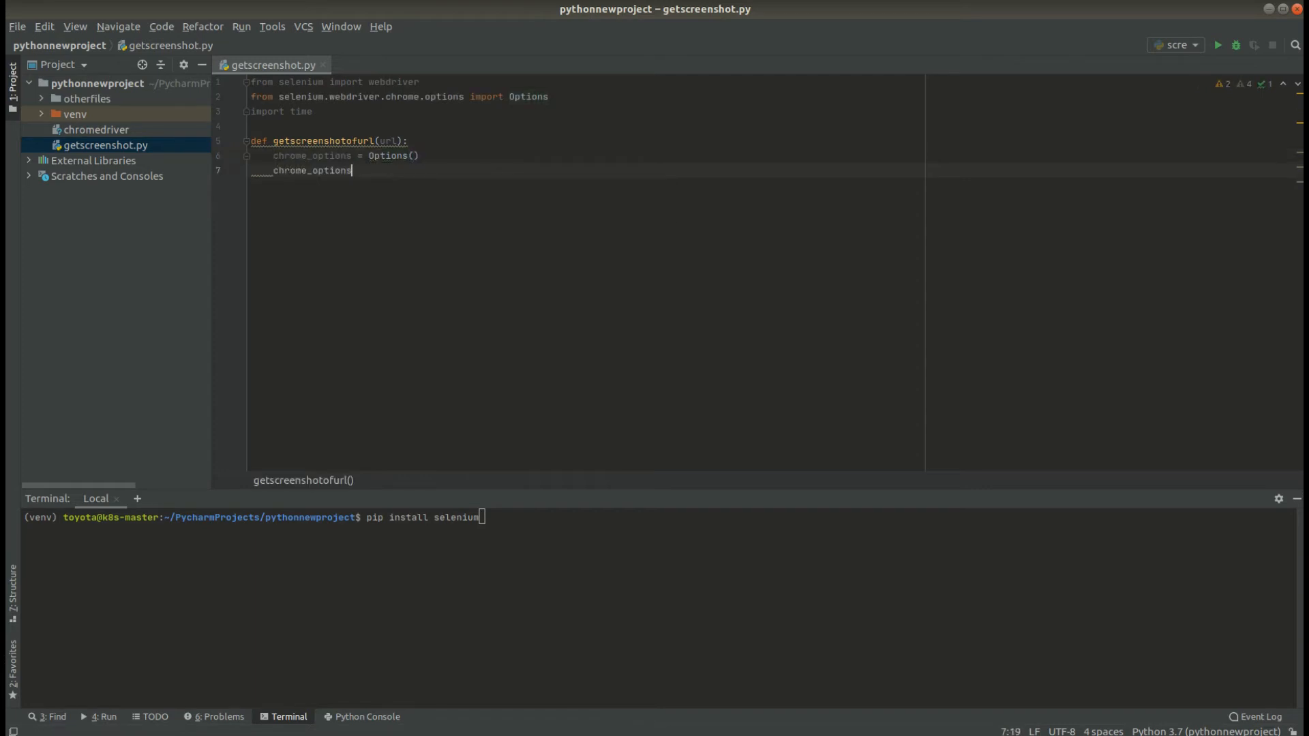
type(".add_argument()")
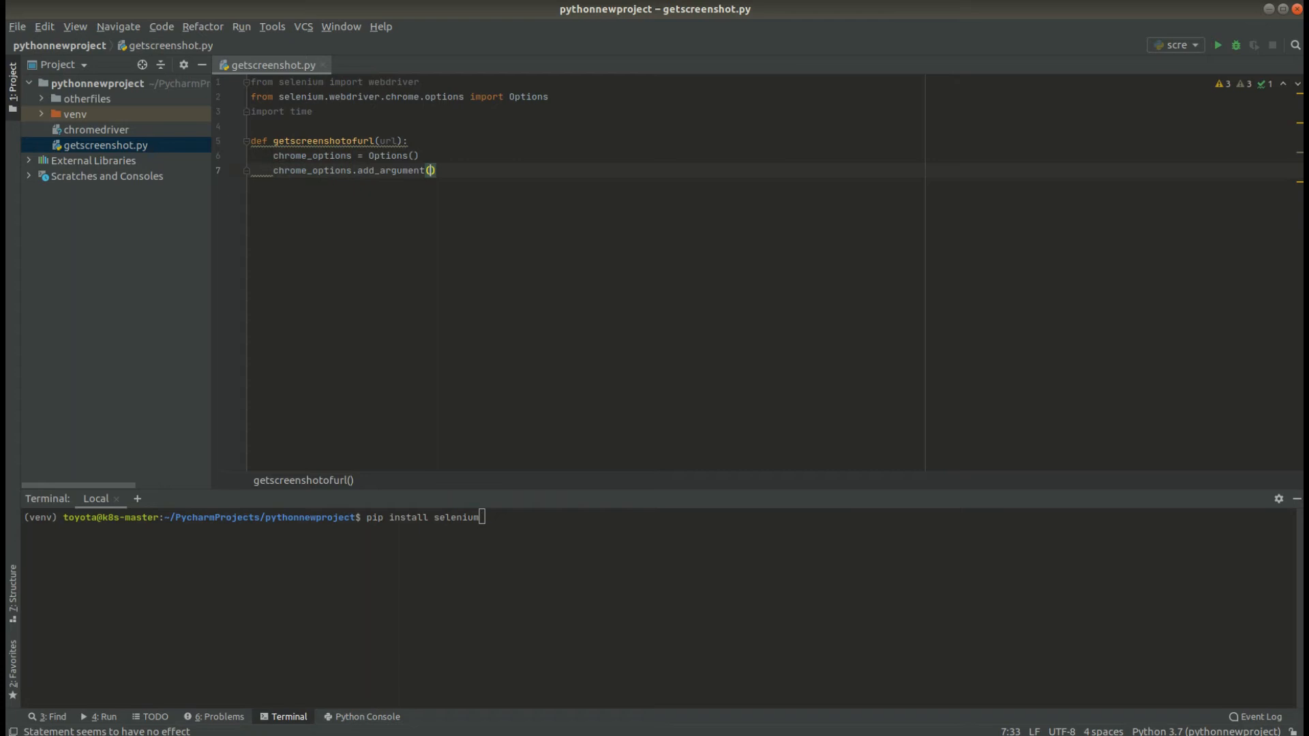
type("\"")
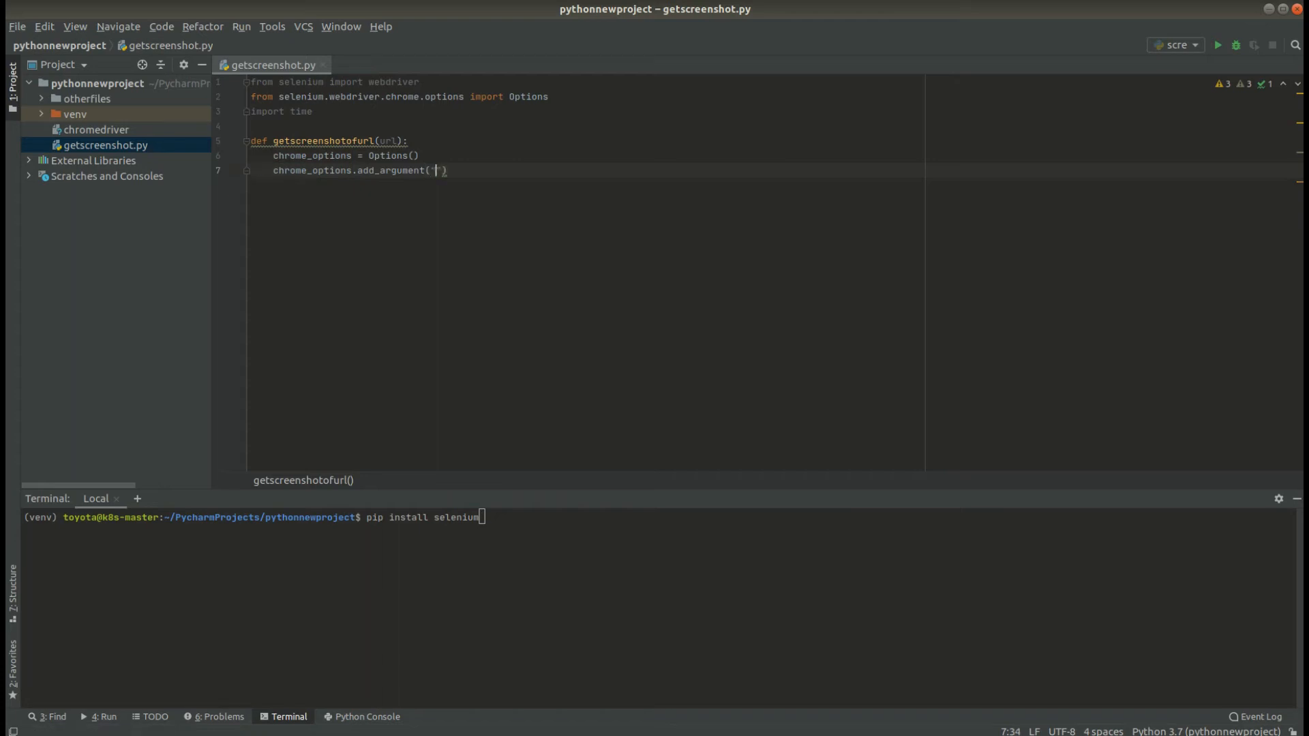
type("--headless")
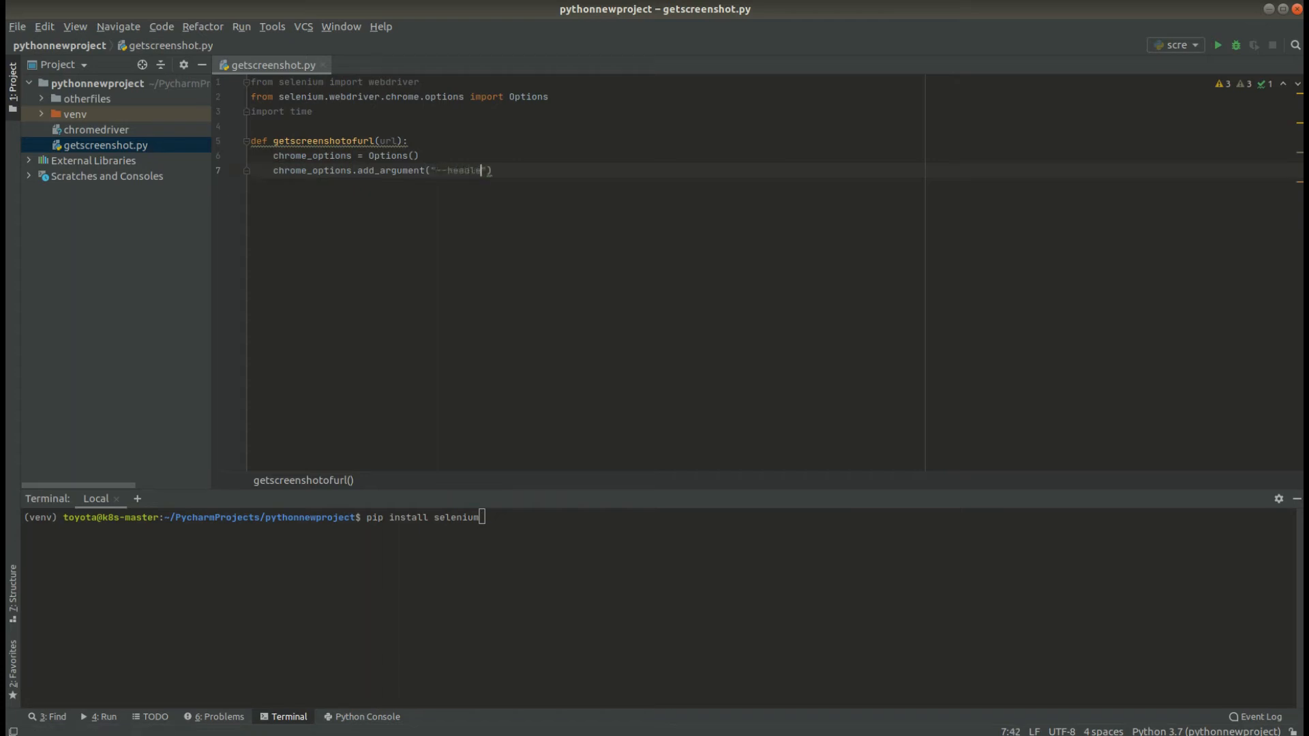
type("less")
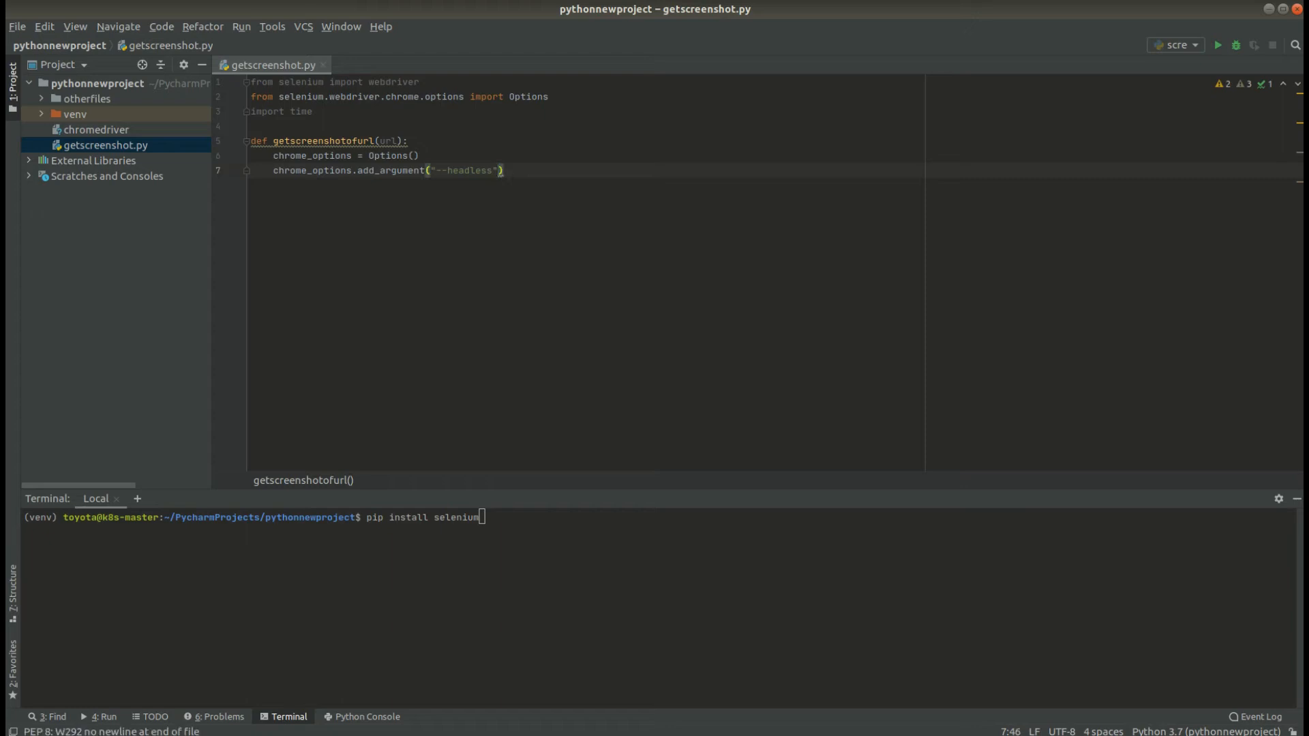
Add a second argument '--start-maximized' to chrome_options.
key("Enter")
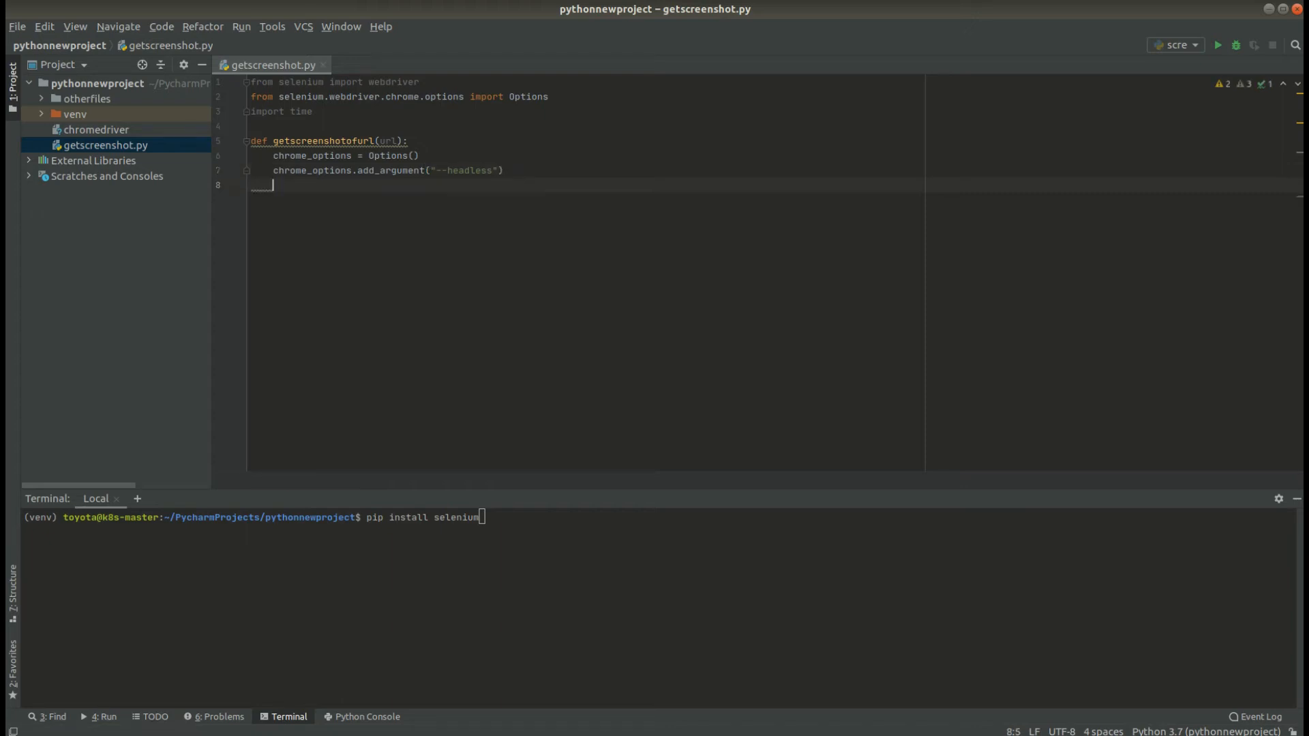
type("chrome_options.add_argument(")
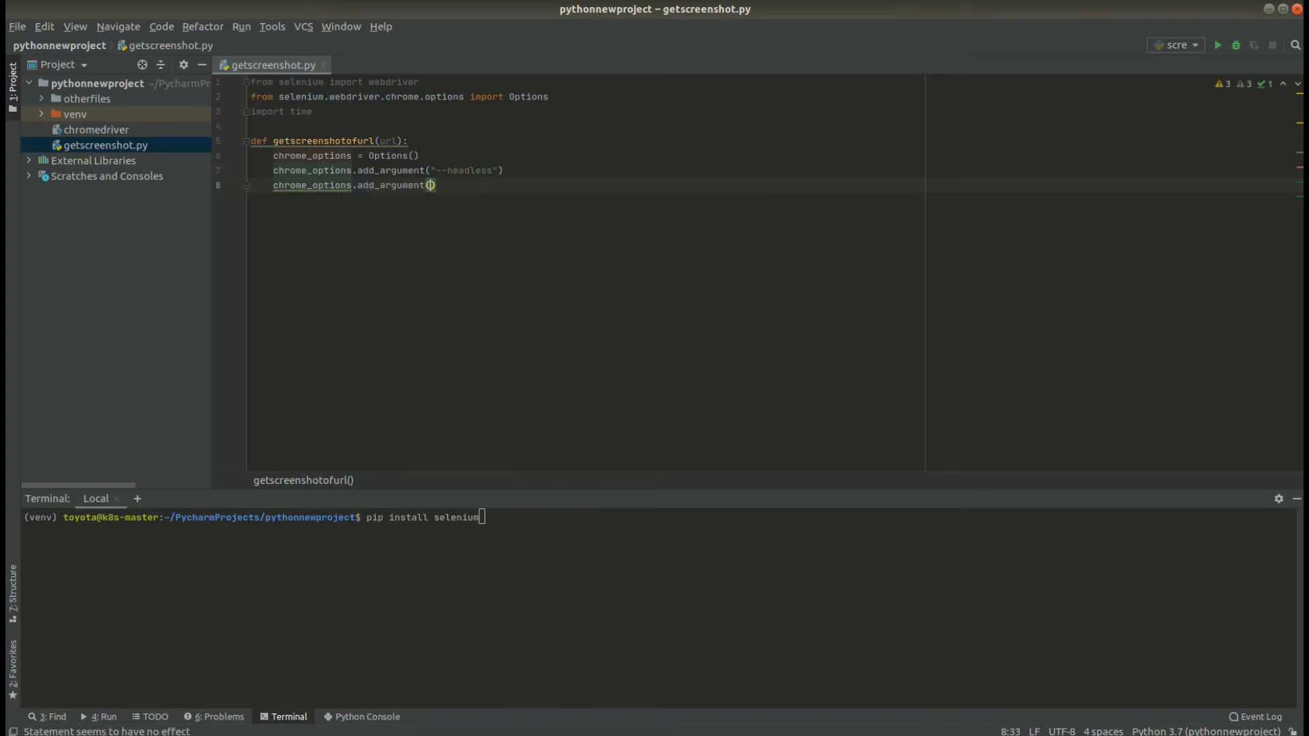
type("\"")
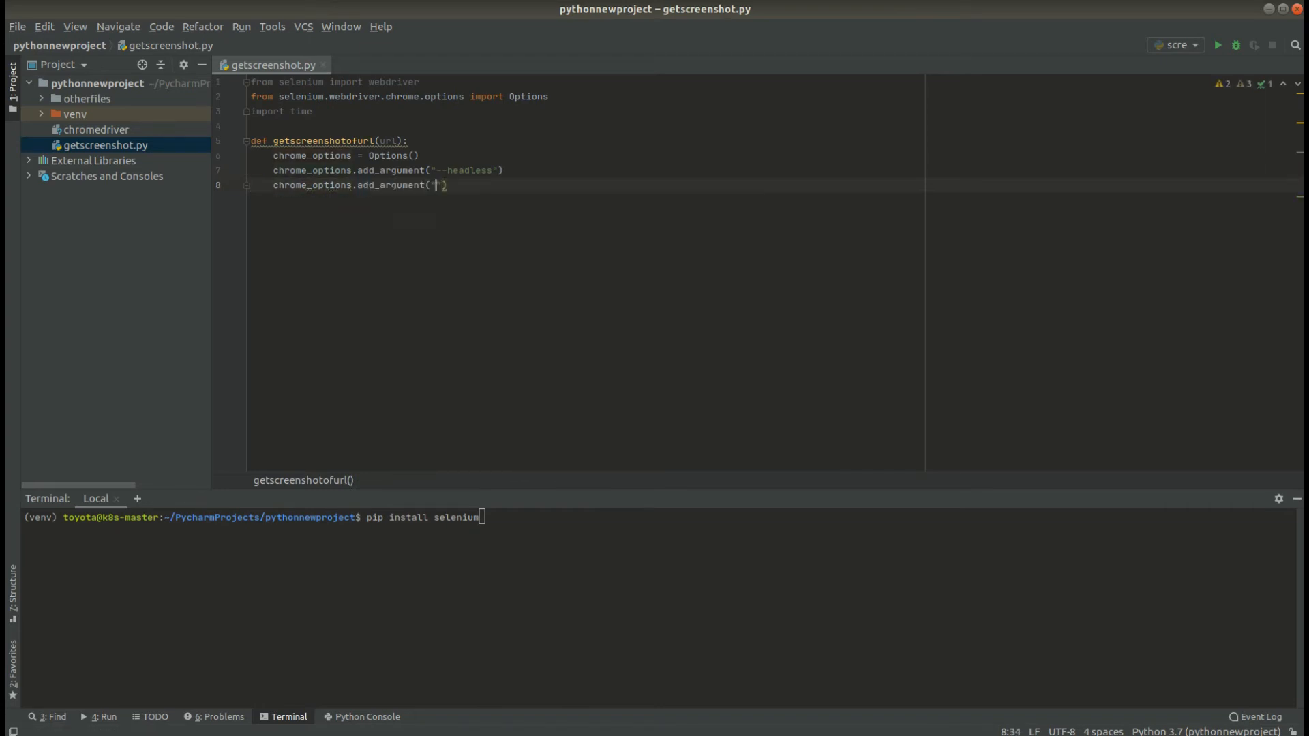
type("--start-ma")
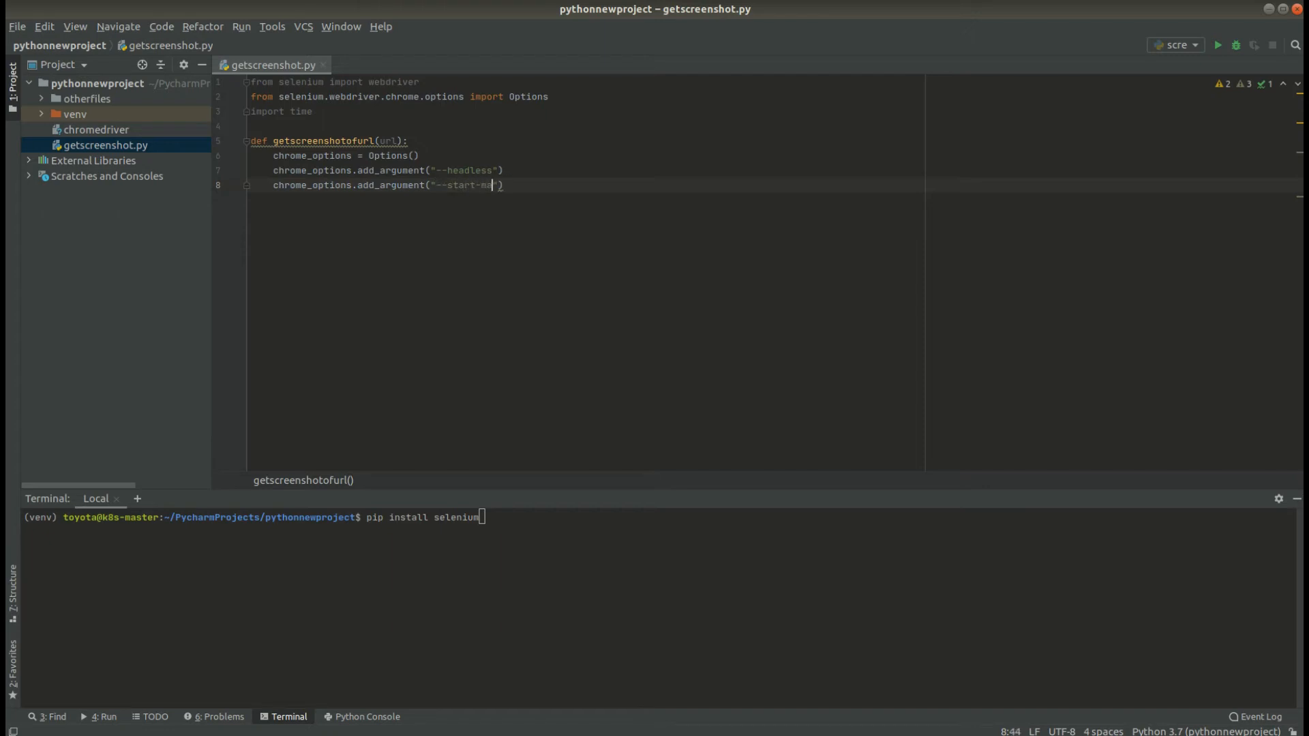
type("imized")
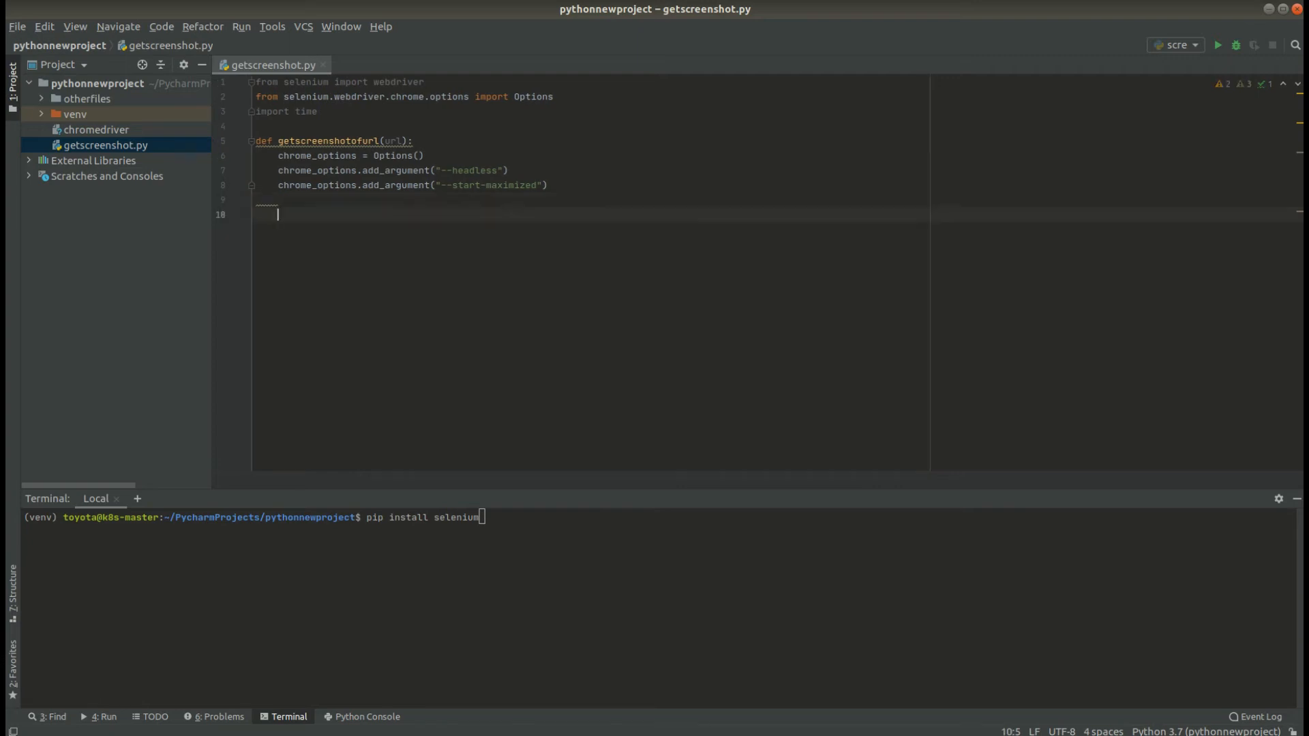
Write driver = webdriver.Chrome("./chromedriver", options=chrome_options).
type("dri")
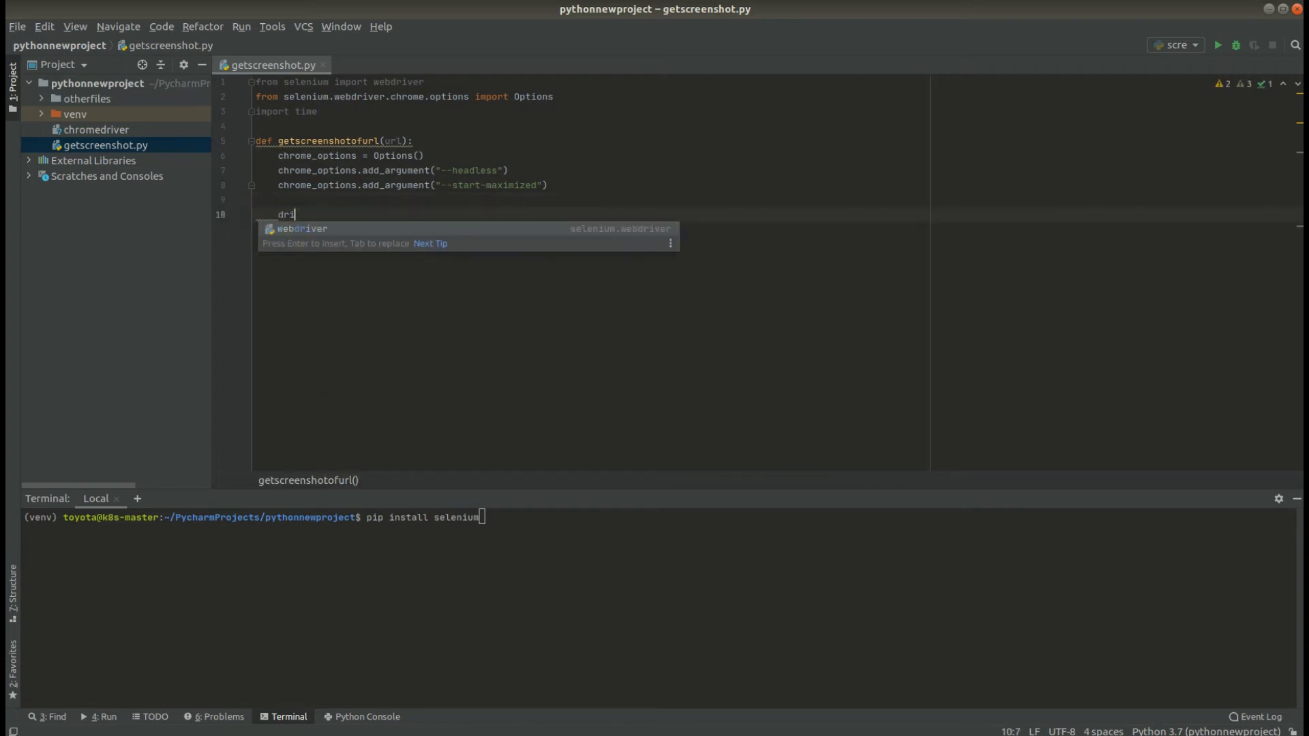
type("ver =")
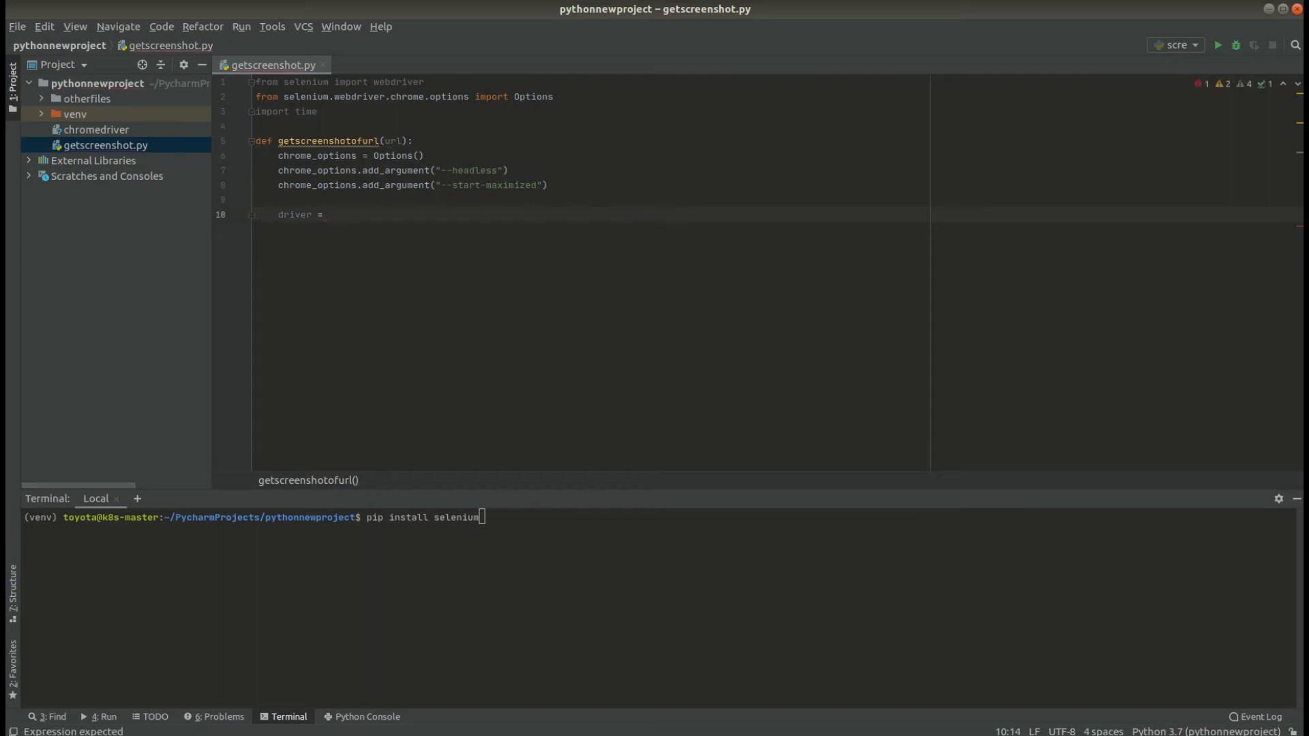
type("webdriver")
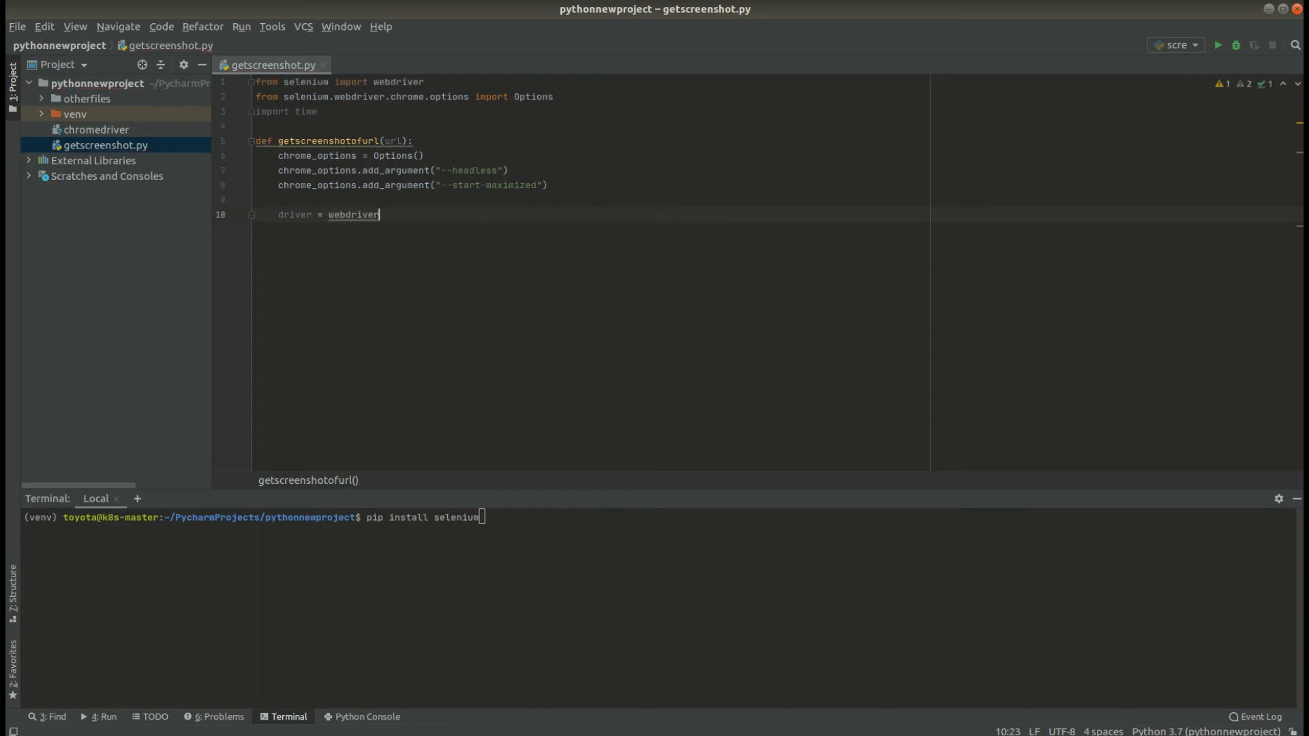
type(".Chrome")
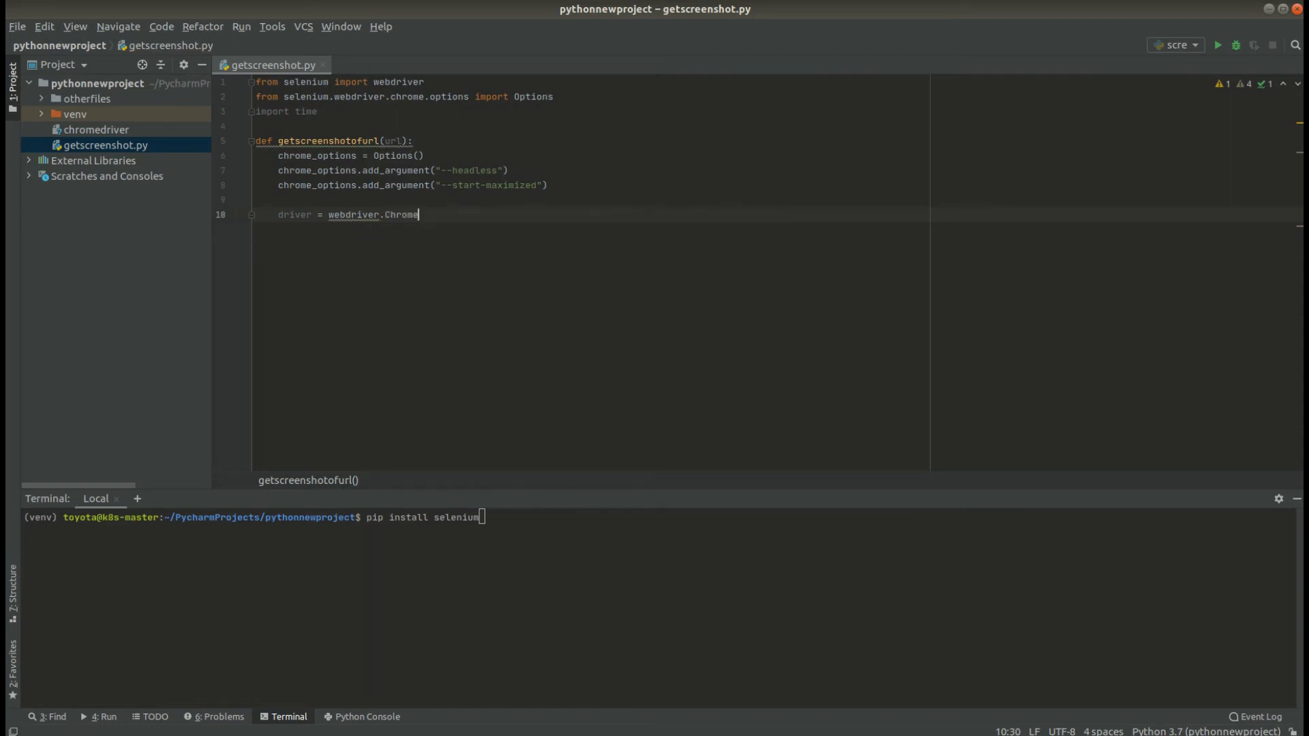
type("()")
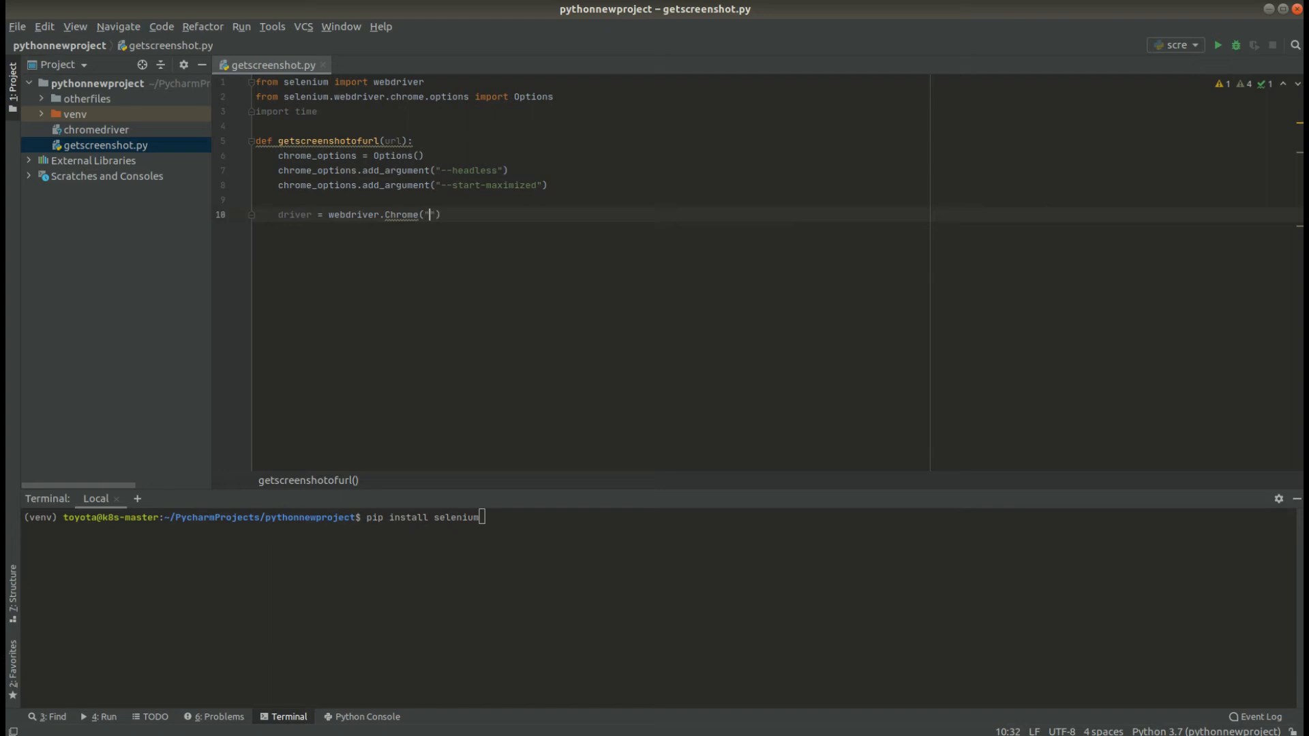
type("./d")
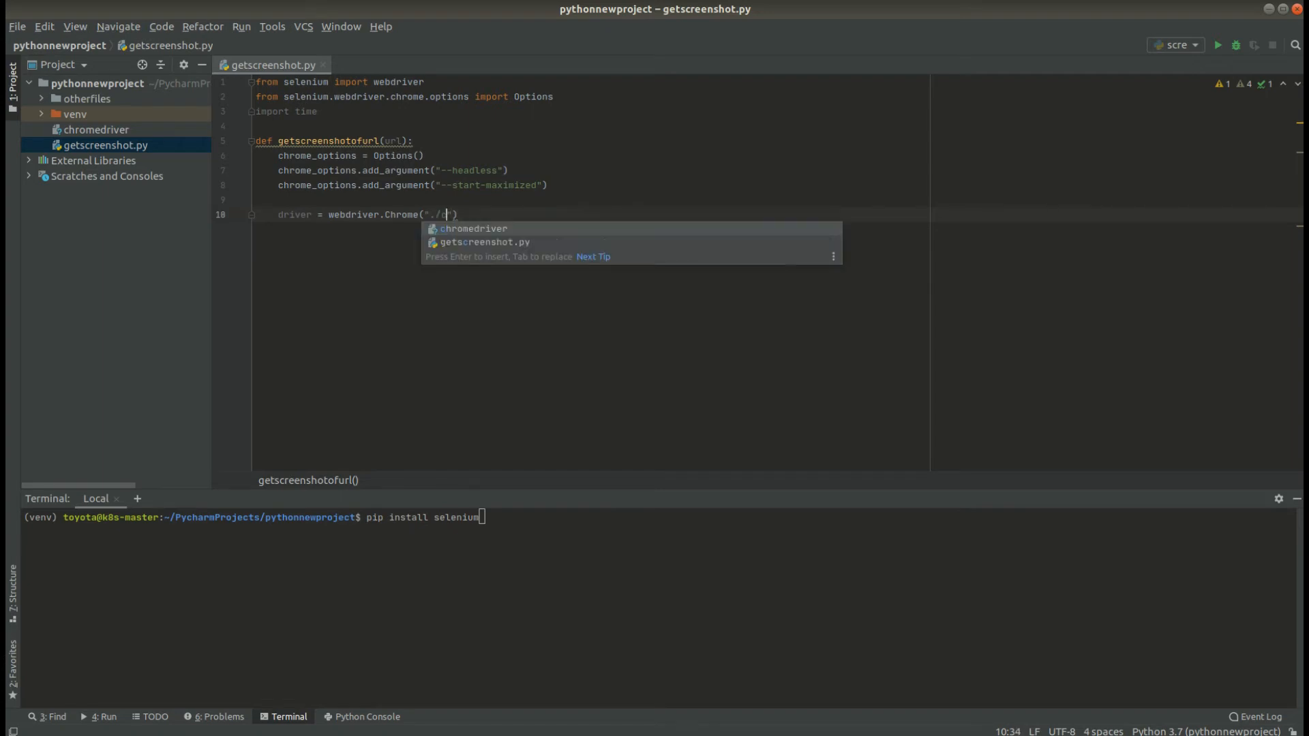
key("Enter")
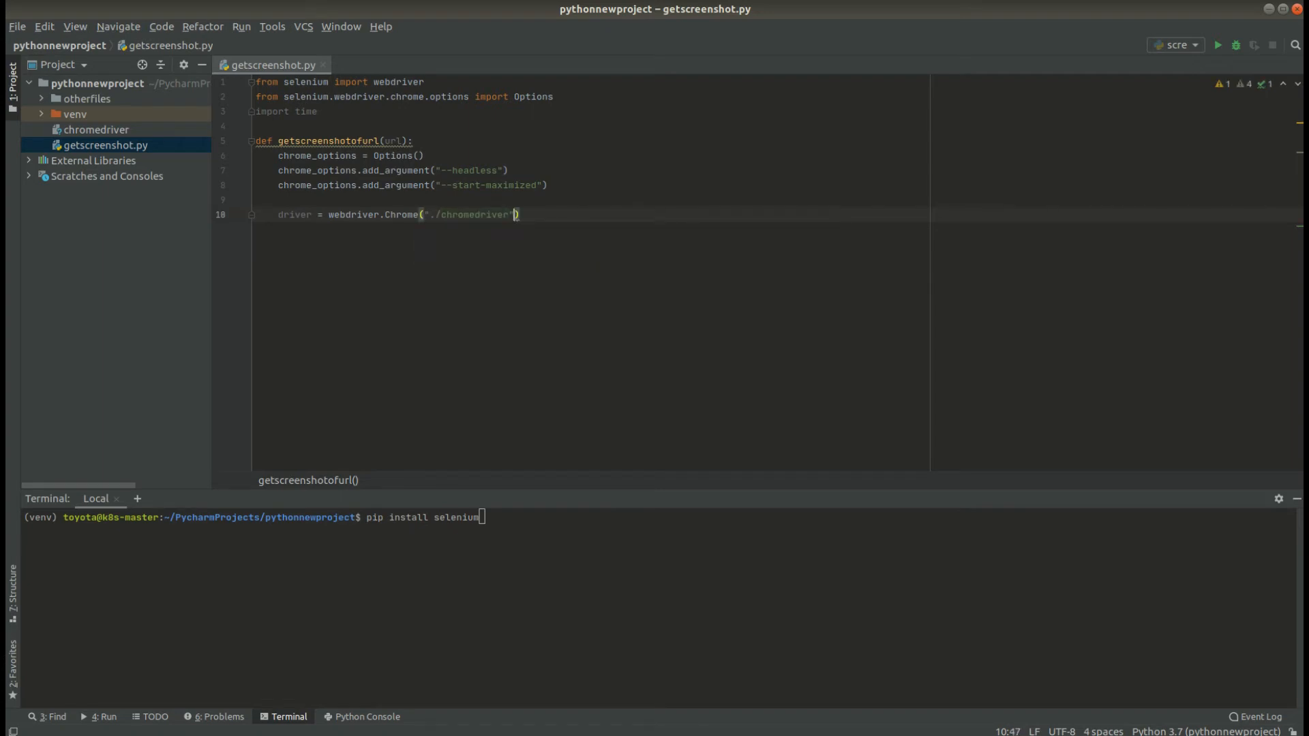
type(", options=")
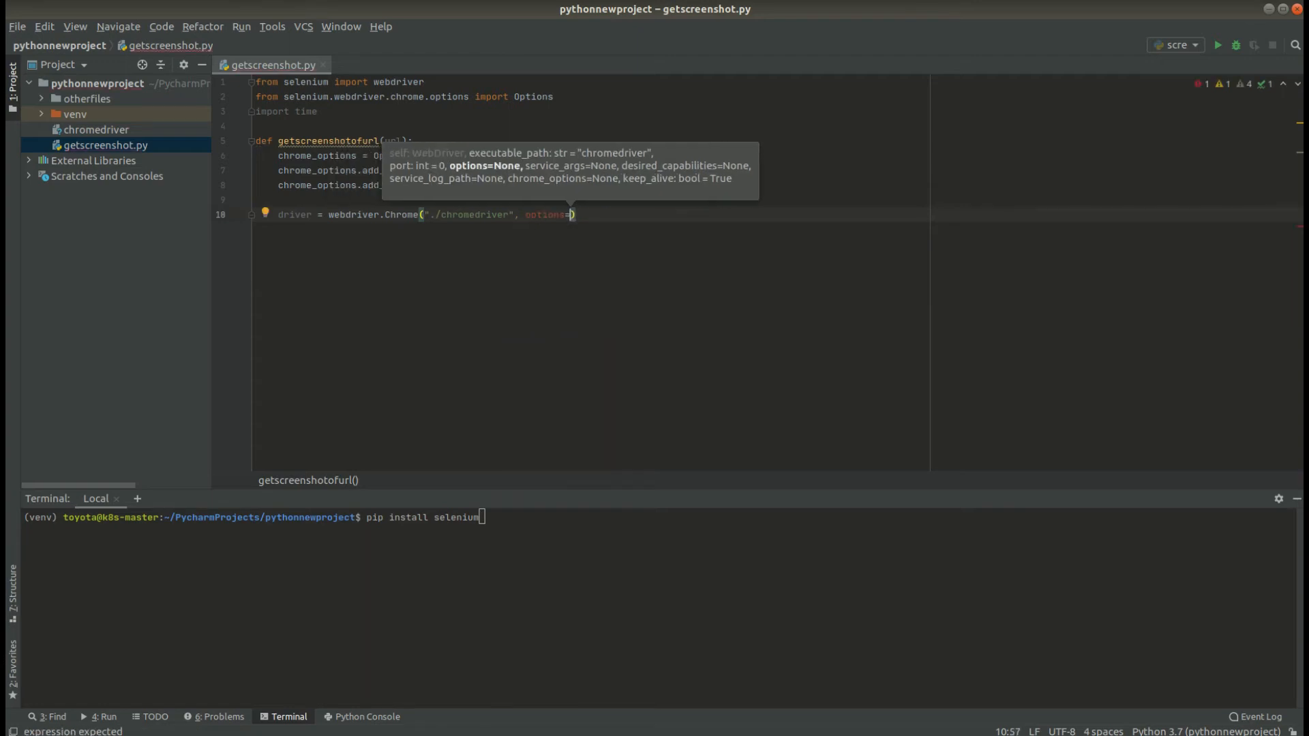
type("chrome_options")
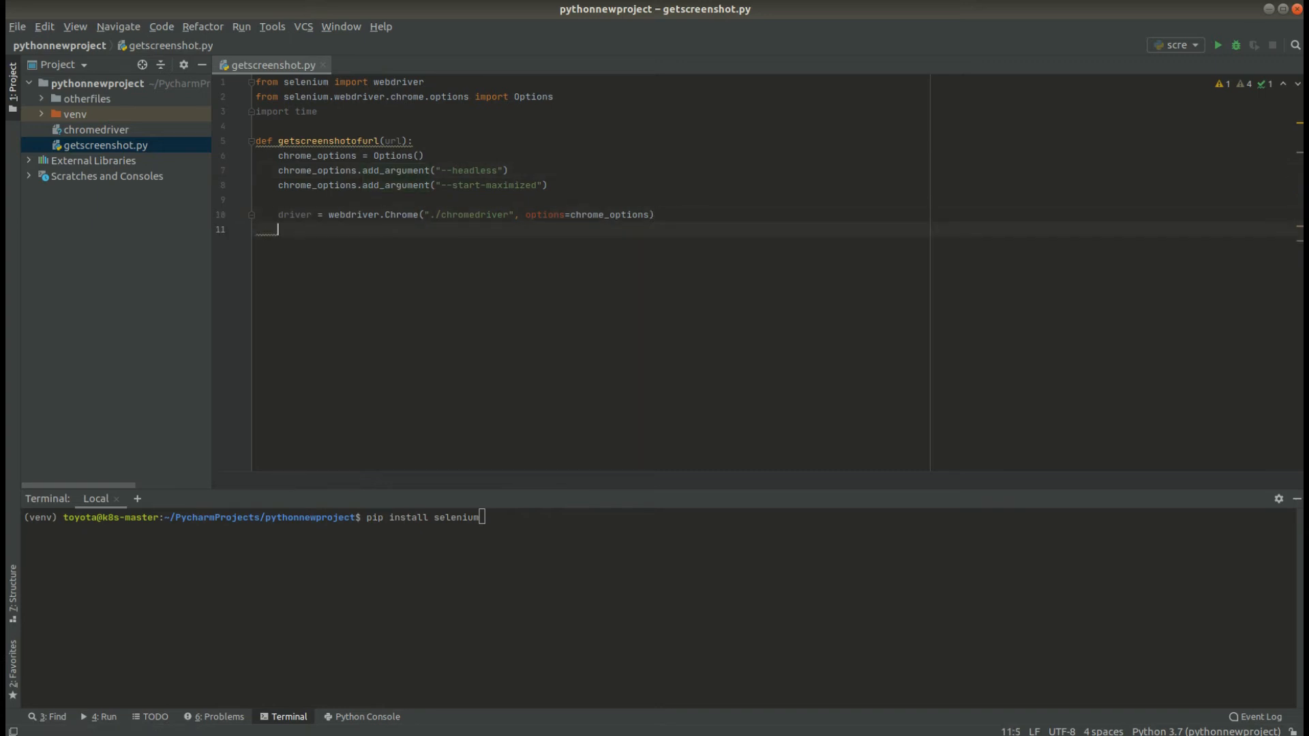
Add driver.get(url) followed by time.sleep(2) to the function body.
type("driver")
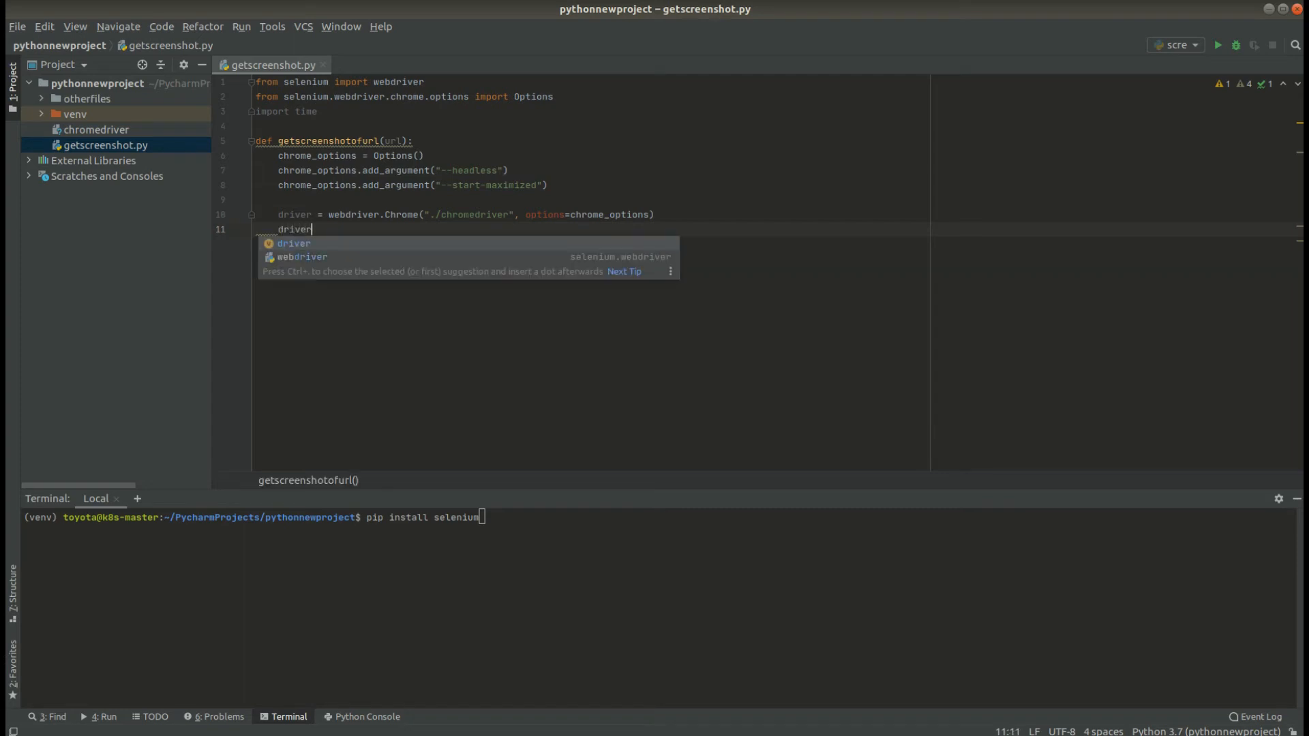
type(".get(")
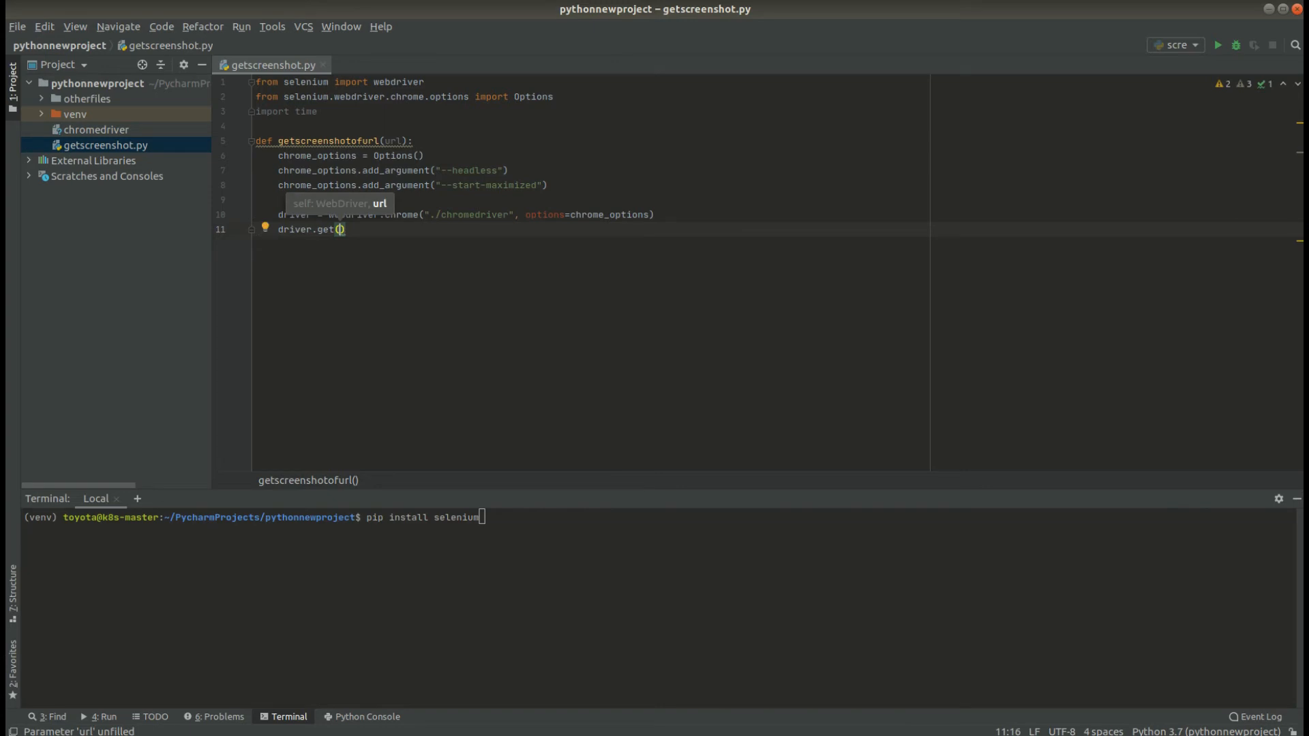
type("url")
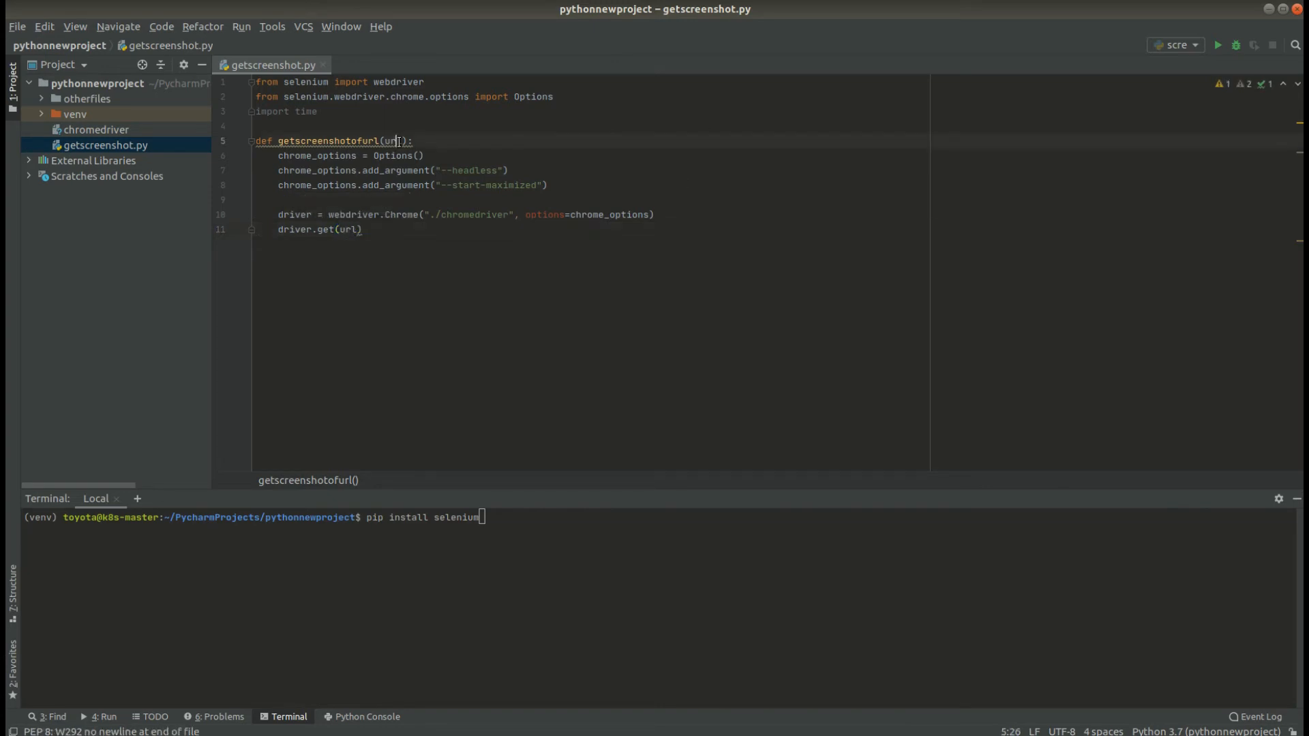
left_click(368, 229)
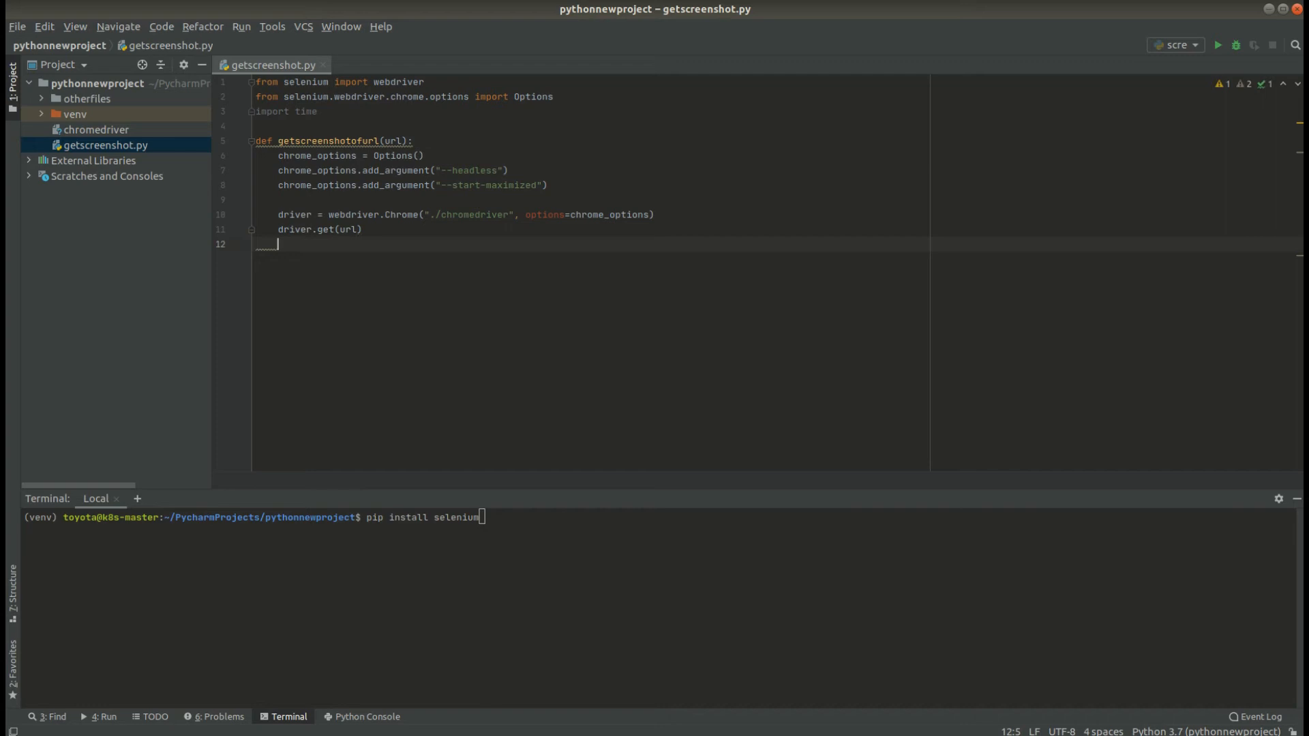
type("sl")
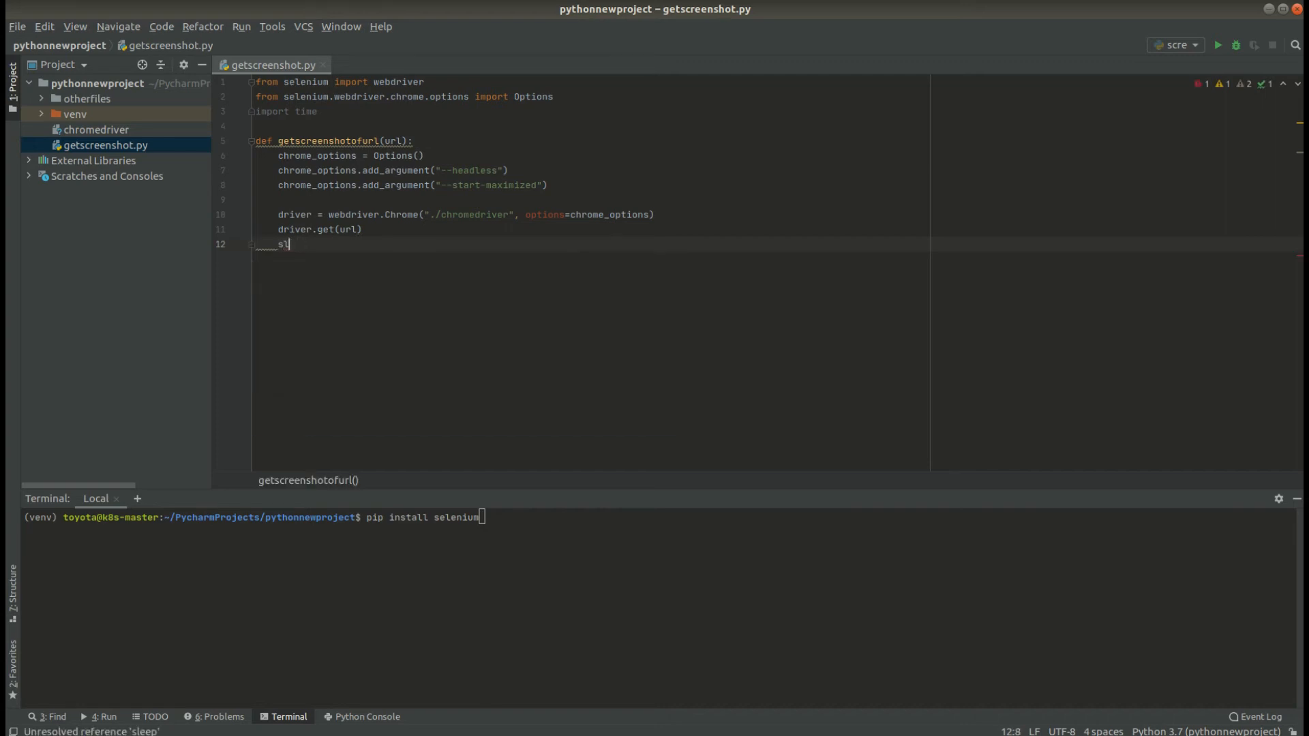
type("ime.sleep(2")
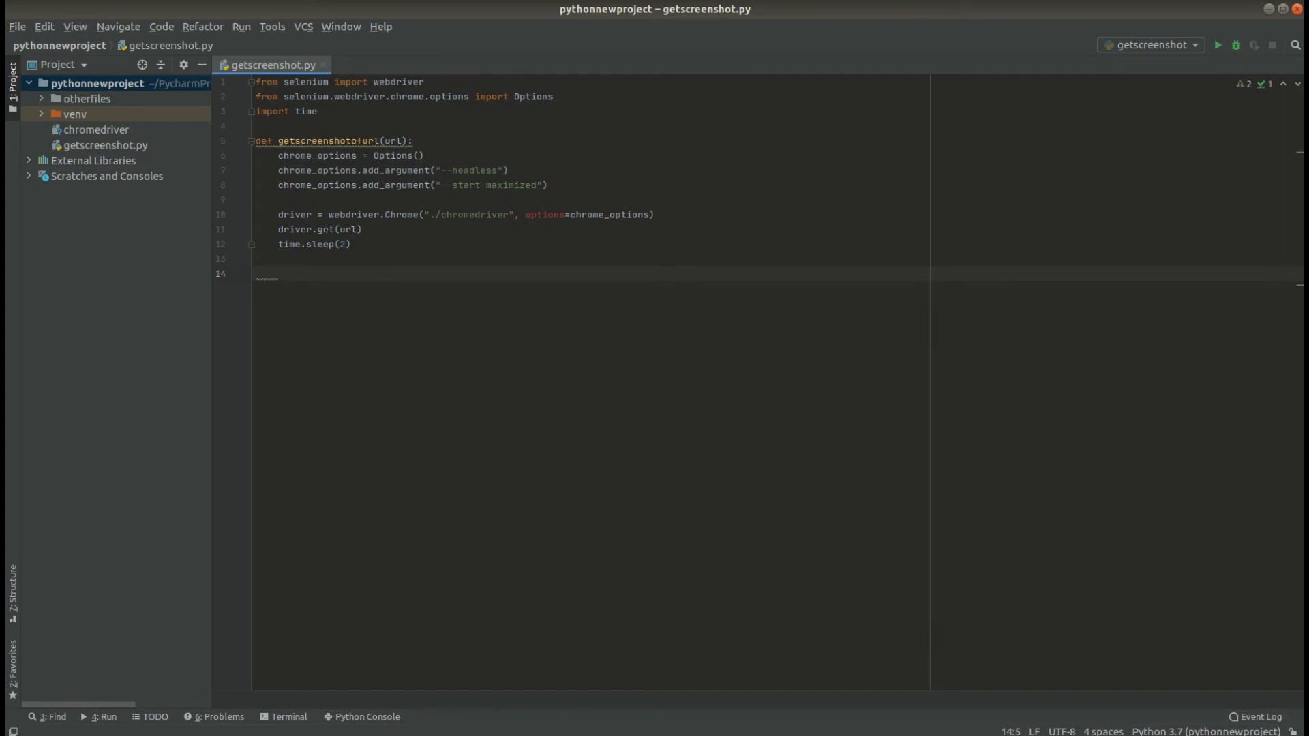
Write element = driver.find_element_by_xpath("//ytd-app").
type("element")
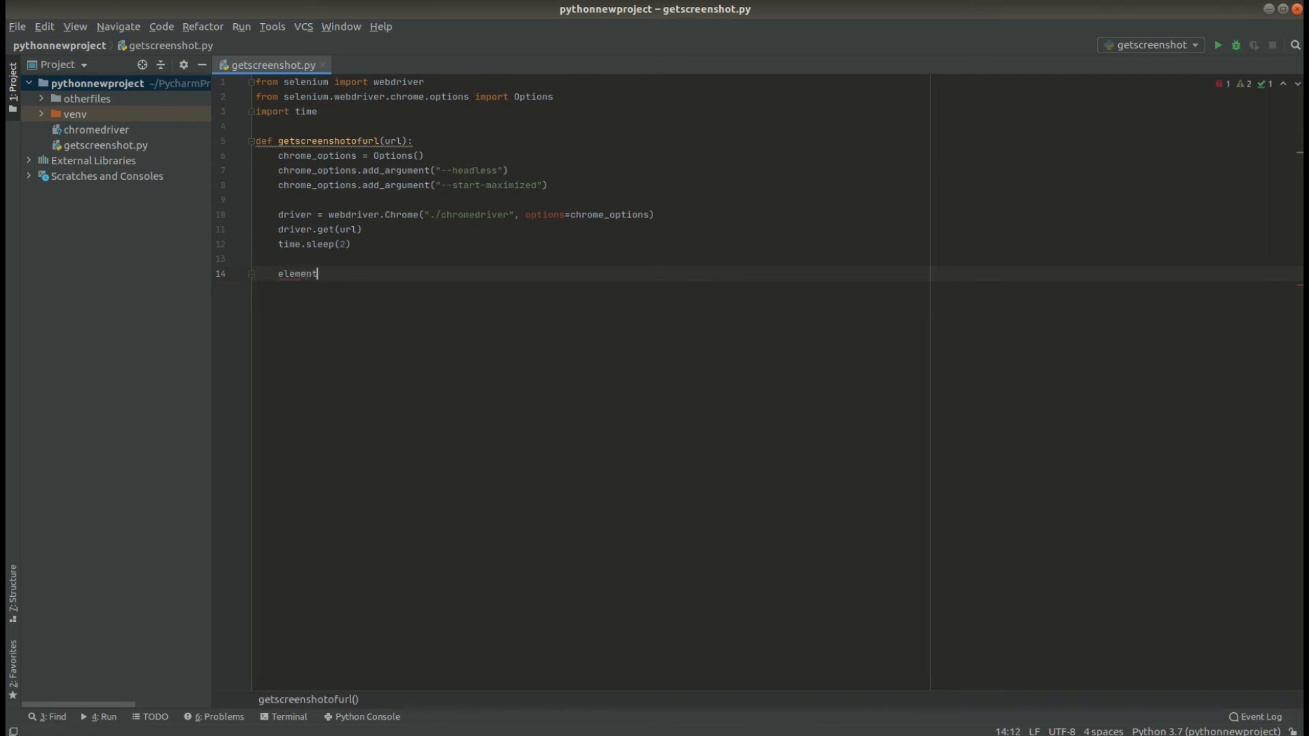
type("=")
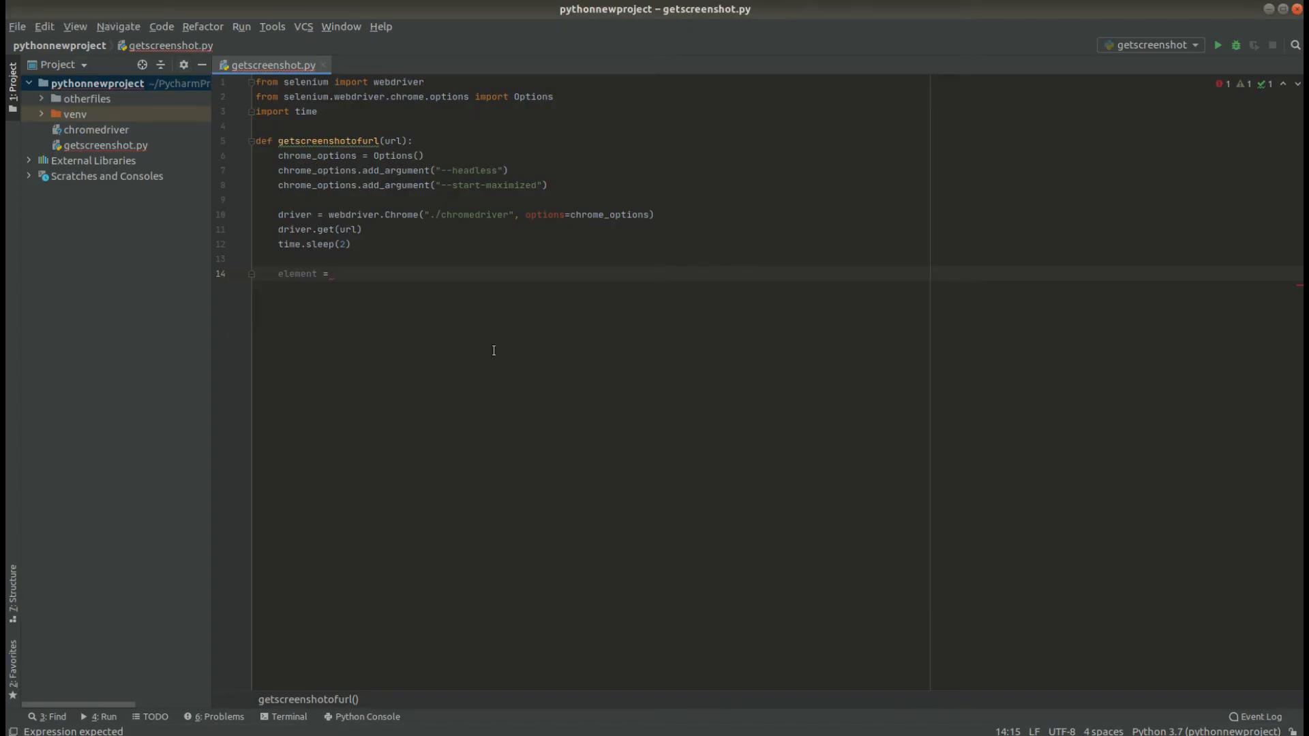
type("dri")
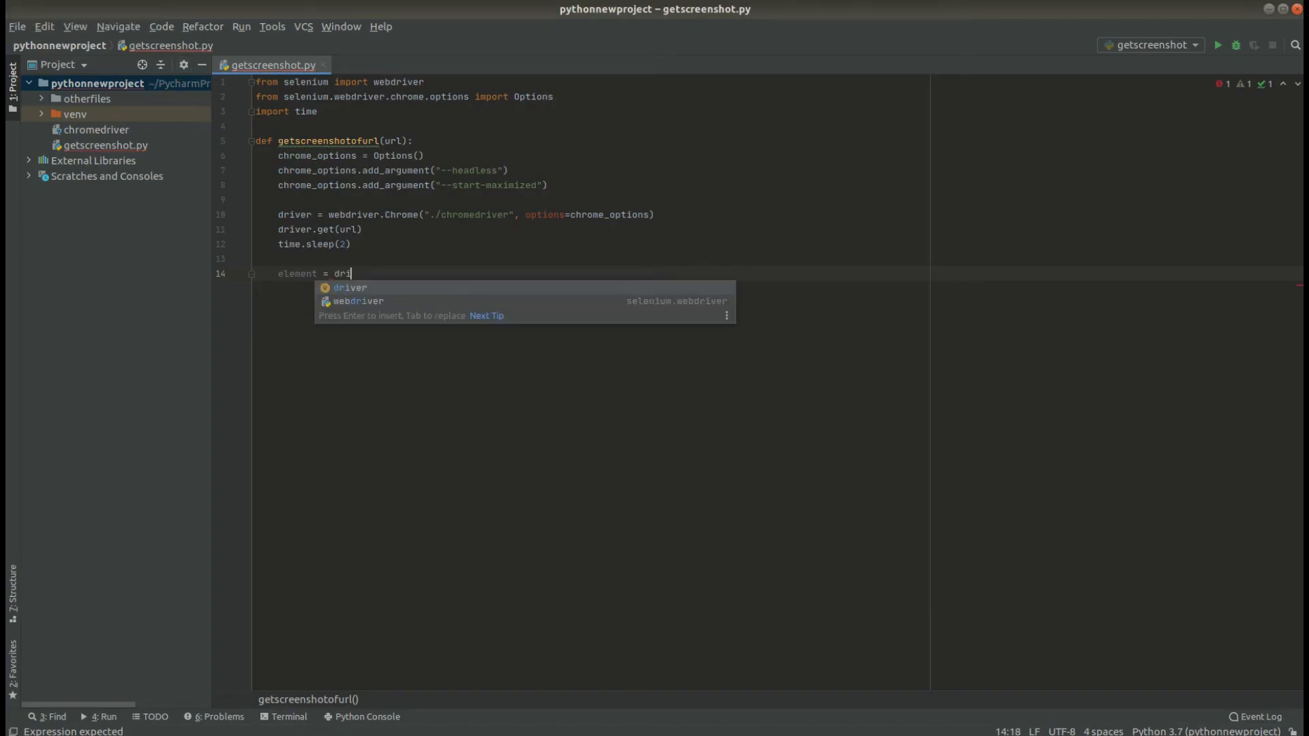
type("ver.g")
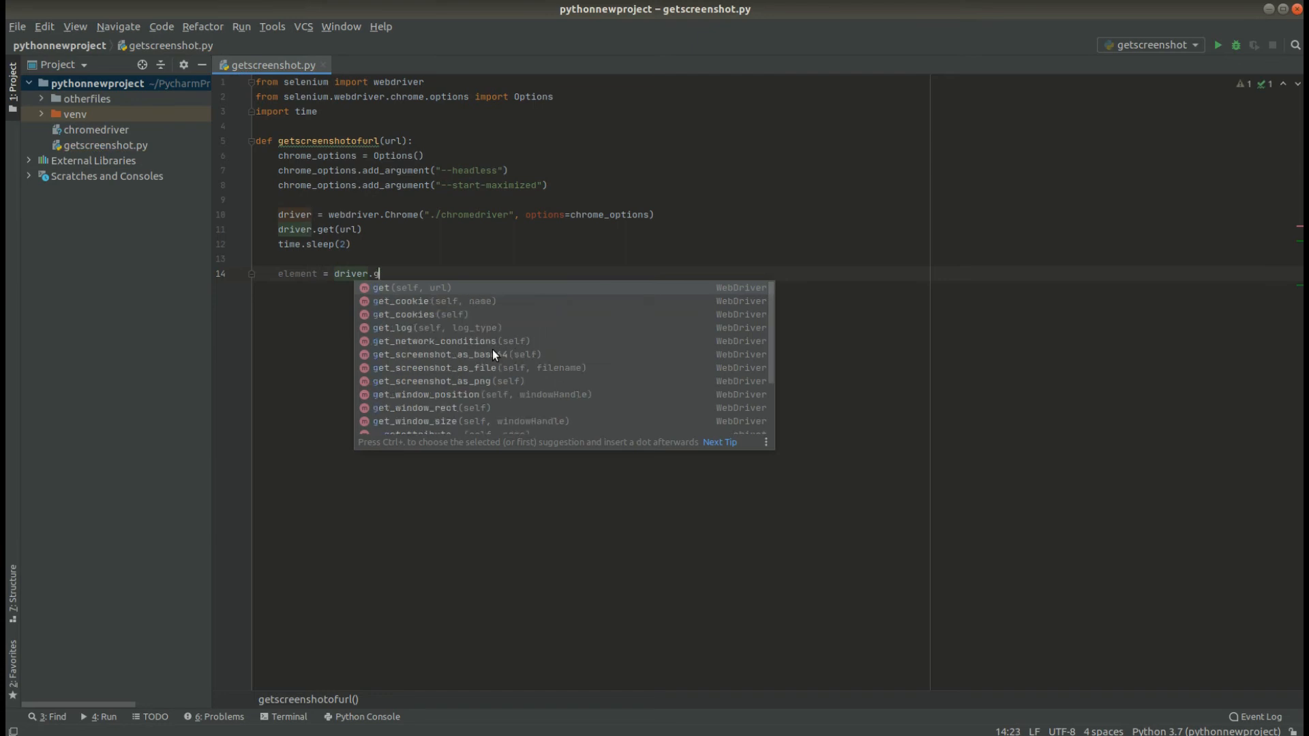
type("find_element_by_xpath(")
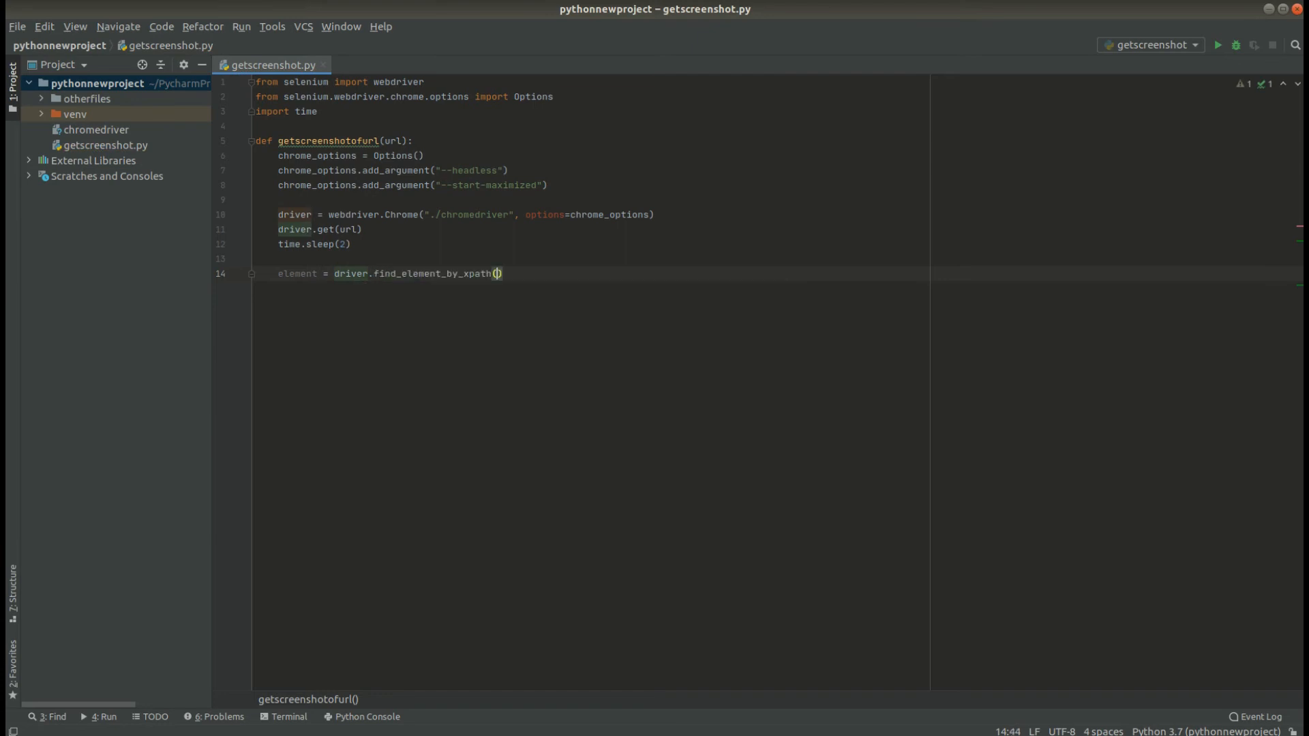
type("\"/\"")
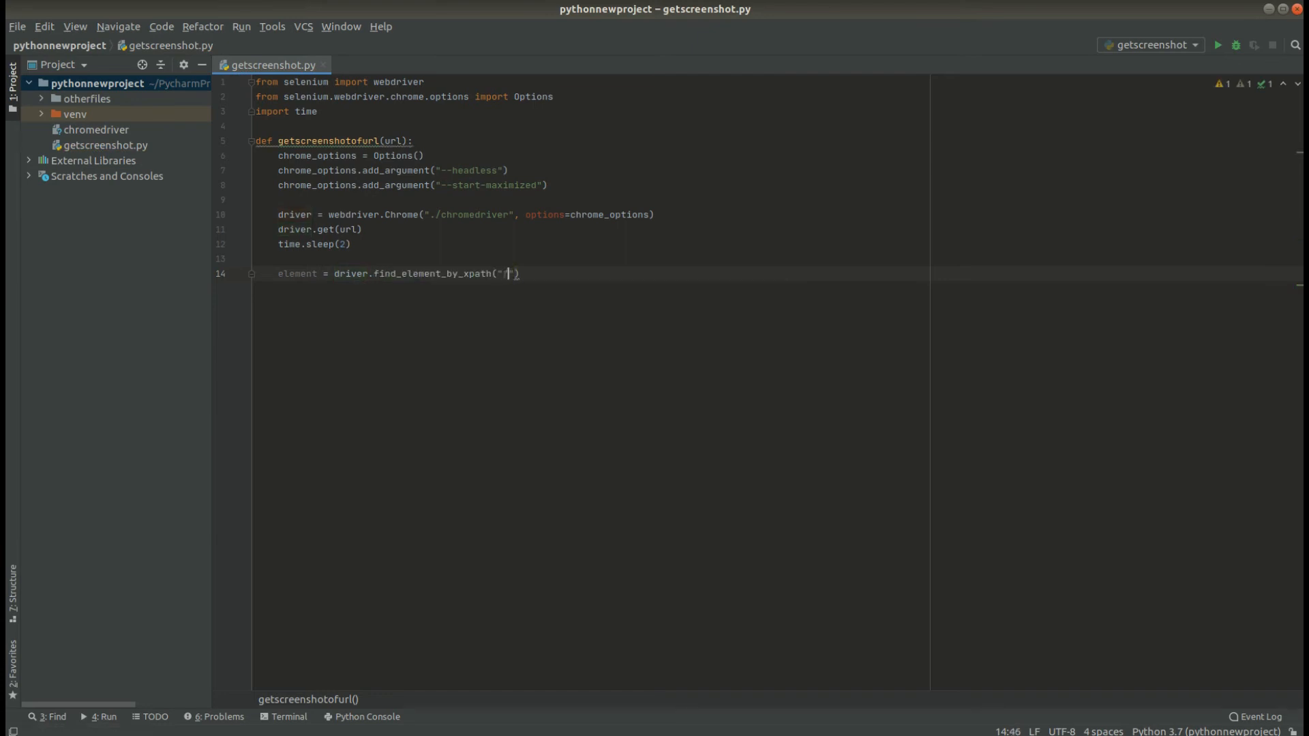
type("//ytd-app")
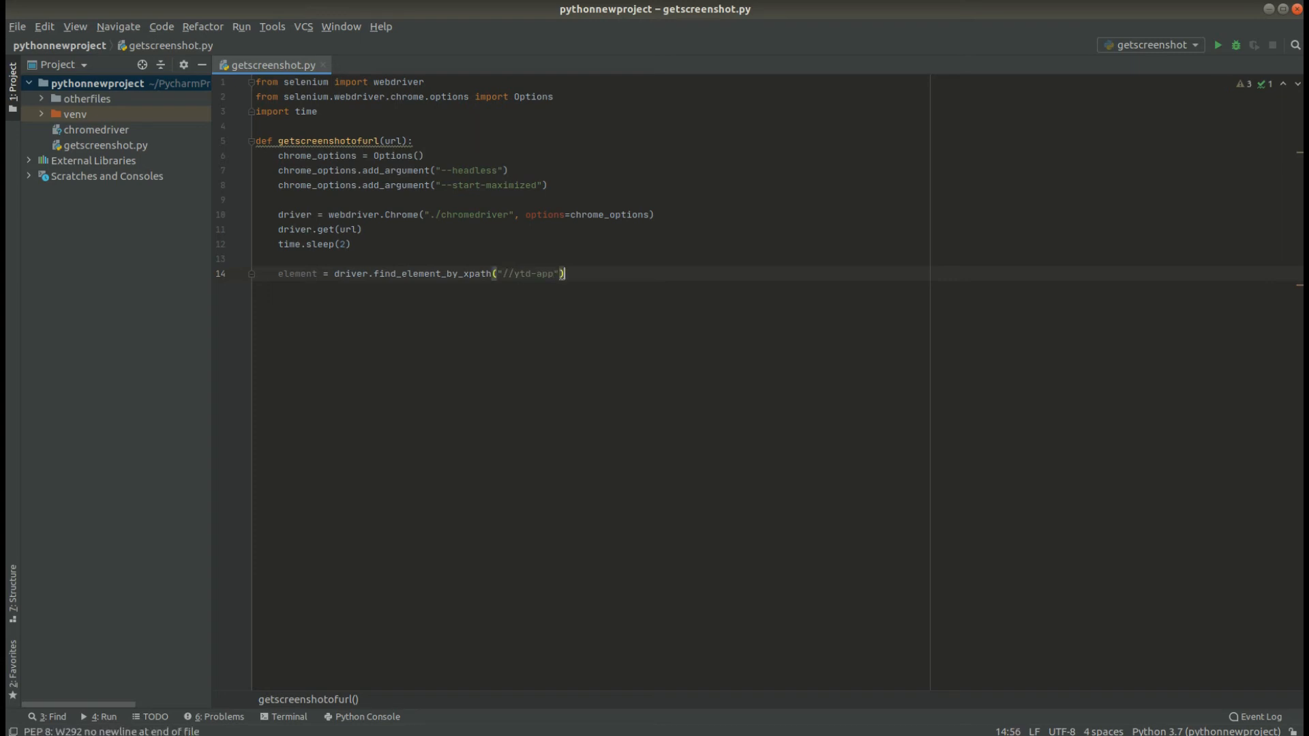
Set width = 1920 and height = element.size['height'] plus an added offset.
type("width = 1920")
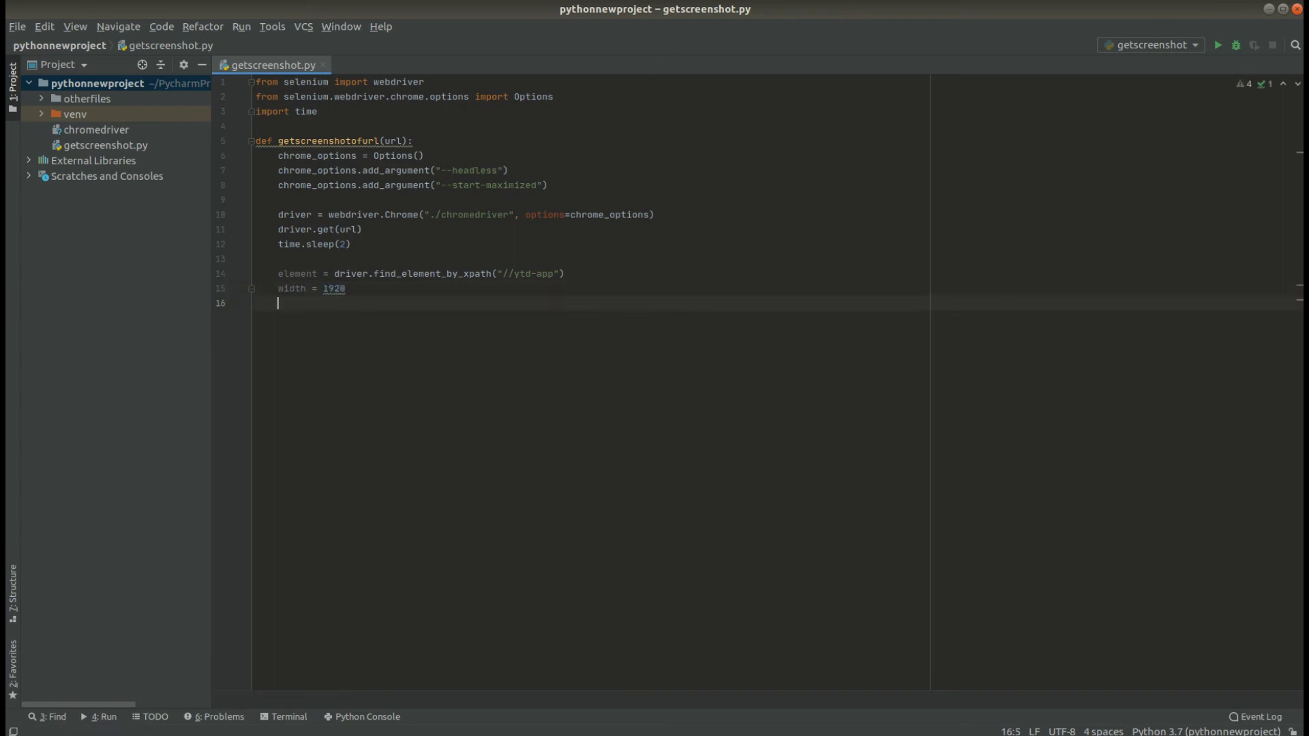
type("height =")
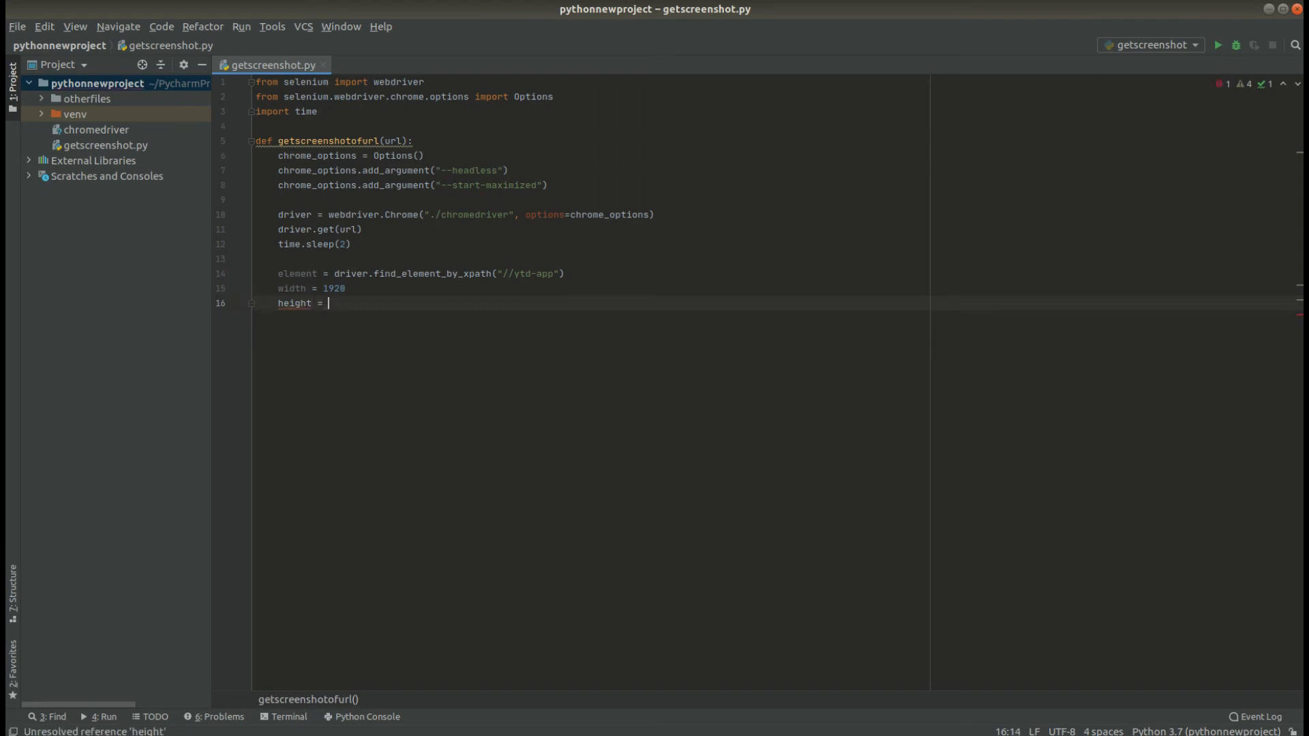
type("element.")
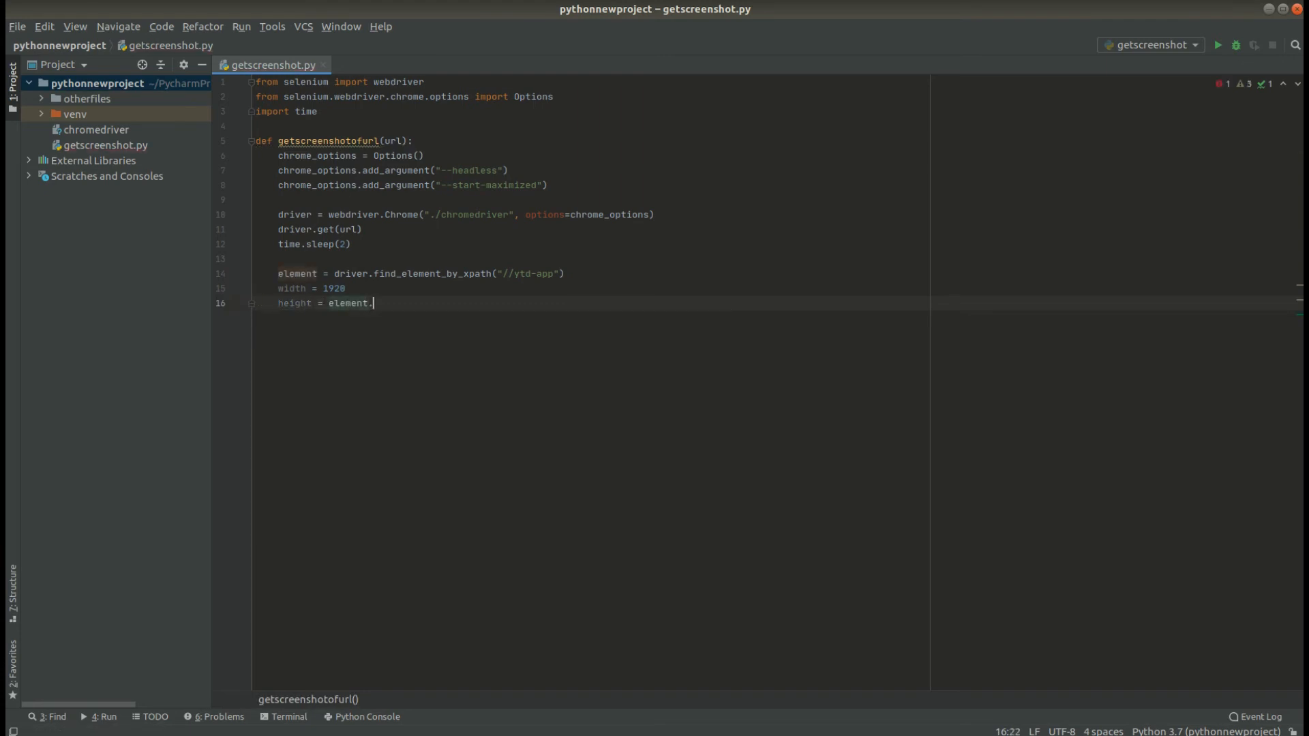
type("size['height")
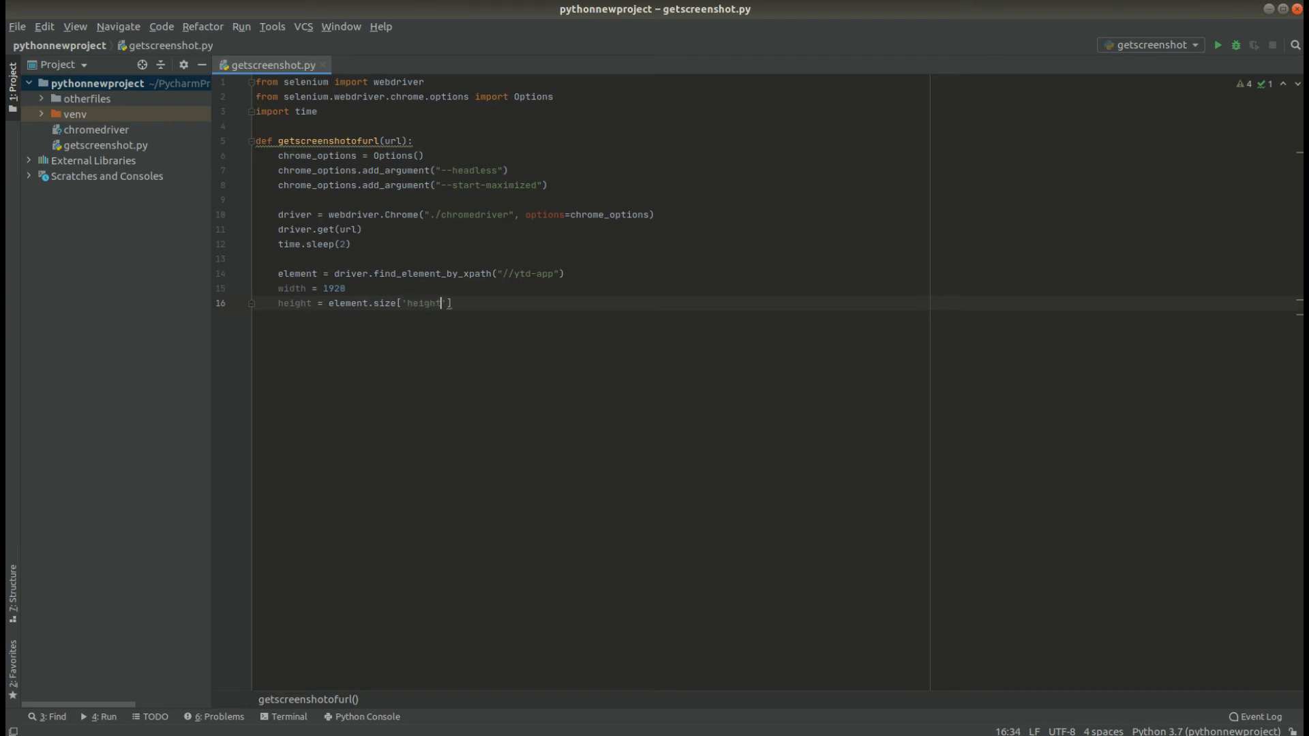
type("+ 3")
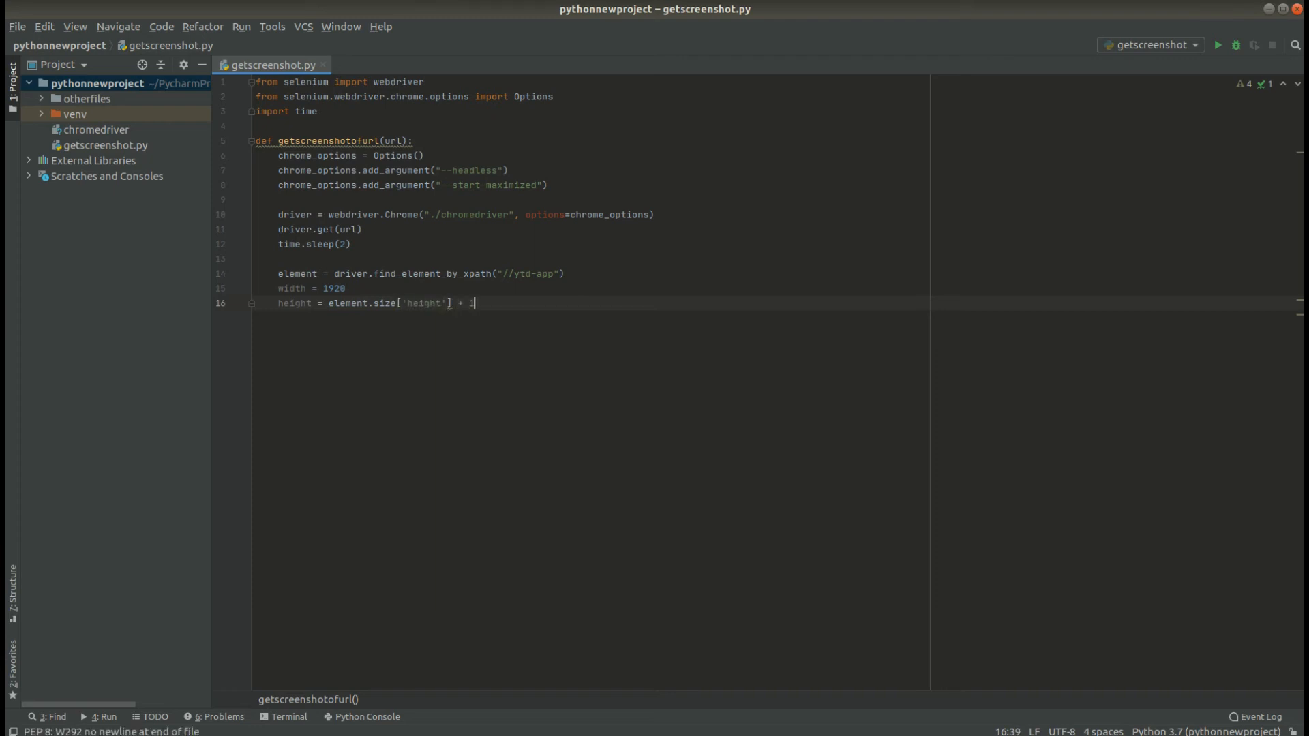
type("000")
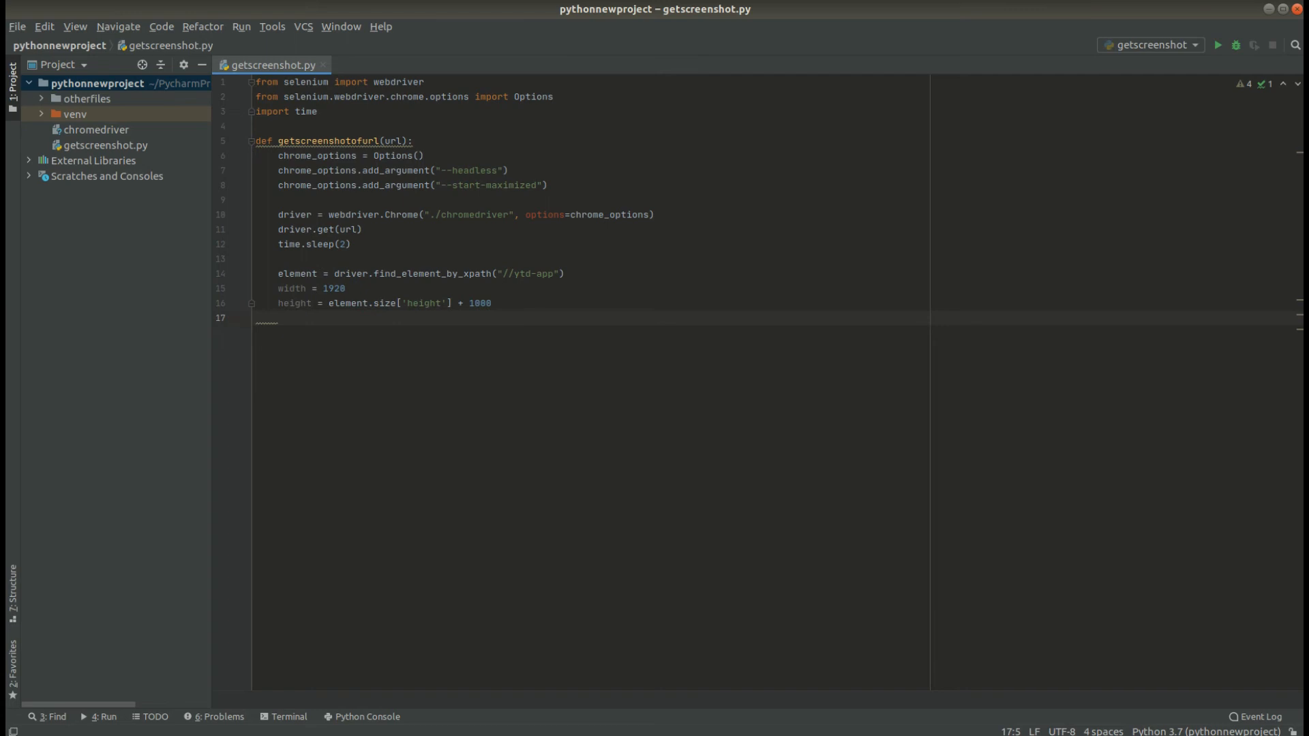
Call driver.set_window_size(width, height) to resize the browser.
type("dr")
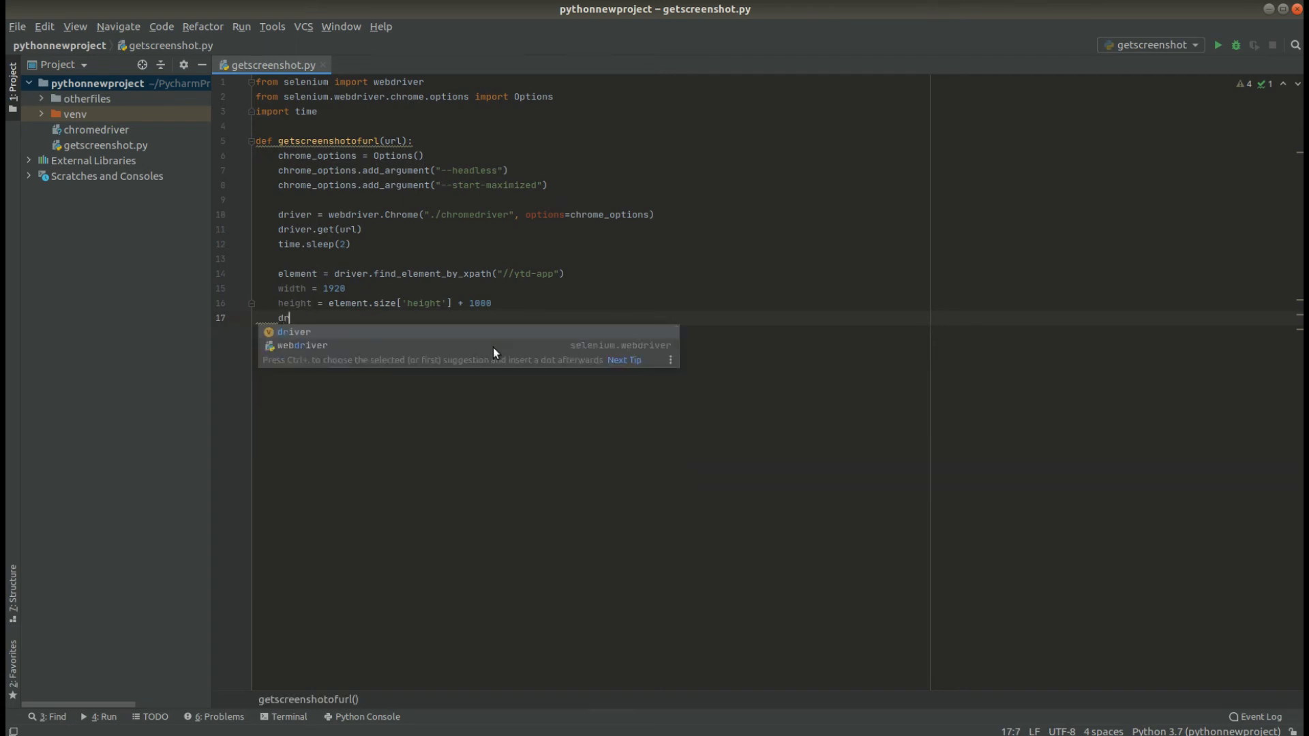
type("iver")
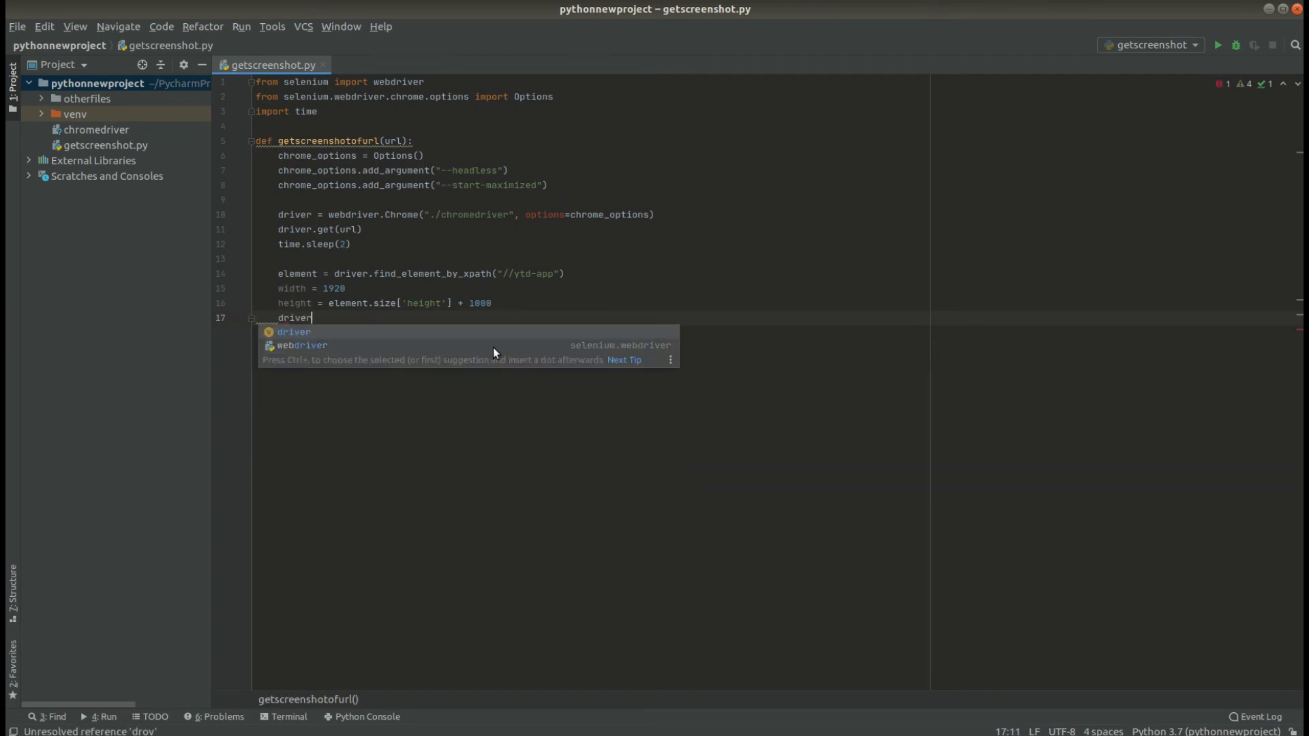
type(".set_window_size(")
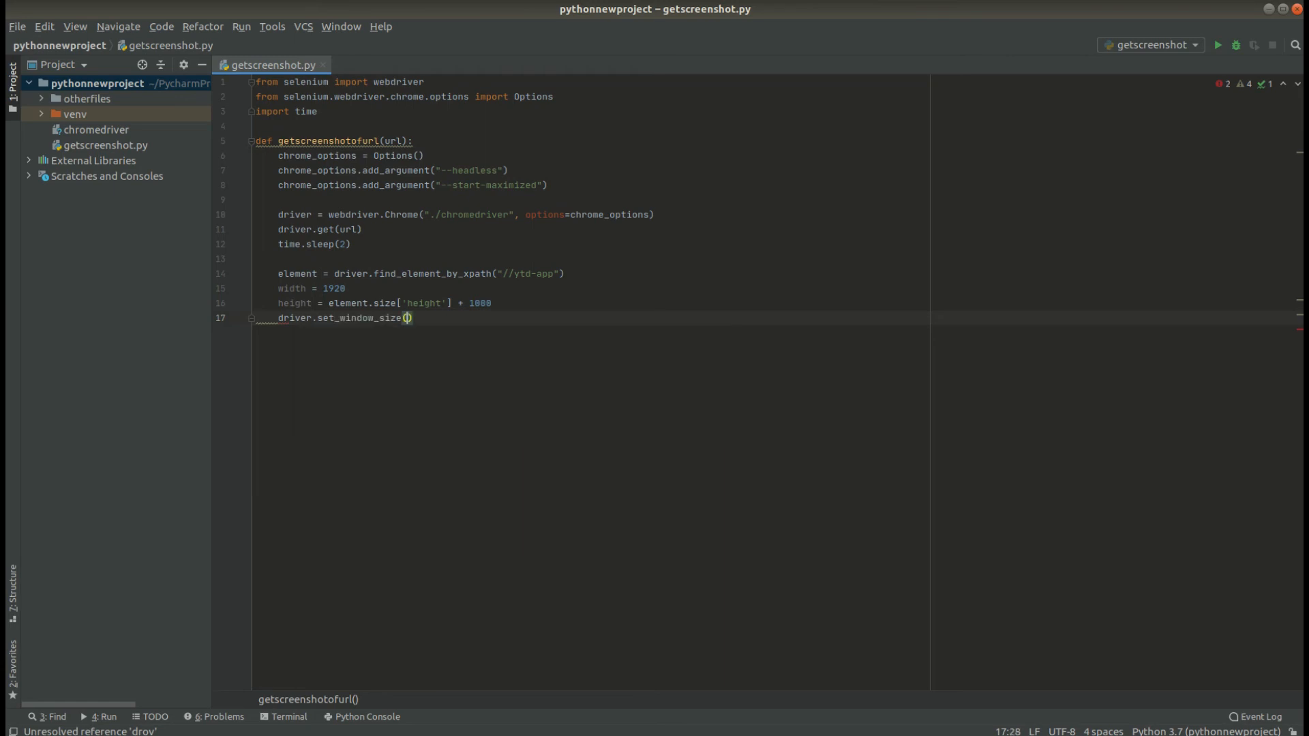
type("width")
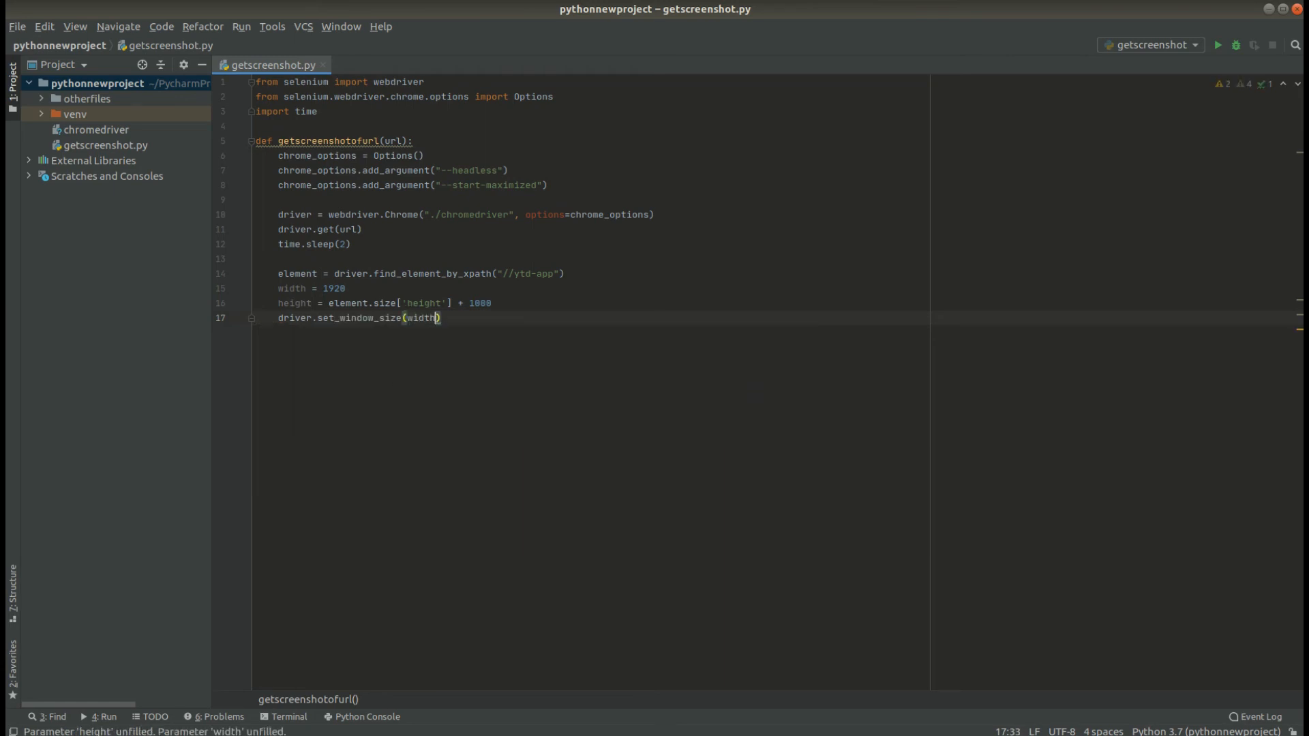
type(",he")
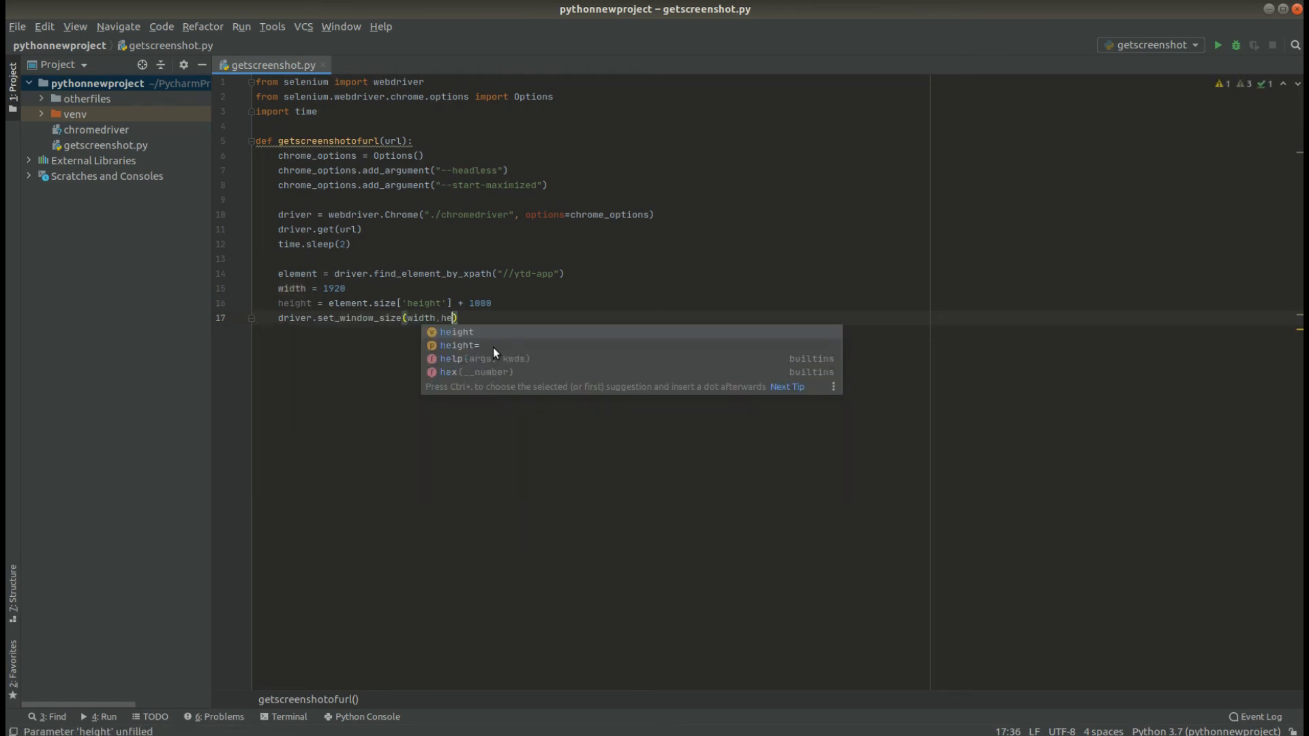
key("Tab")
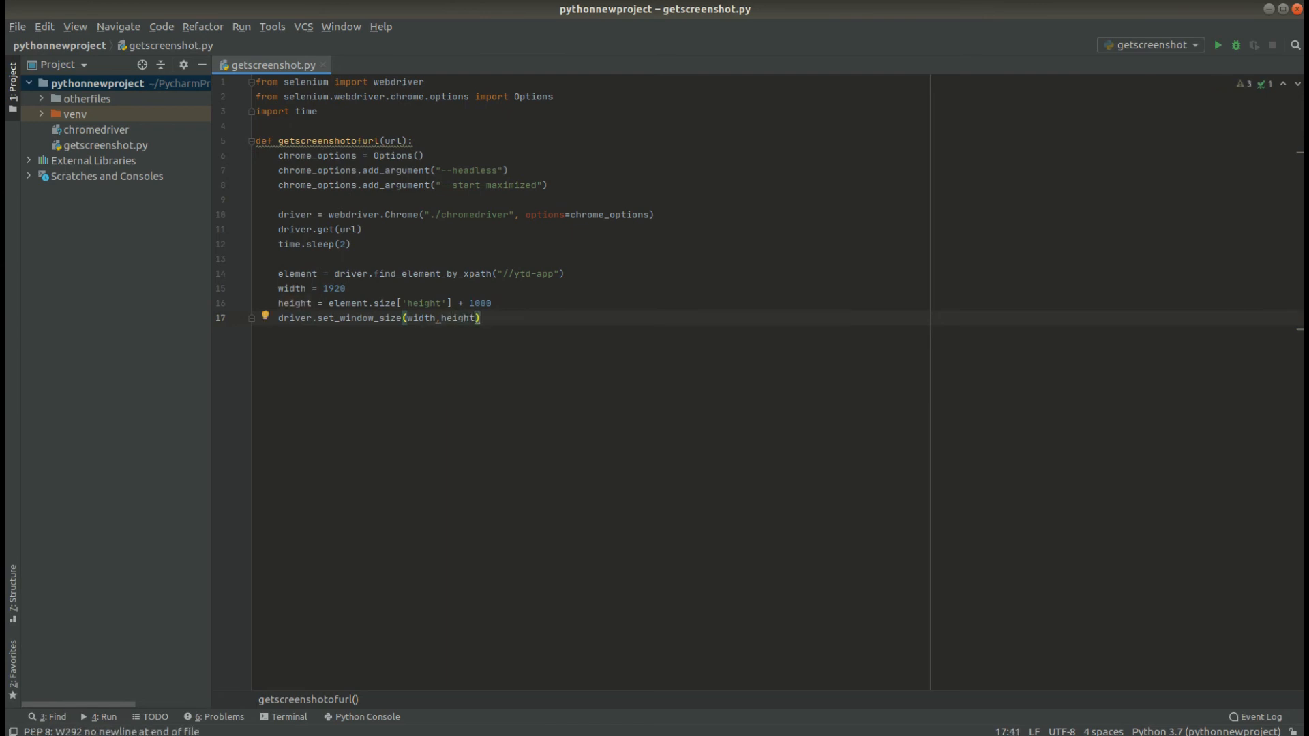
Add driver.save_screenshot('ourscreenshot.png') below the window-size call.
type("driv")
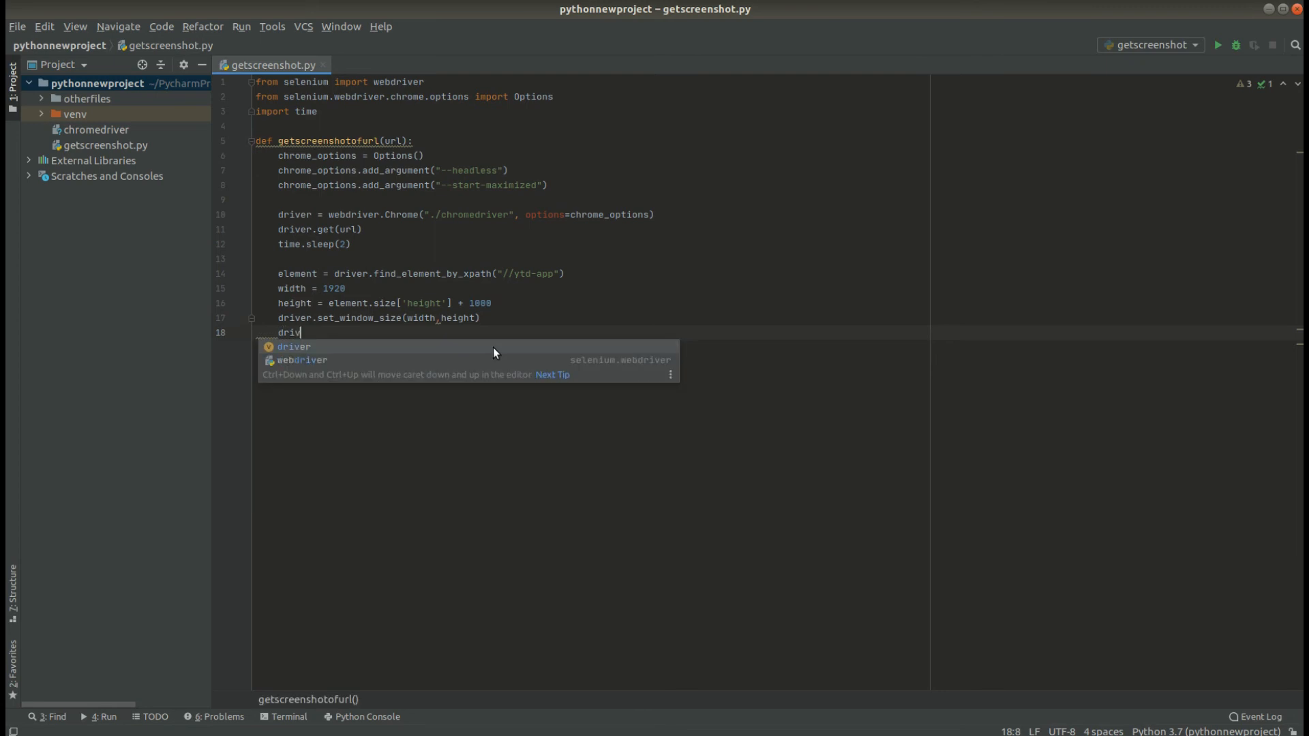
type("er.")
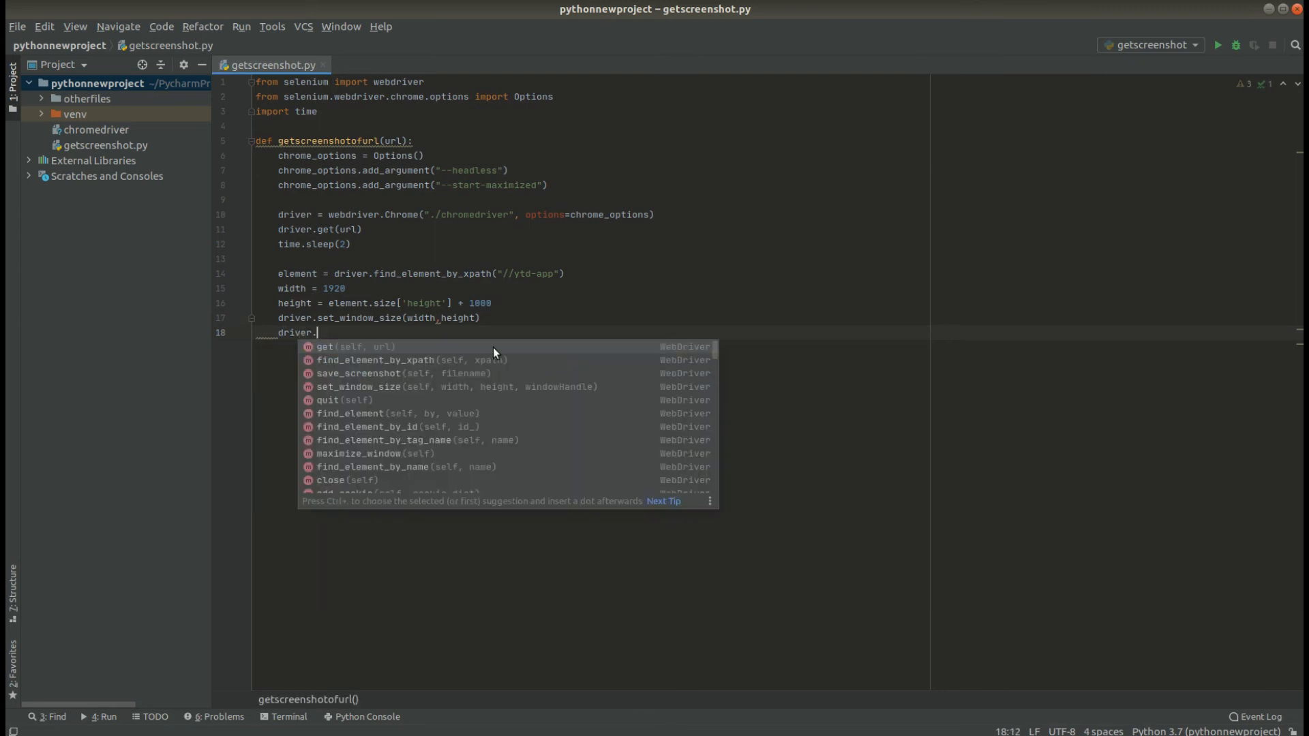
type("save_screenshot(")
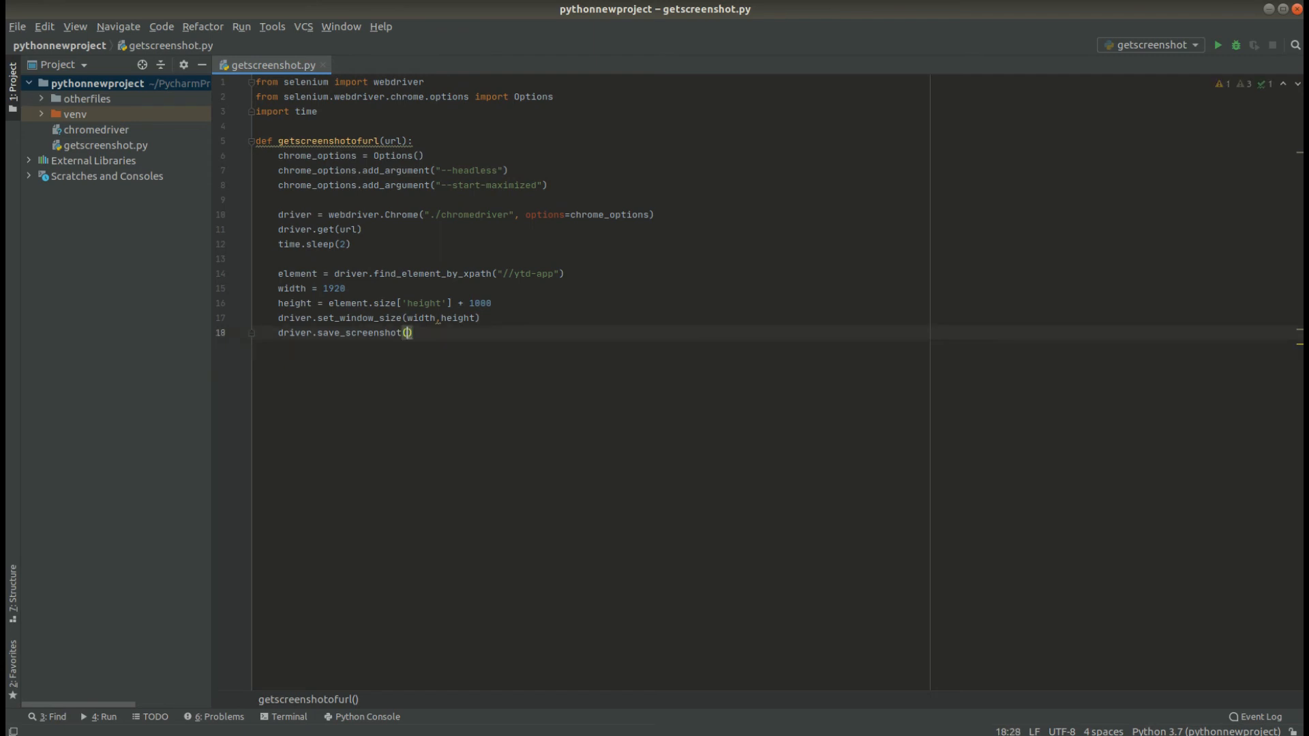
type("\"'\"")
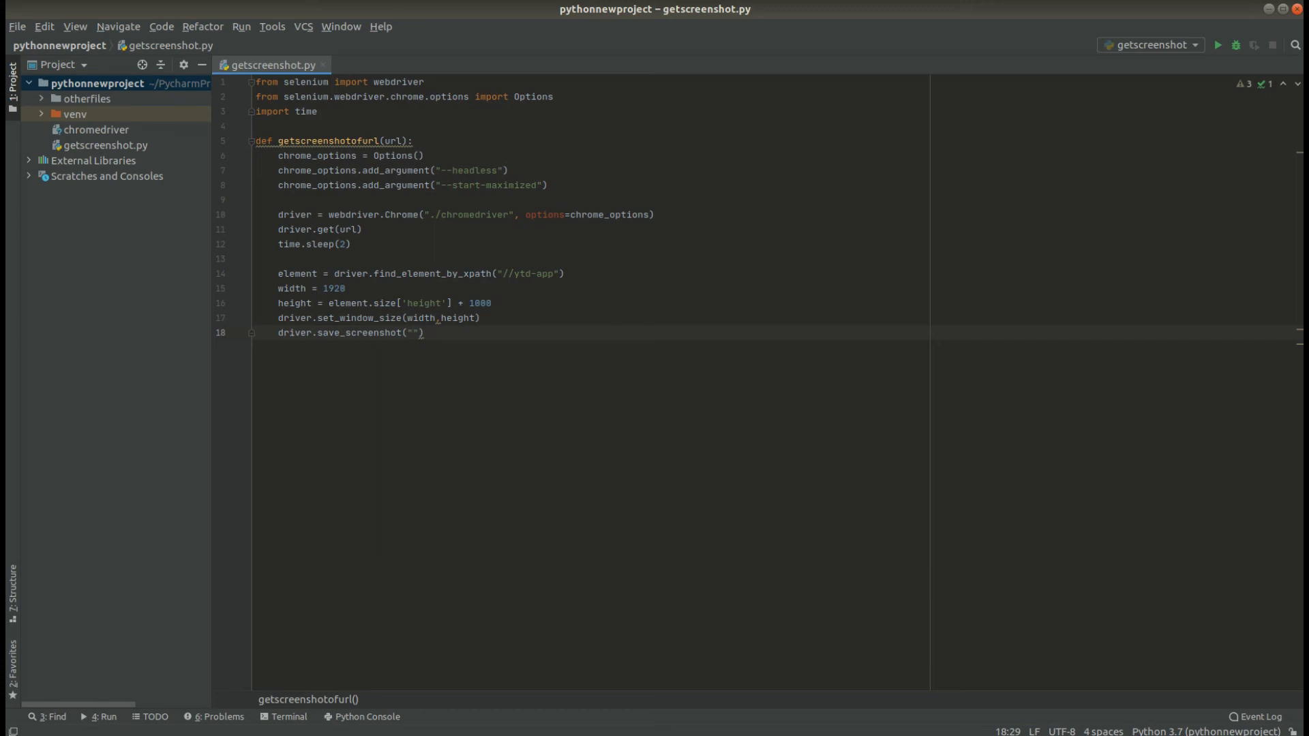
type("ourscreensho")
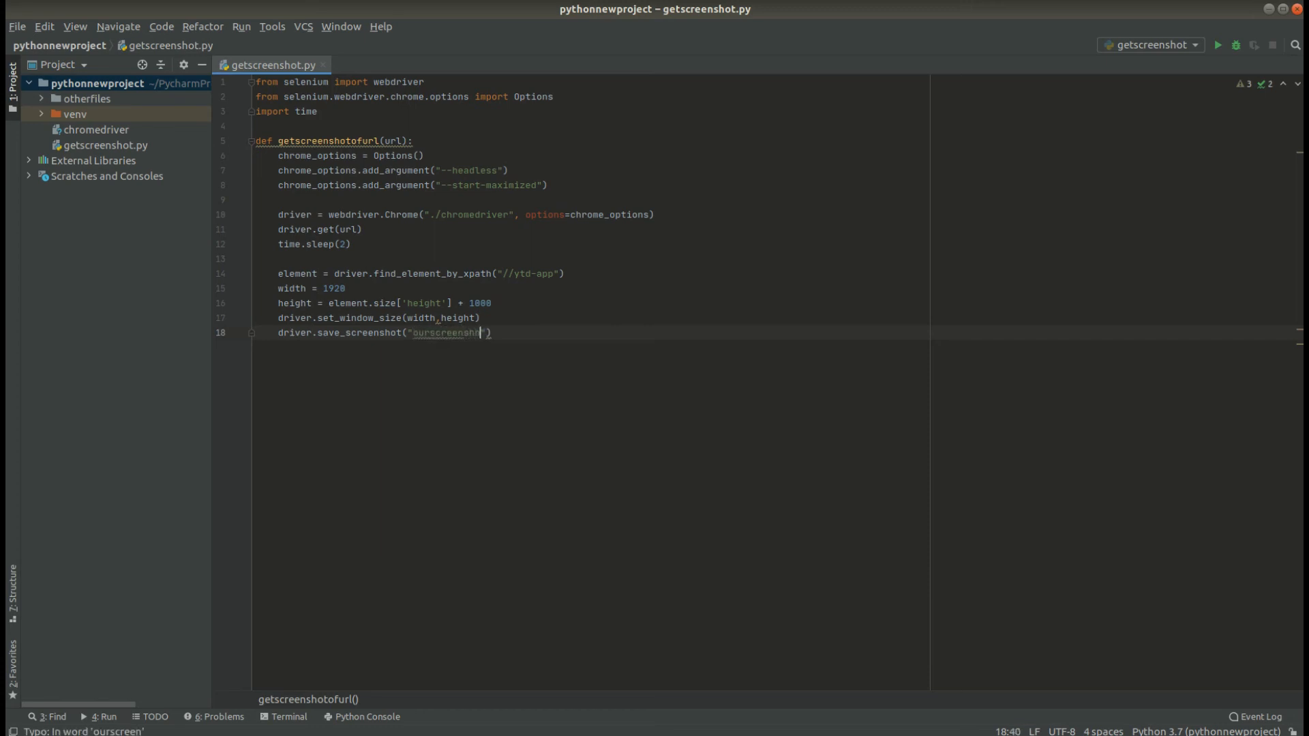
type(".png")
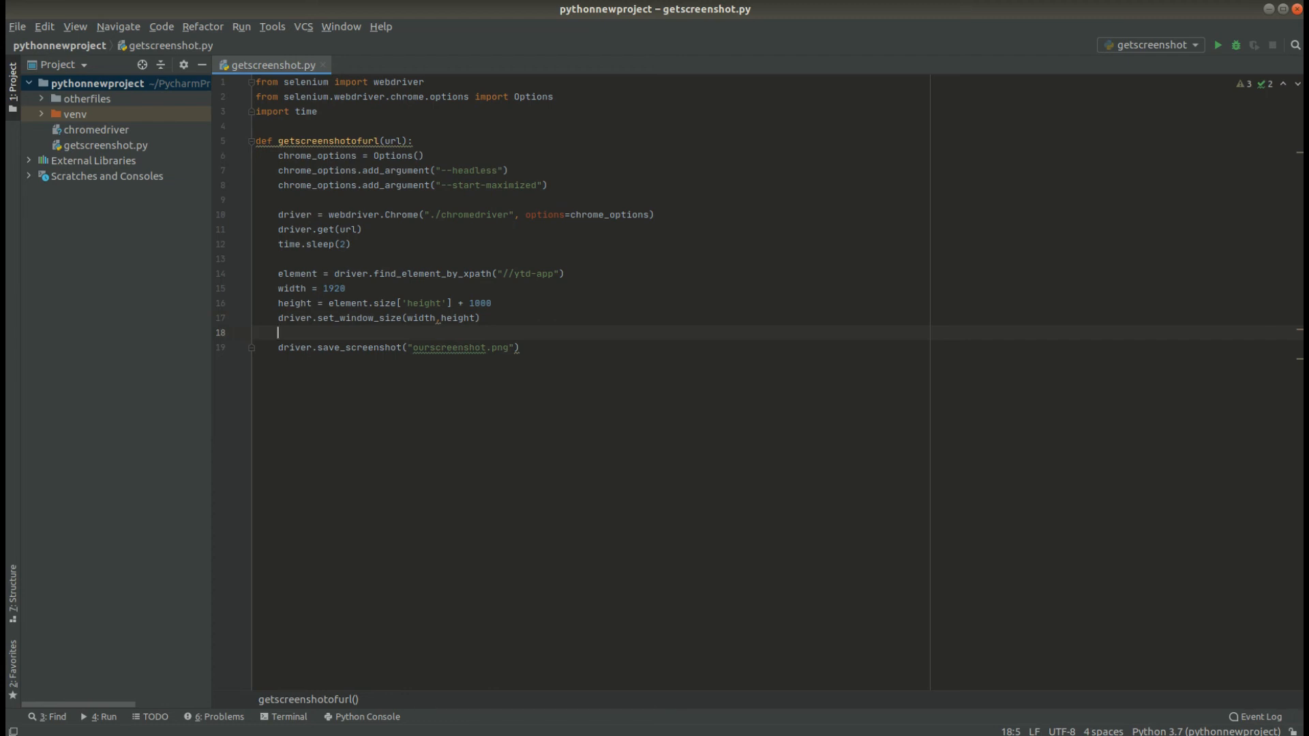
Add time.sleep(2) and driver.quit(), then begin the getscreenshotofurl call line.
type("time.sleep(")
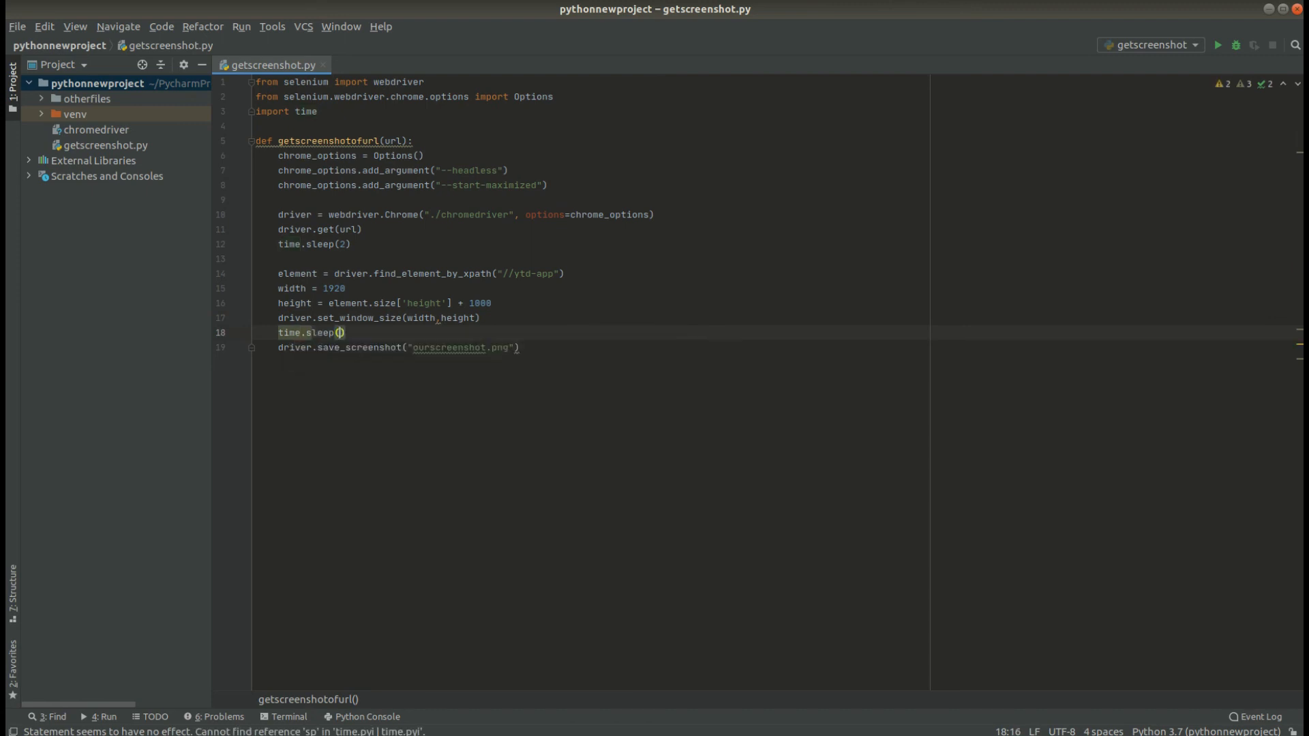
type("2")
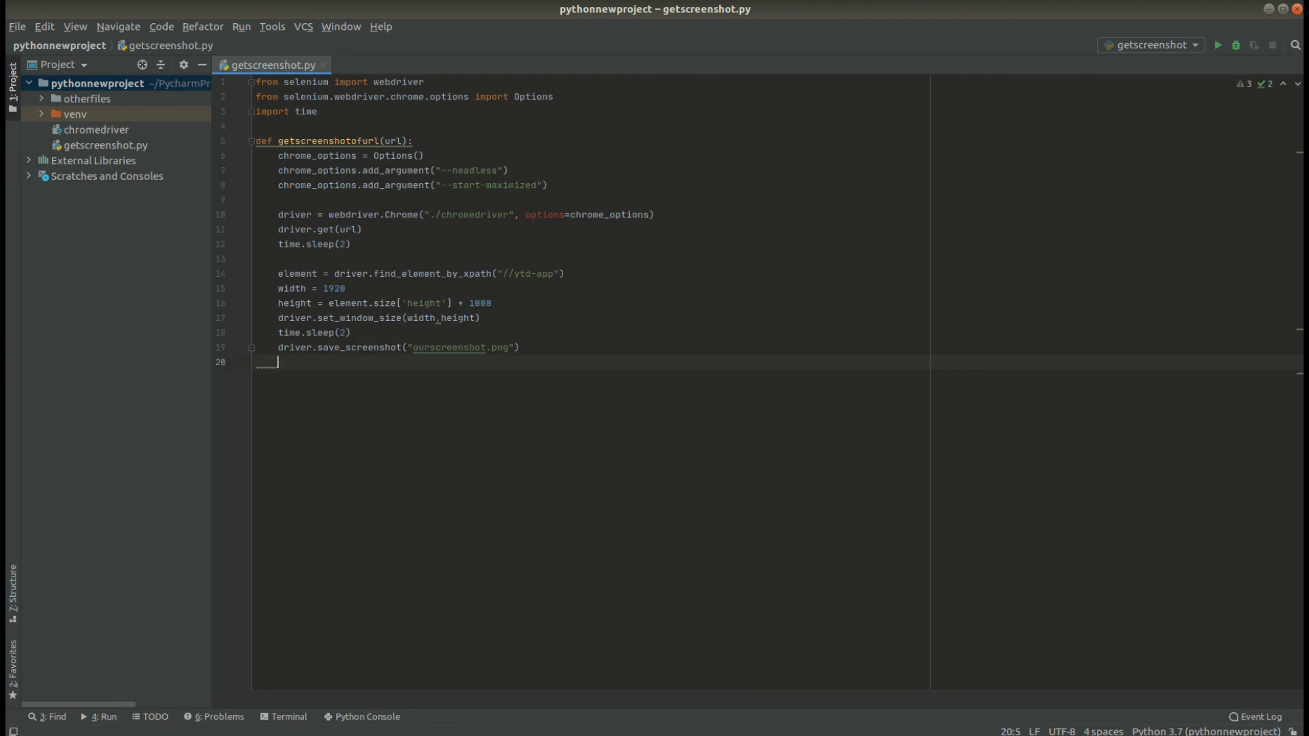
type("driver")
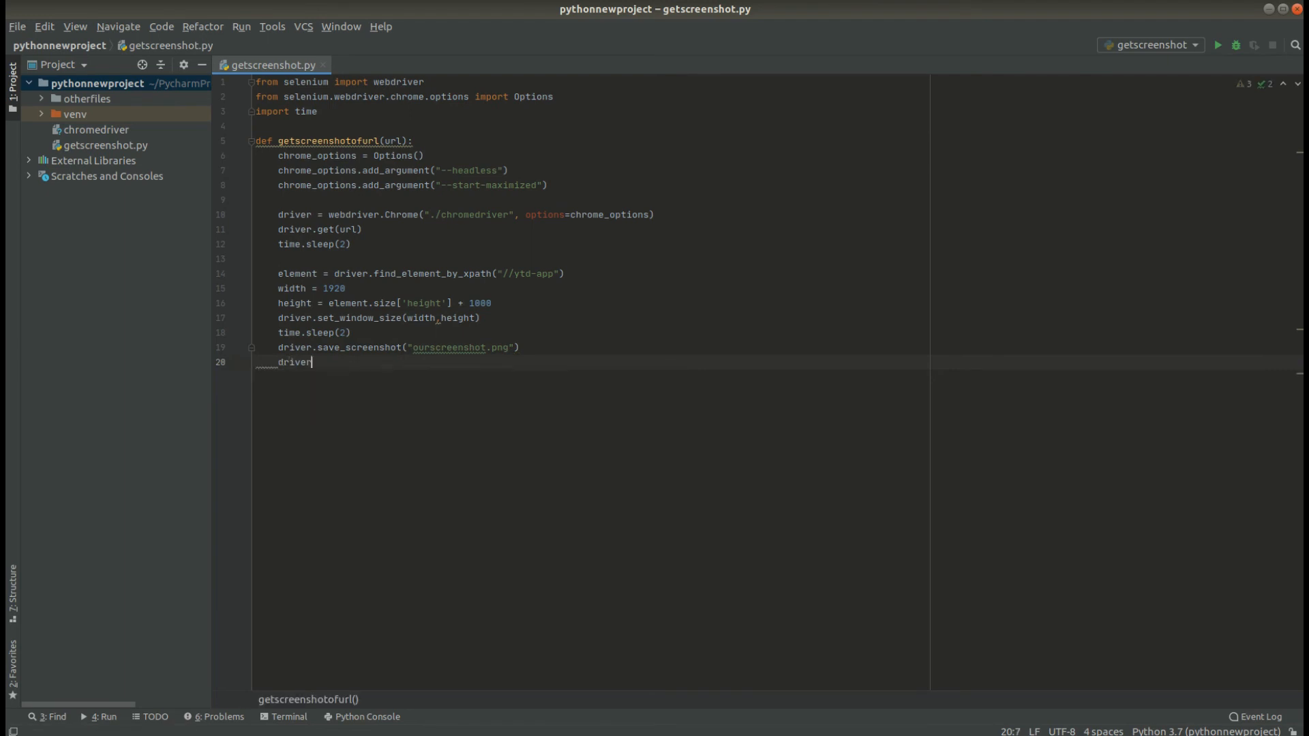
type(".qui")
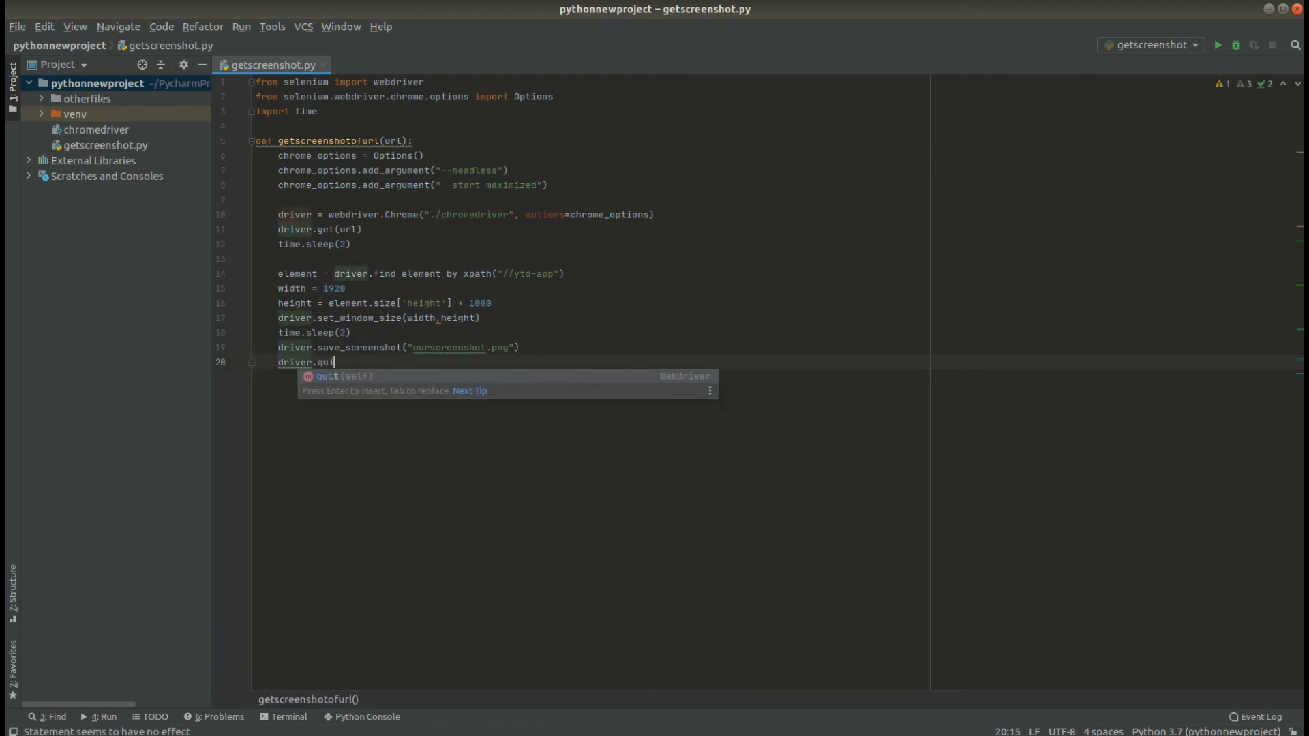
key("Enter")
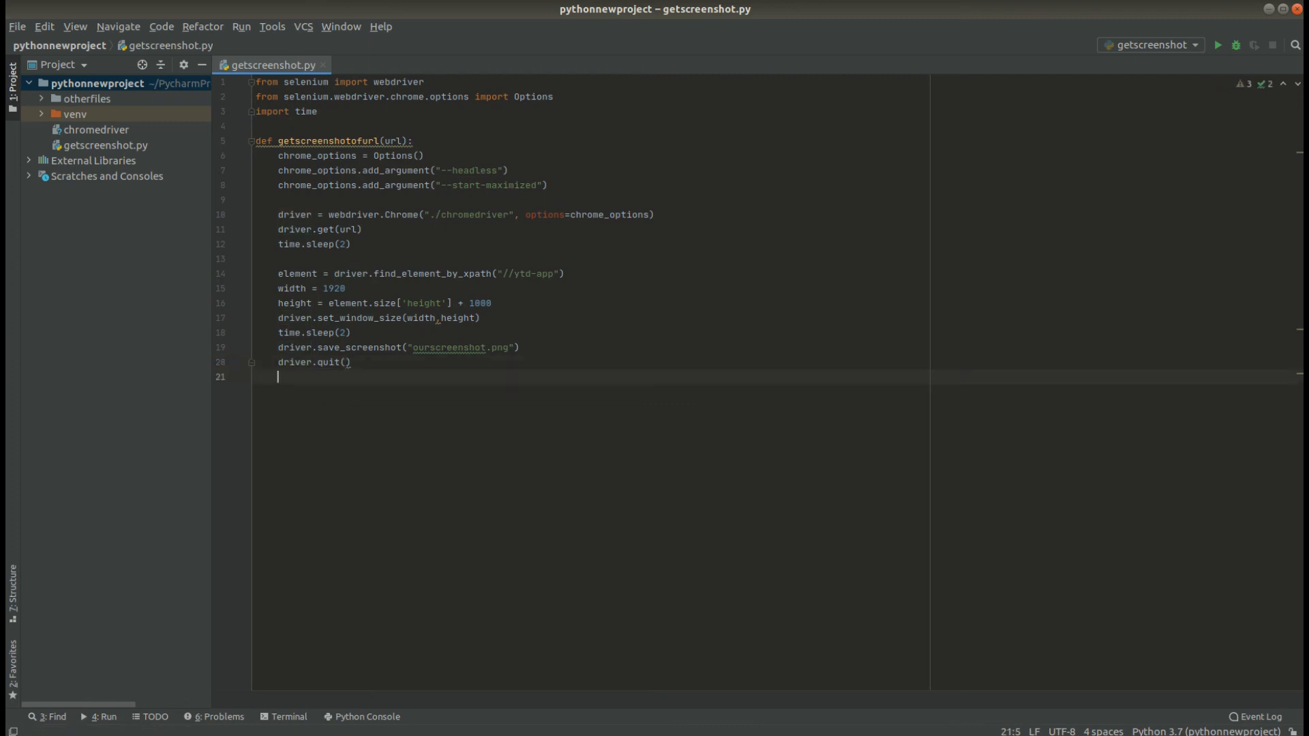
type("get")
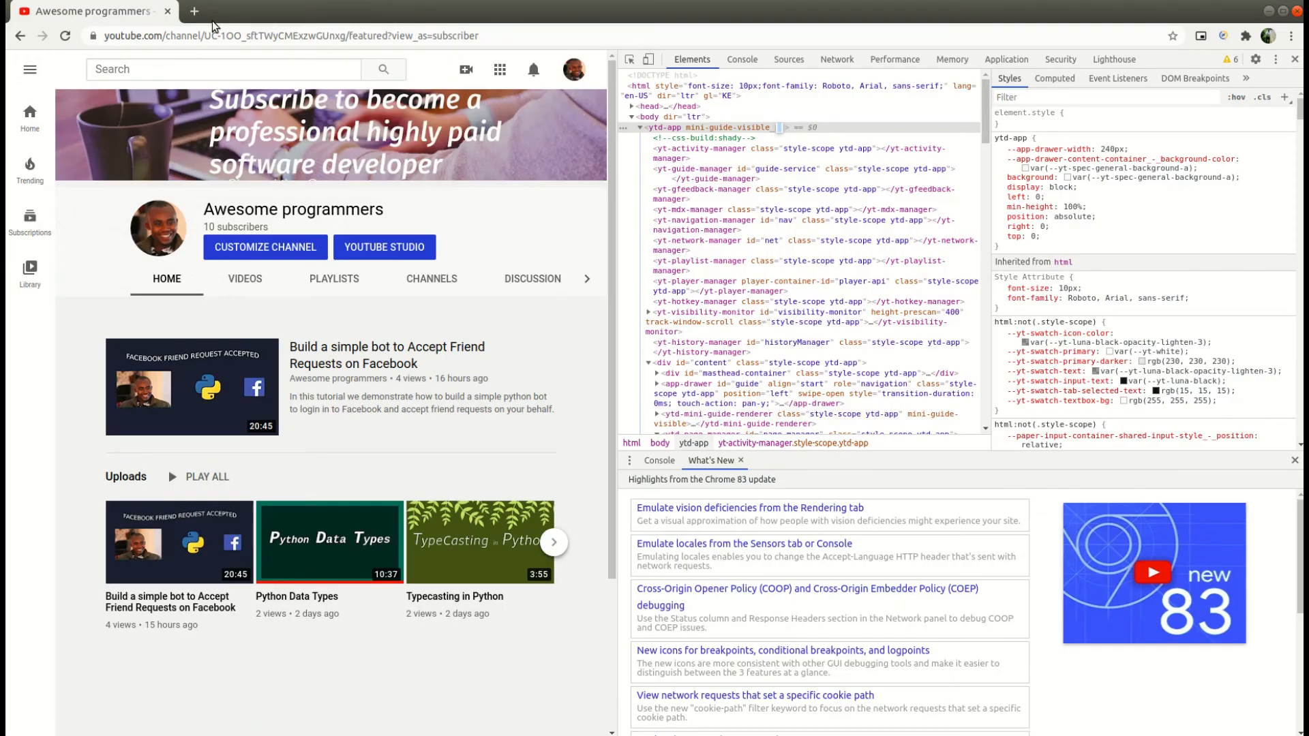
Copy the YouTube channel URL from Chrome into getscreenshotofurl("<url>") on line 22.
left_click(288, 36)
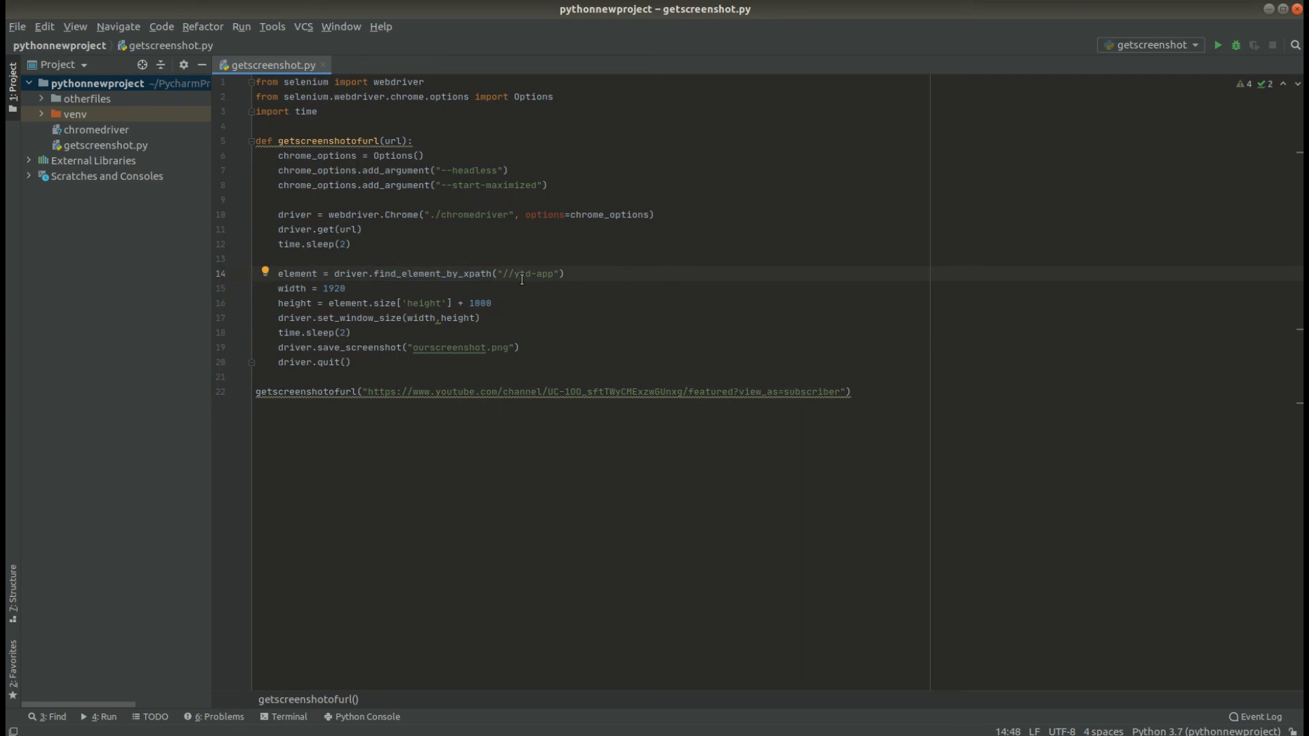
double_click(546, 273)
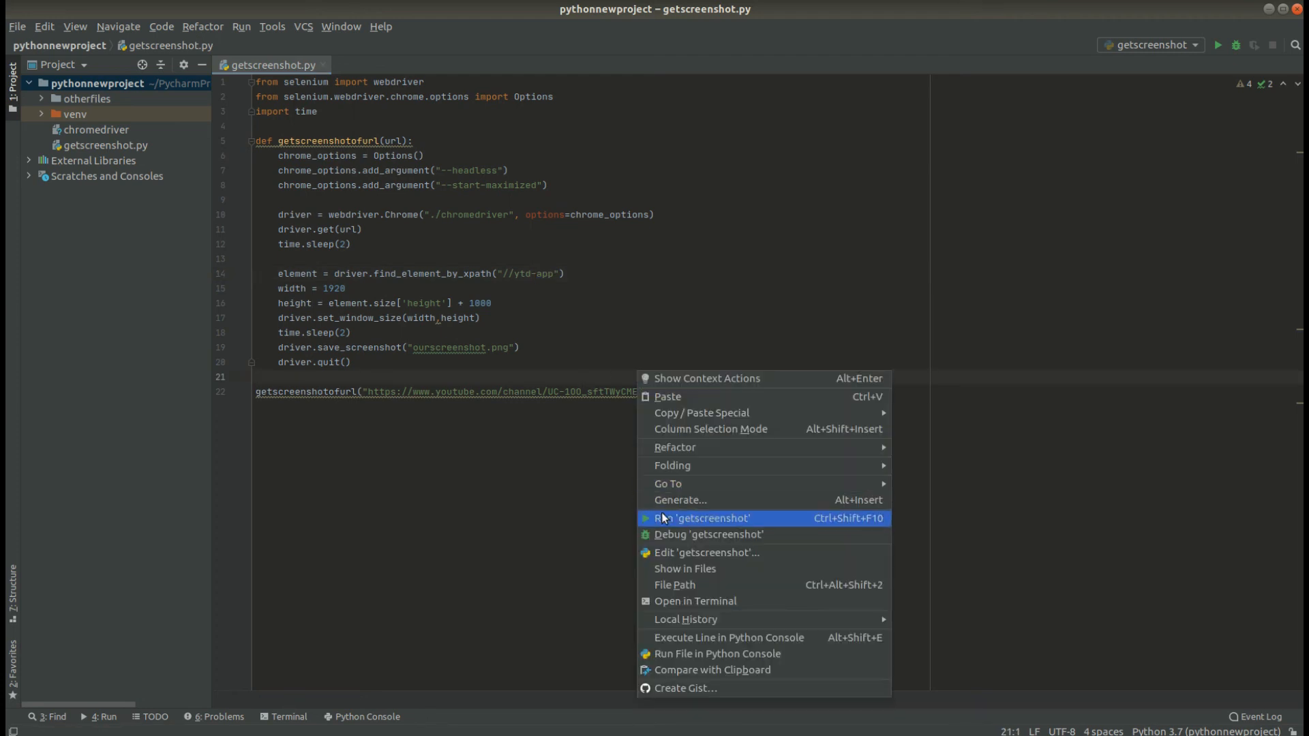
Run getscreenshot to exit code 0 and select the new ourscreenshot.png in the Project panel.
left_click(704, 518)
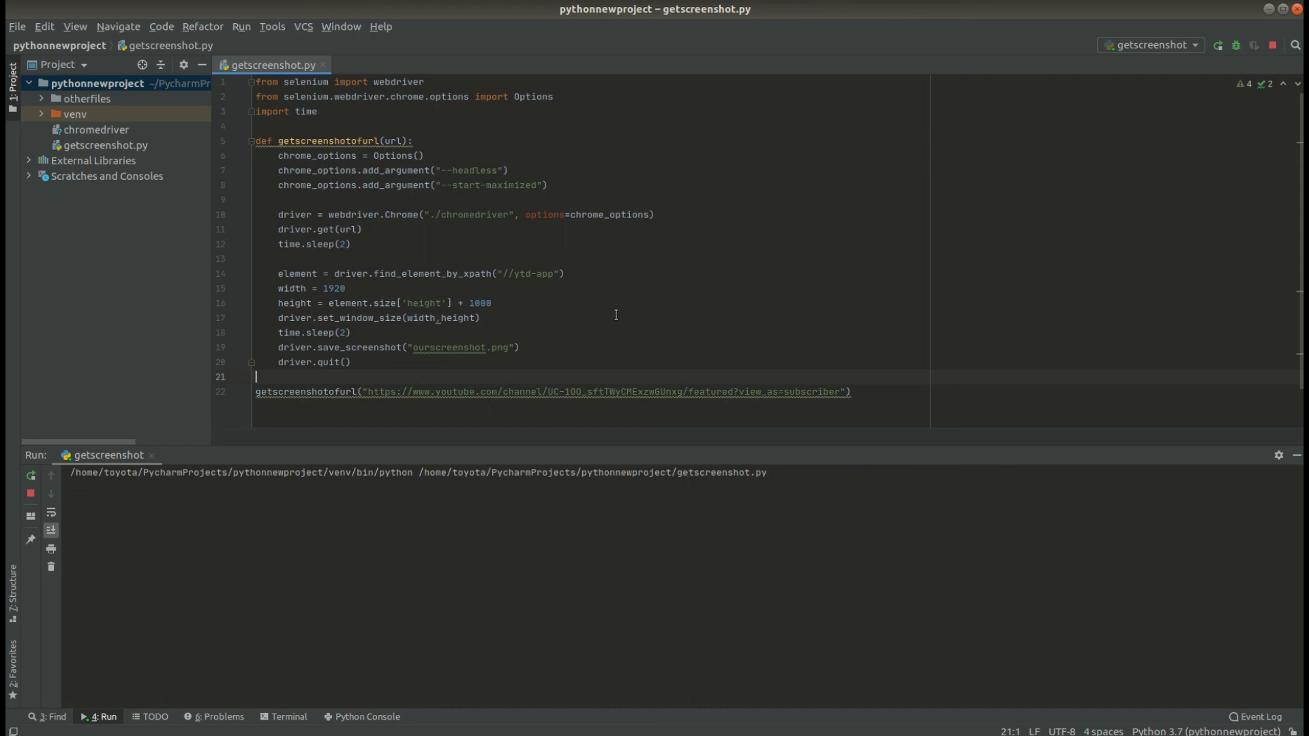
mouse_move(625, 302)
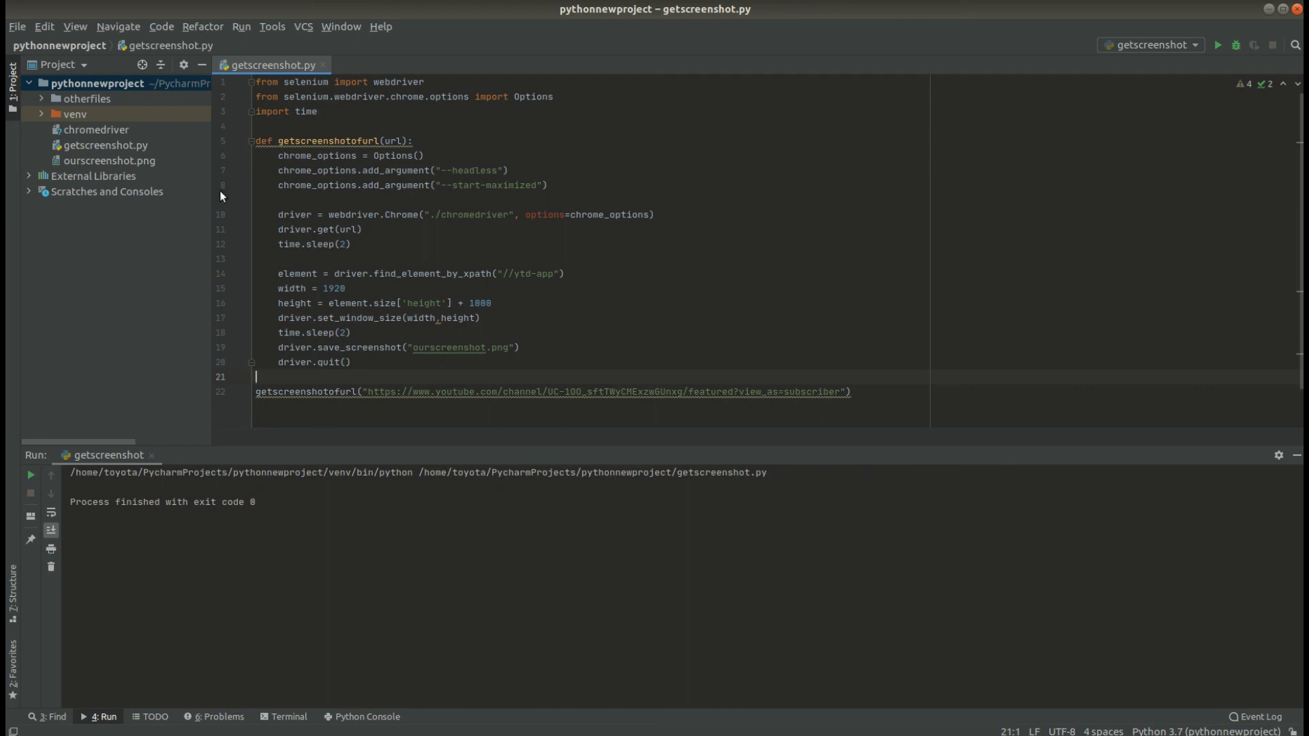
left_click(95, 160)
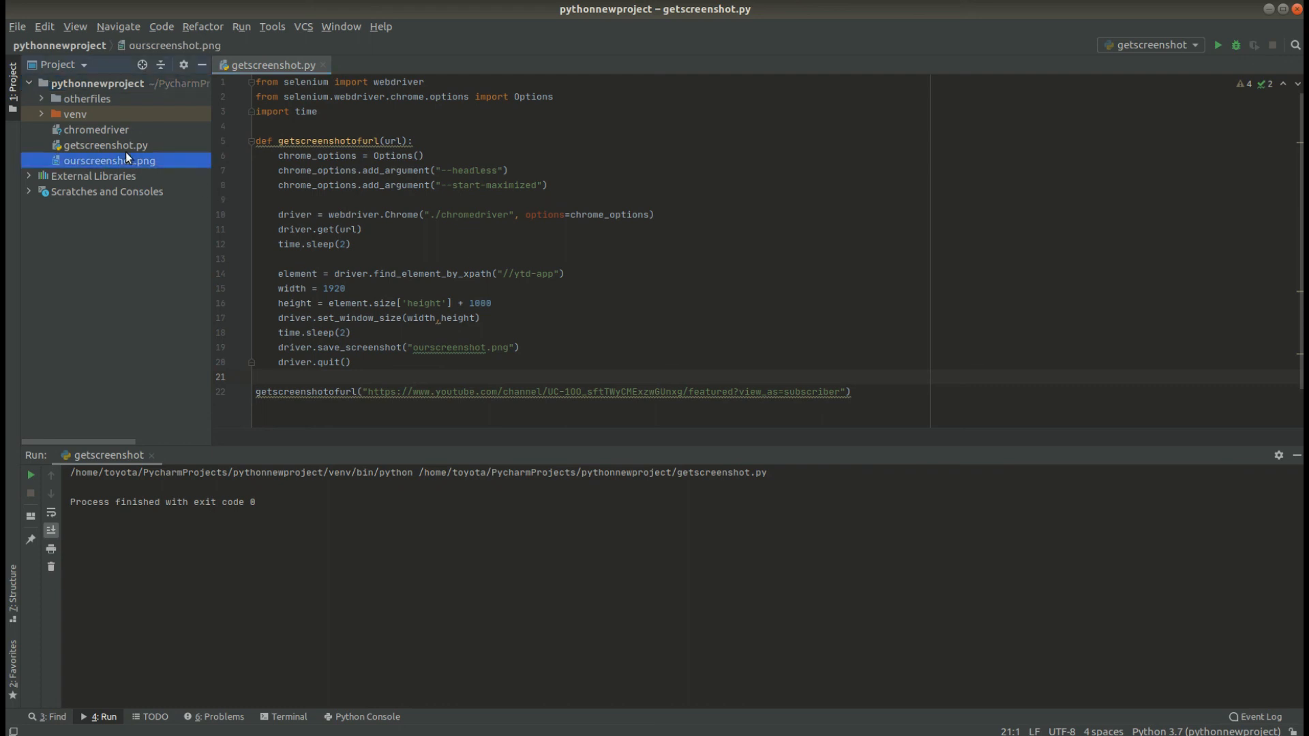
Inspect ourscreenshot.png showing the full channel page, then return to getscreenshot.py.
double_click(105, 161)
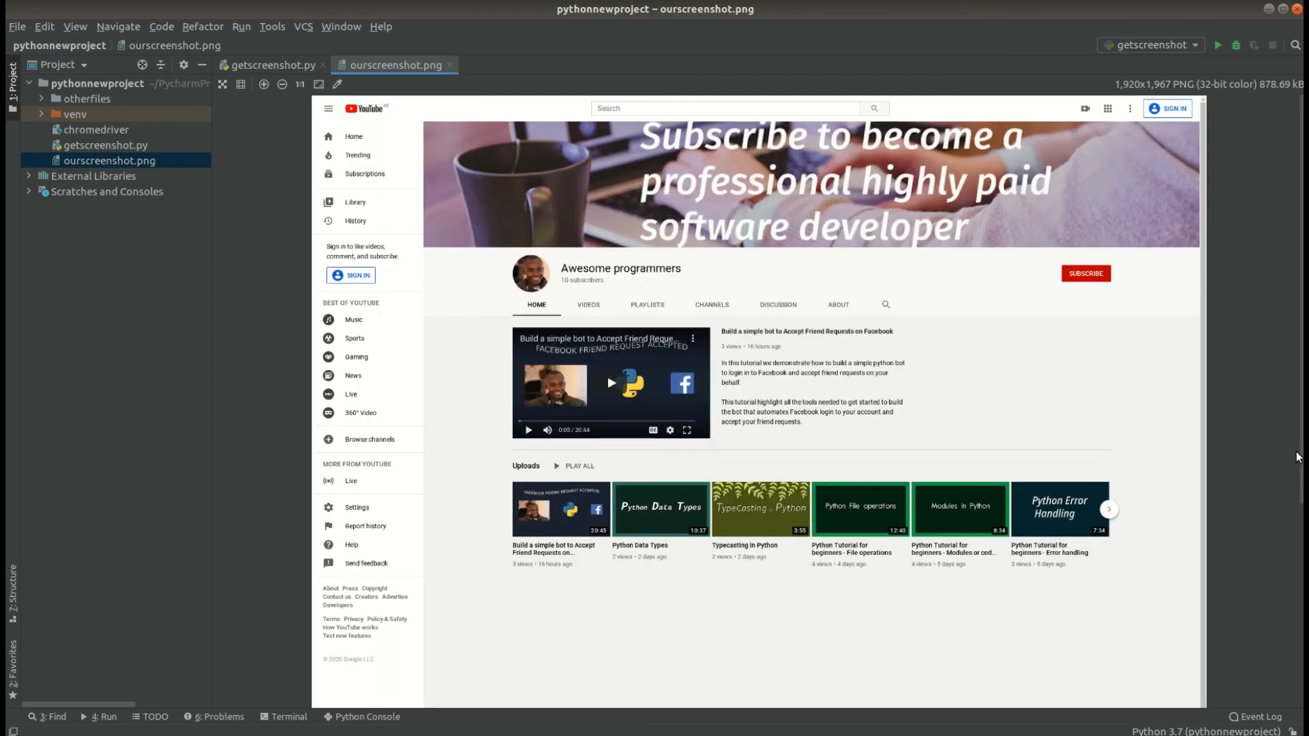
mouse_move(940, 275)
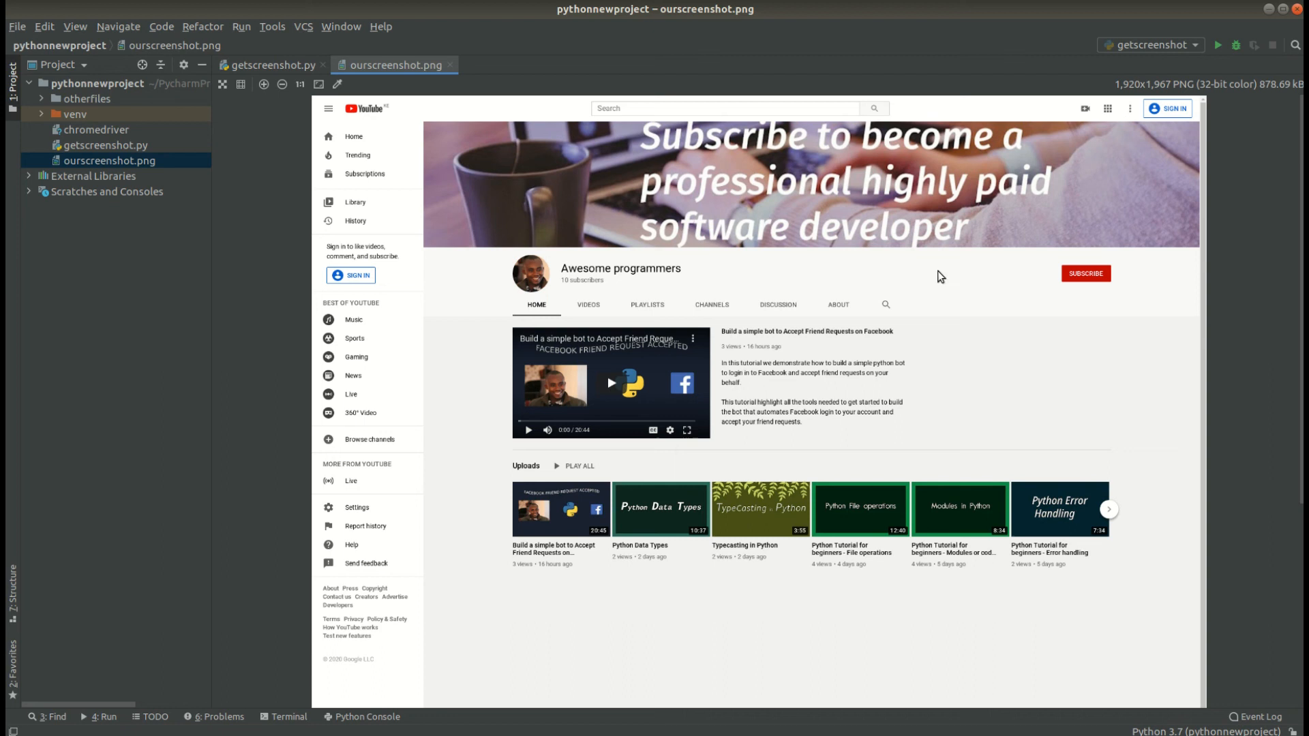
mouse_move(1088, 279)
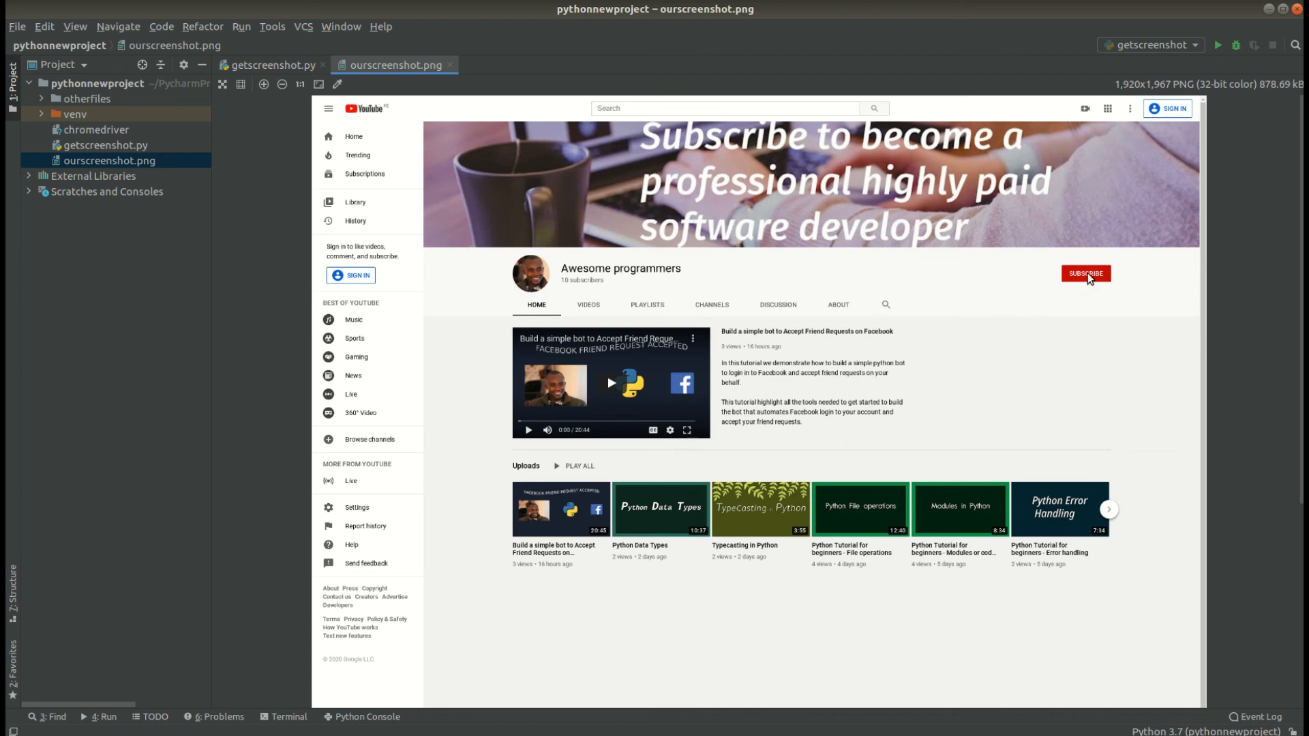
mouse_move(1165, 116)
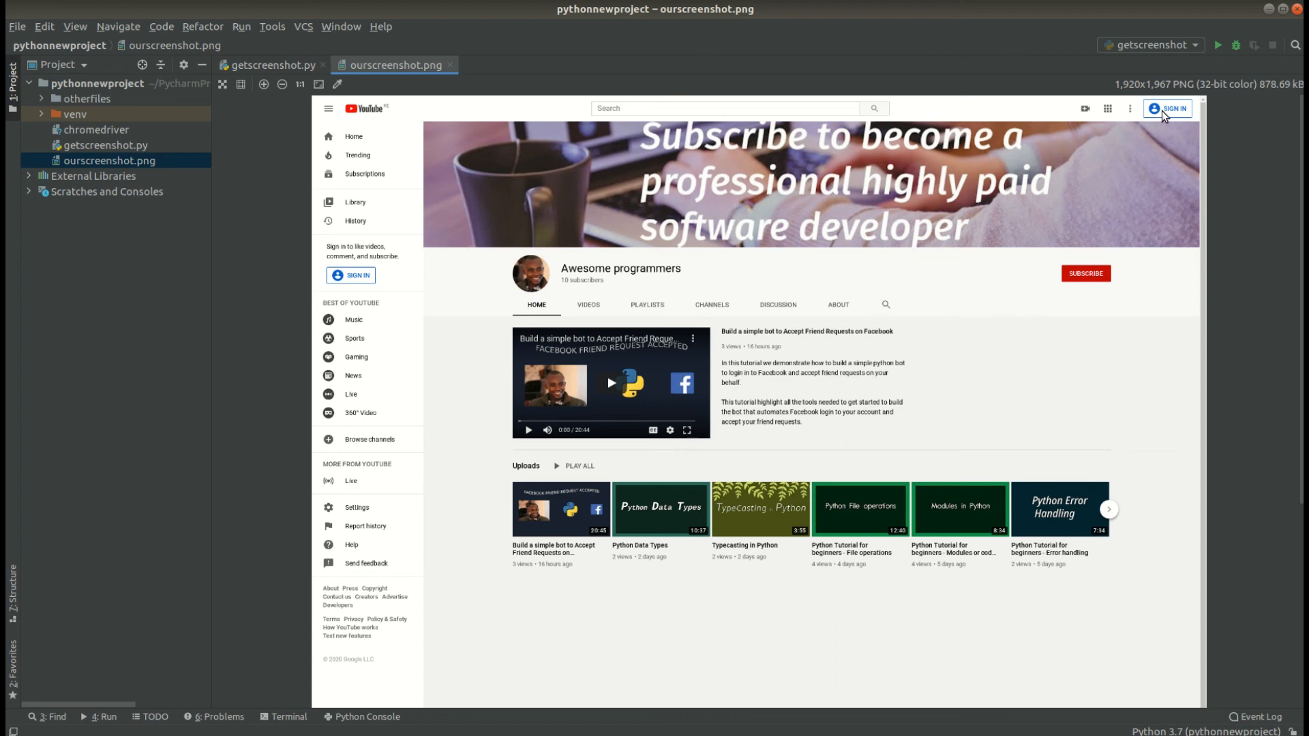
mouse_move(940, 315)
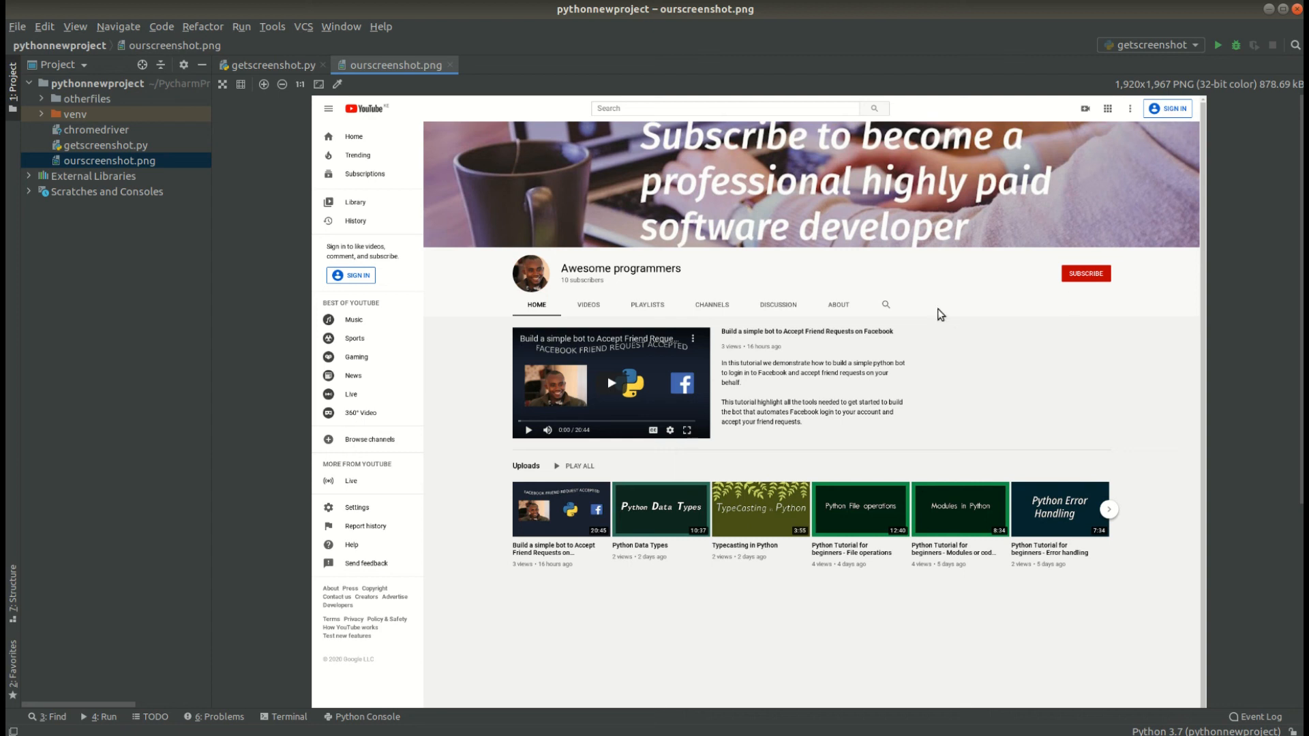
mouse_move(982, 412)
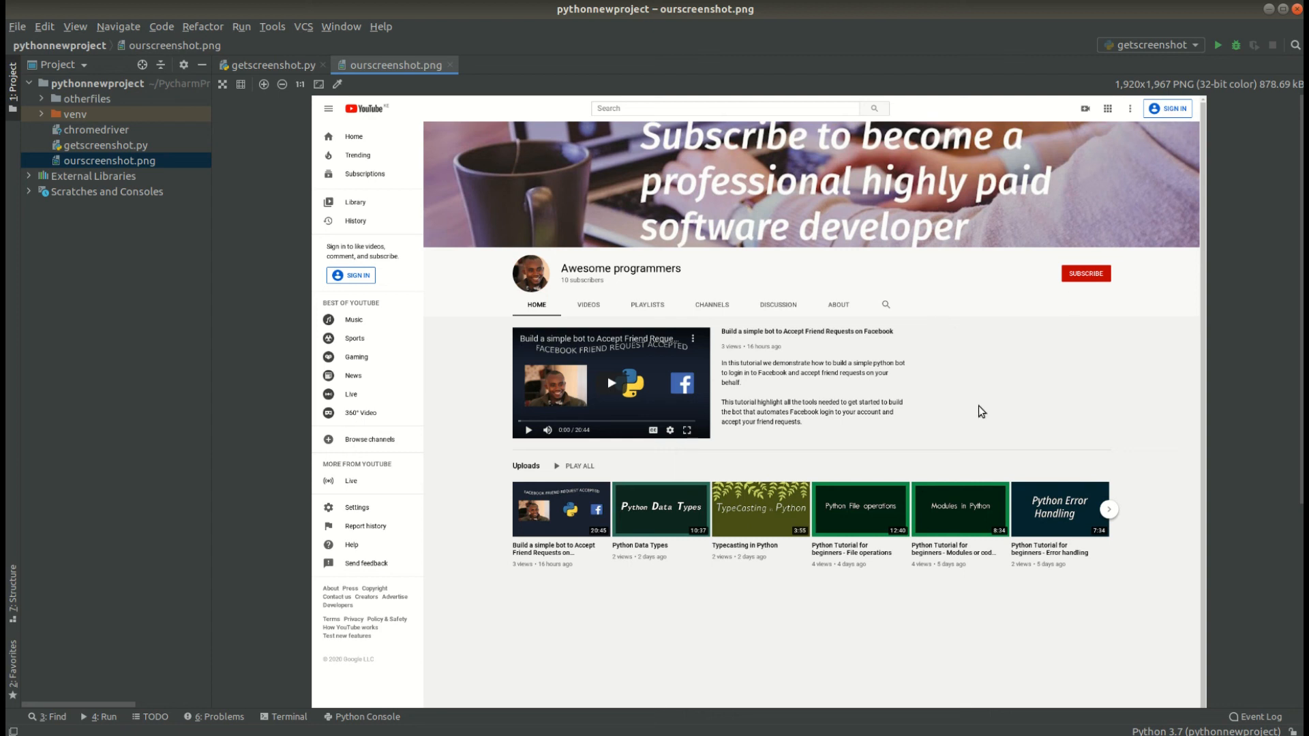
mouse_move(728, 469)
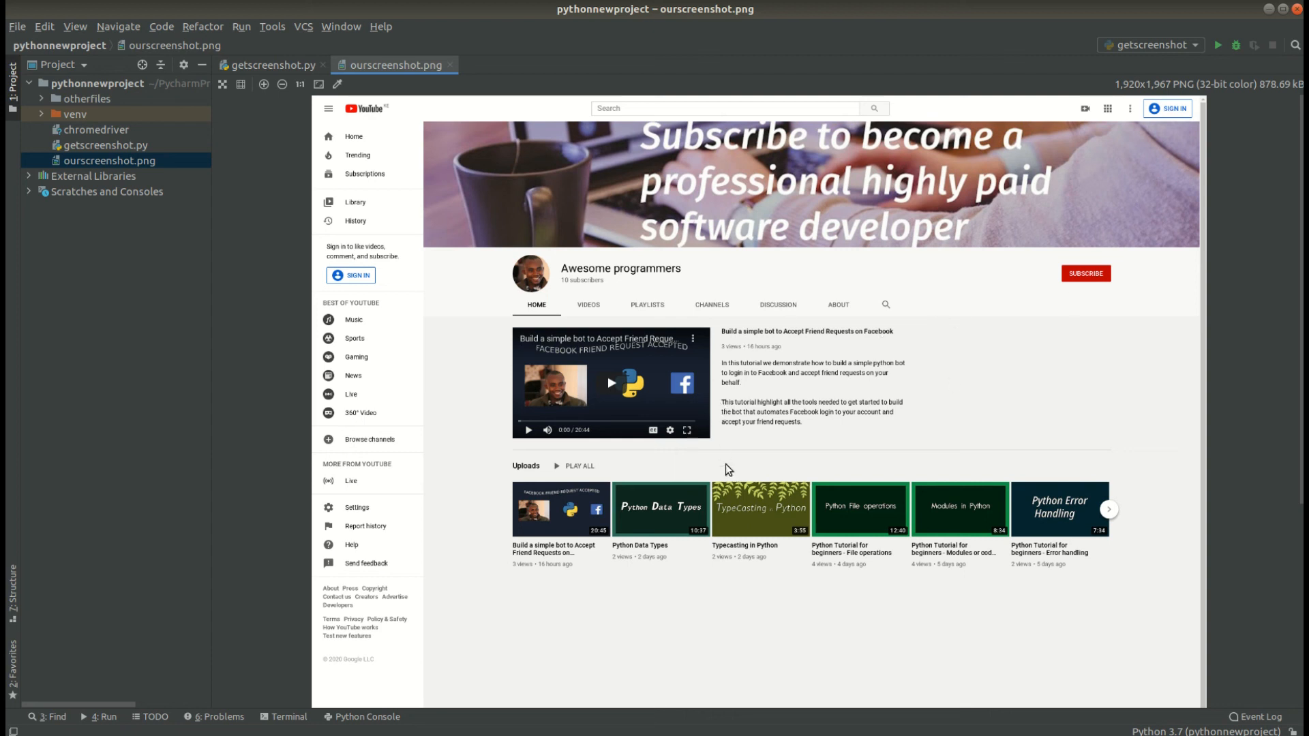
mouse_move(702, 308)
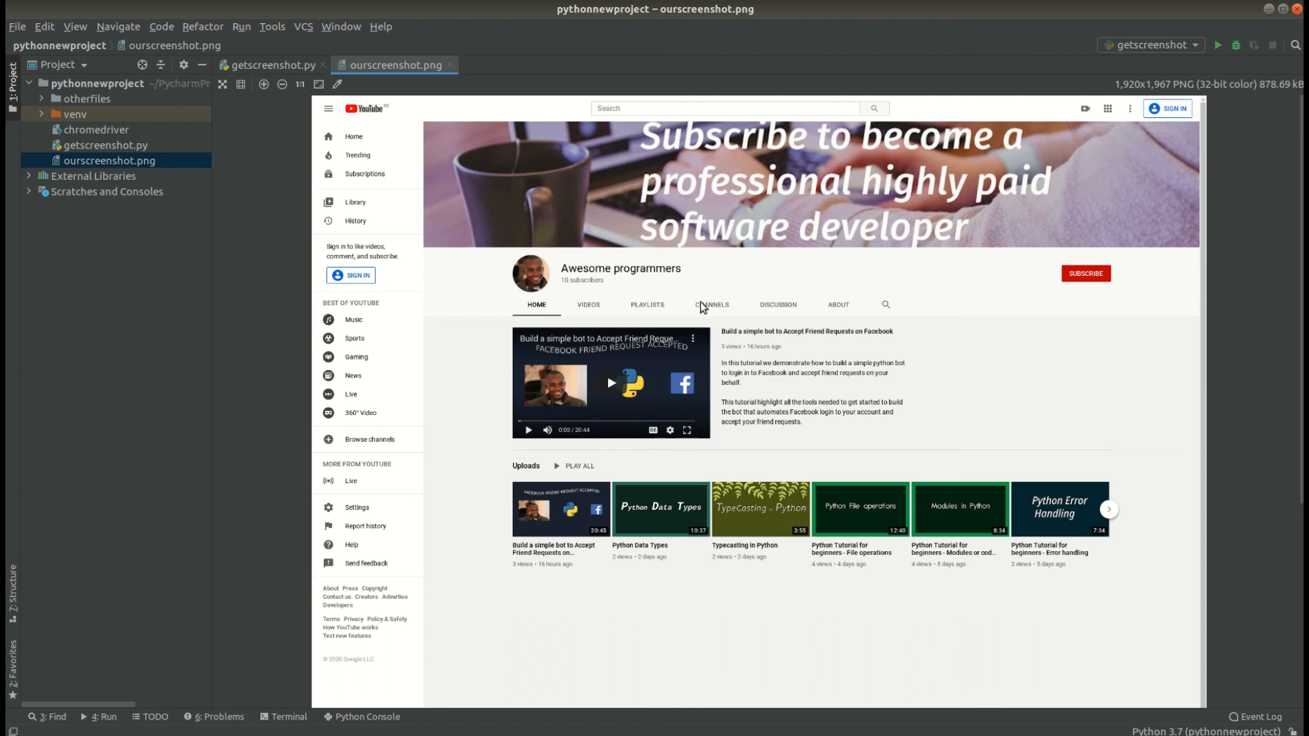
mouse_move(633, 285)
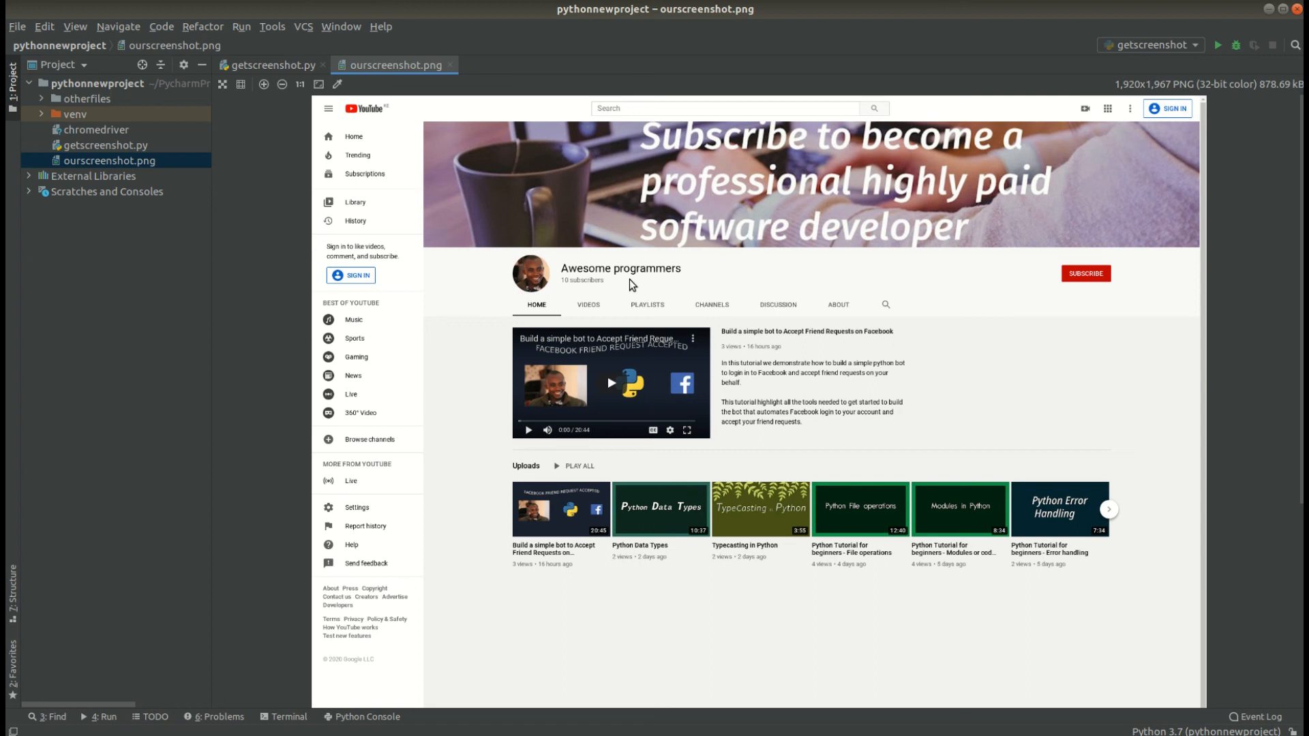
mouse_move(259, 102)
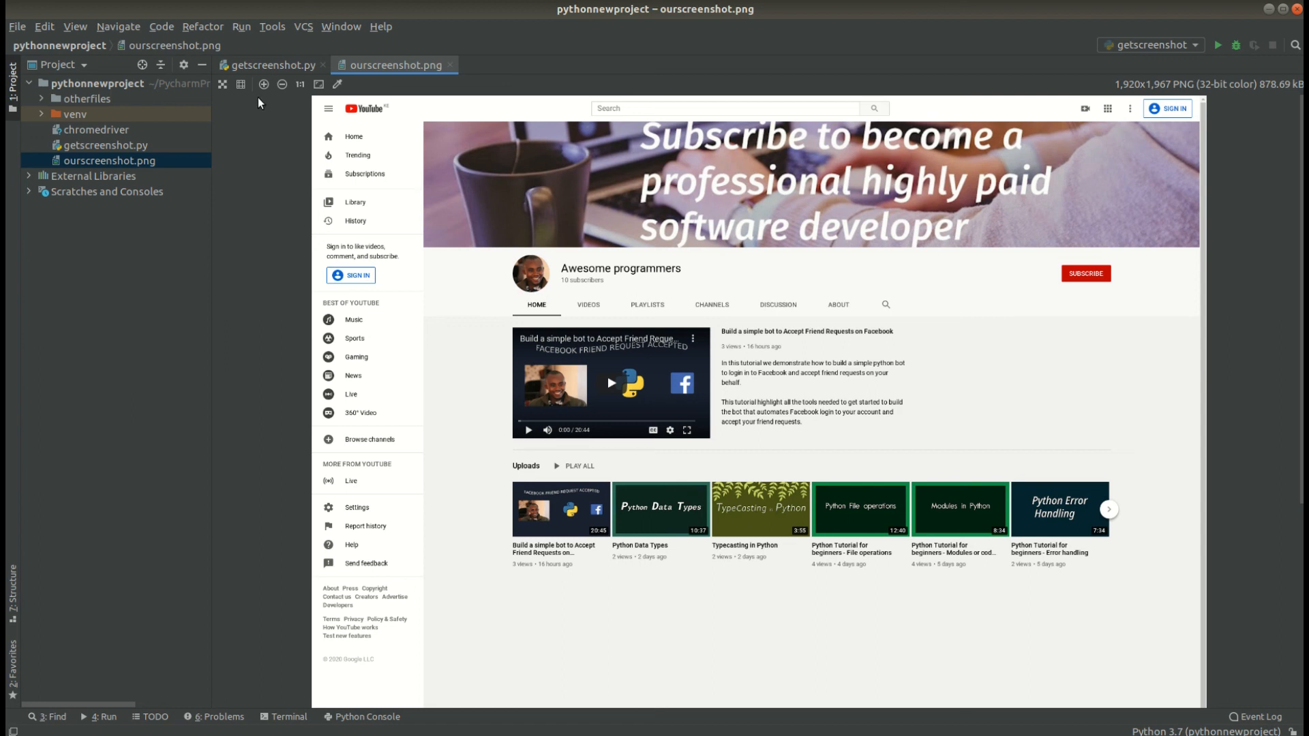
left_click(269, 64)
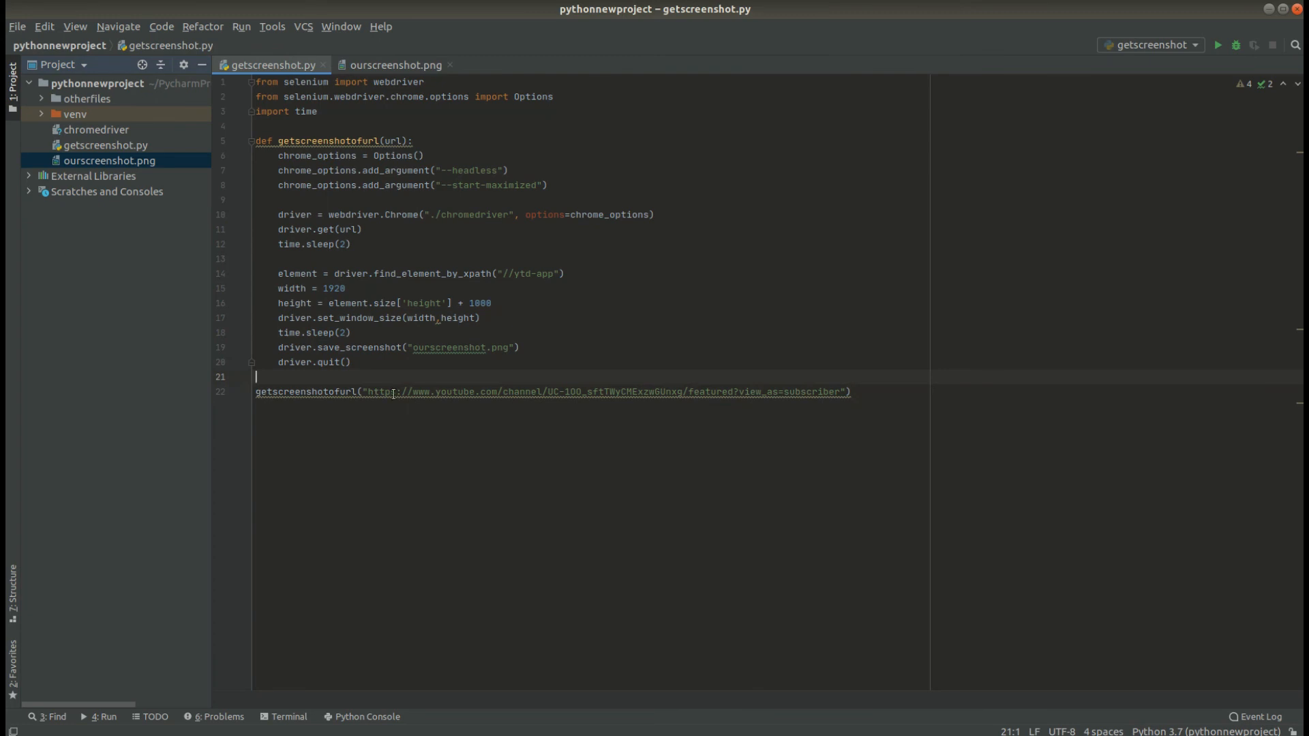